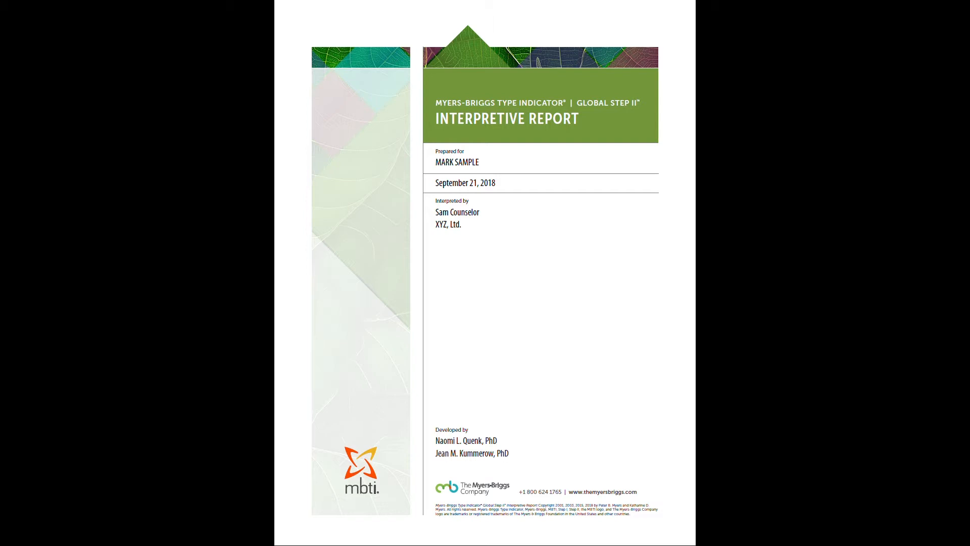
pyautogui.moveTo(422, 189)
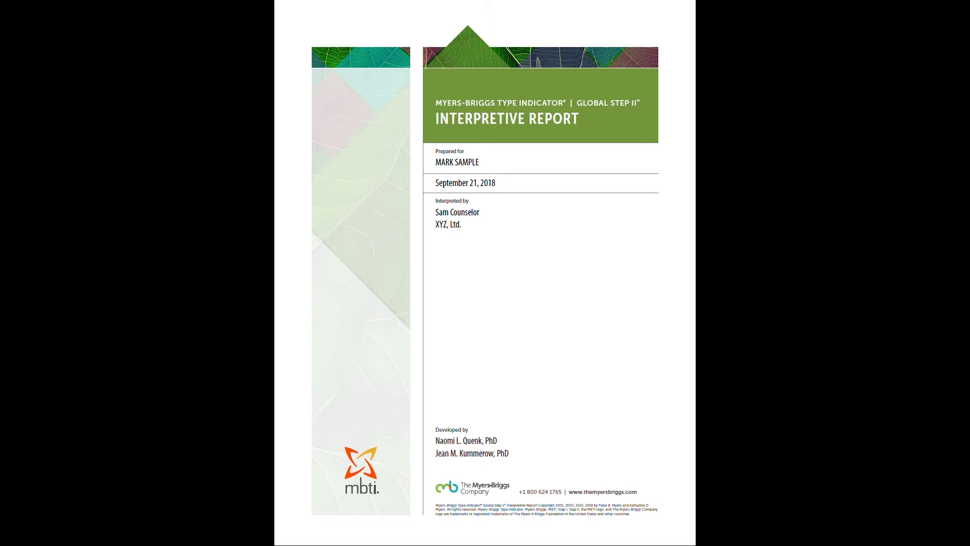
pyautogui.scroll(-3)
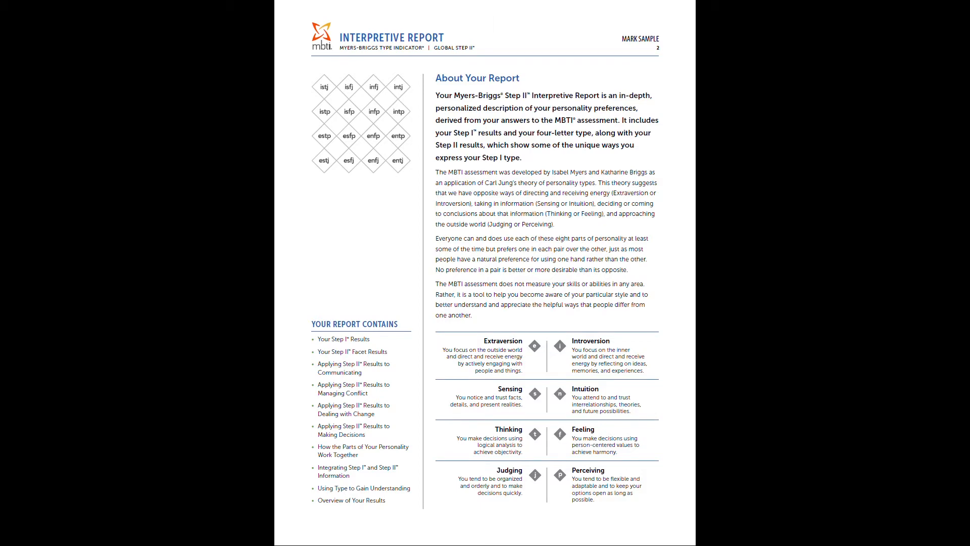
pyautogui.scroll(-3)
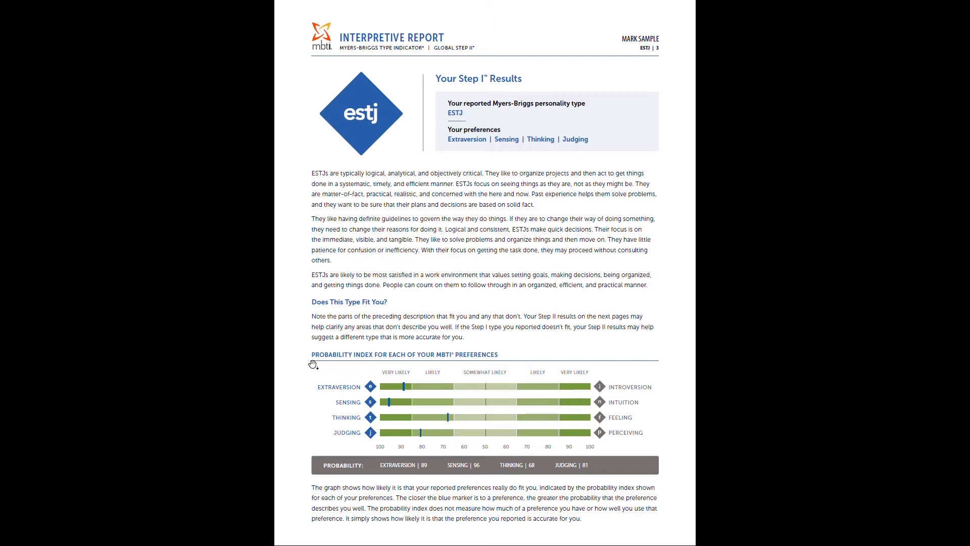
pyautogui.moveTo(531, 351)
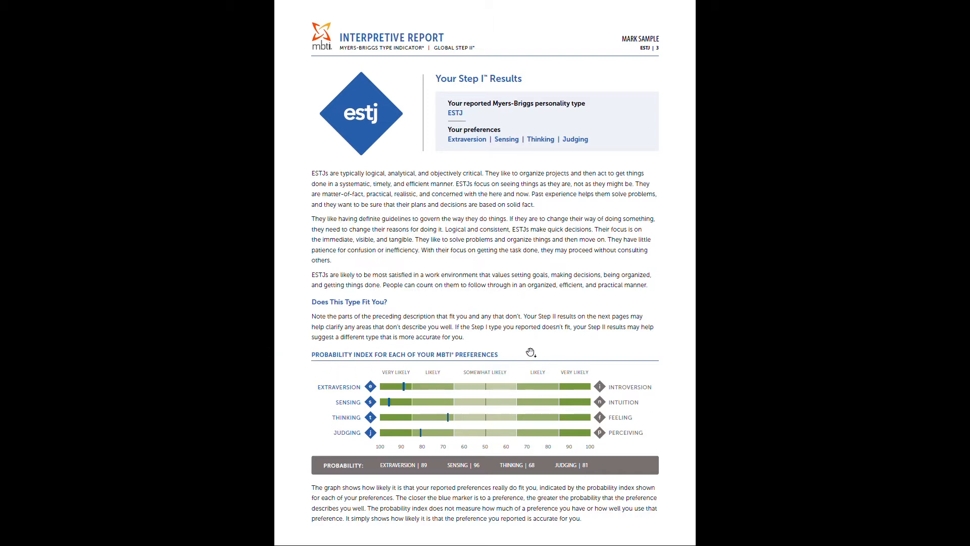
pyautogui.moveTo(412, 401)
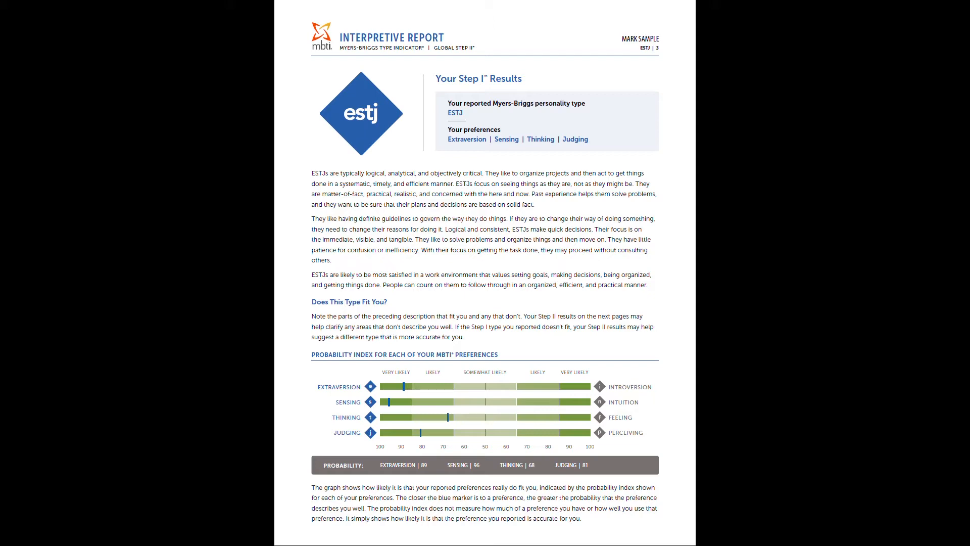
pyautogui.scroll(-3)
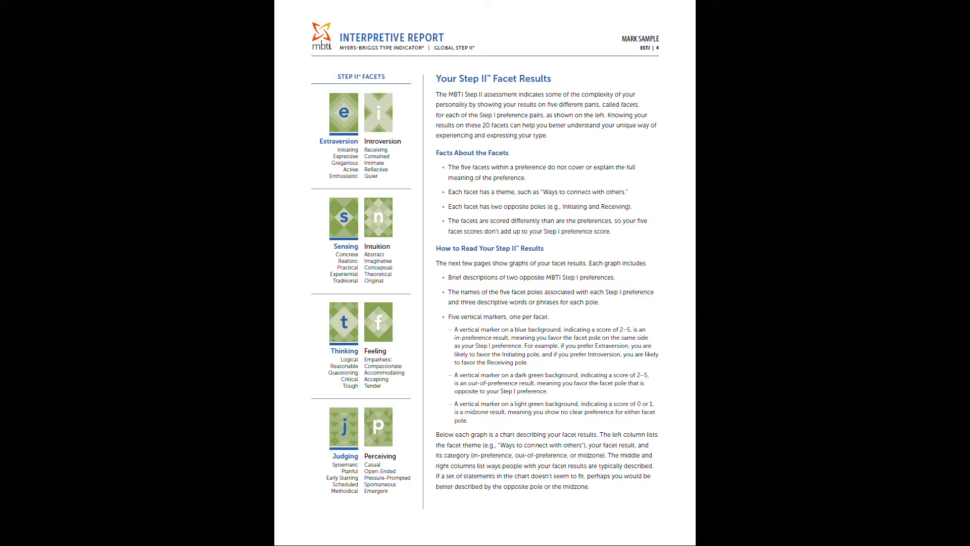
pyautogui.moveTo(288, 200)
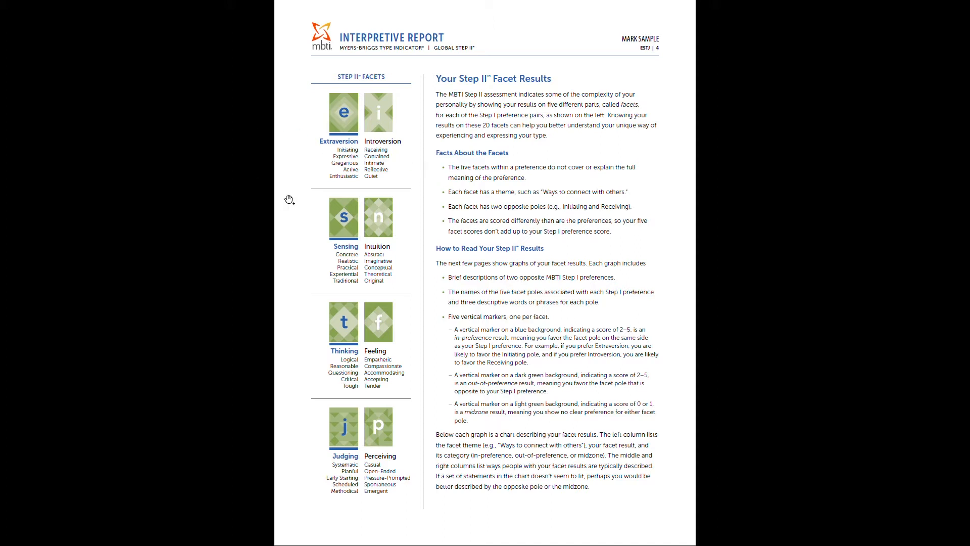
pyautogui.moveTo(377, 193)
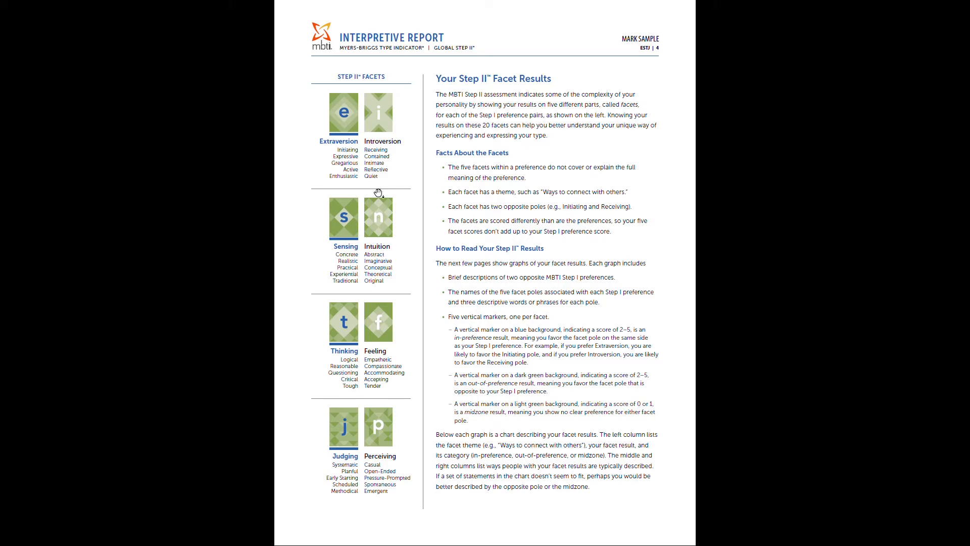
pyautogui.moveTo(378, 192)
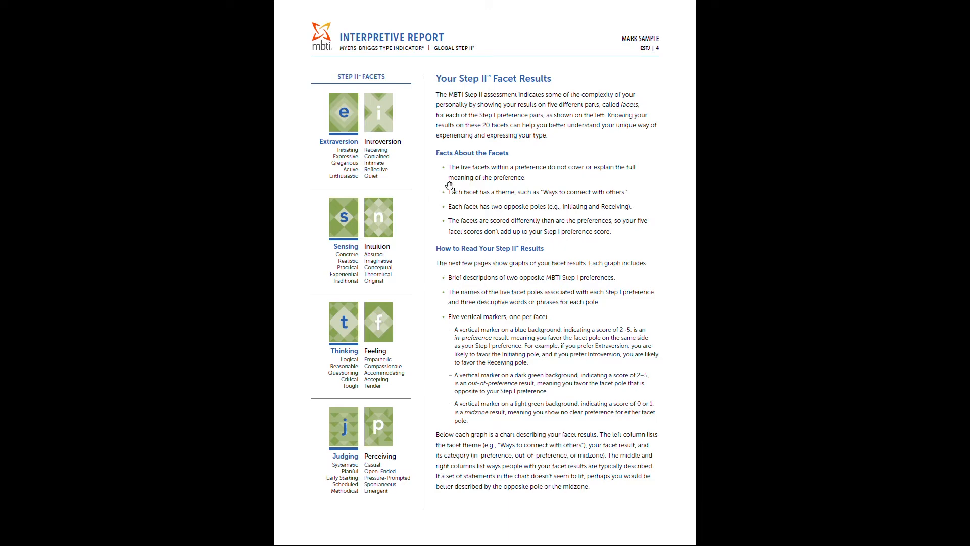
pyautogui.moveTo(463, 189)
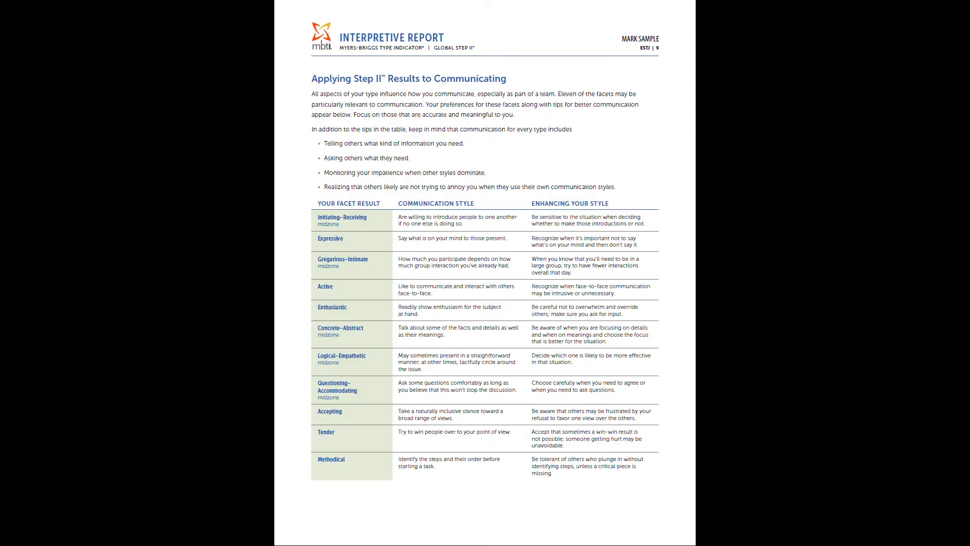
pyautogui.moveTo(538, 76)
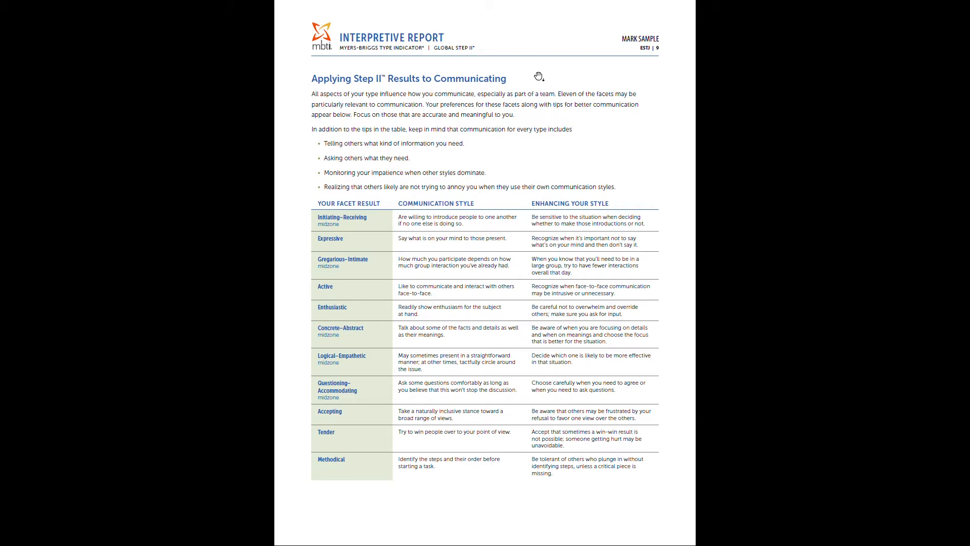
pyautogui.moveTo(538, 75)
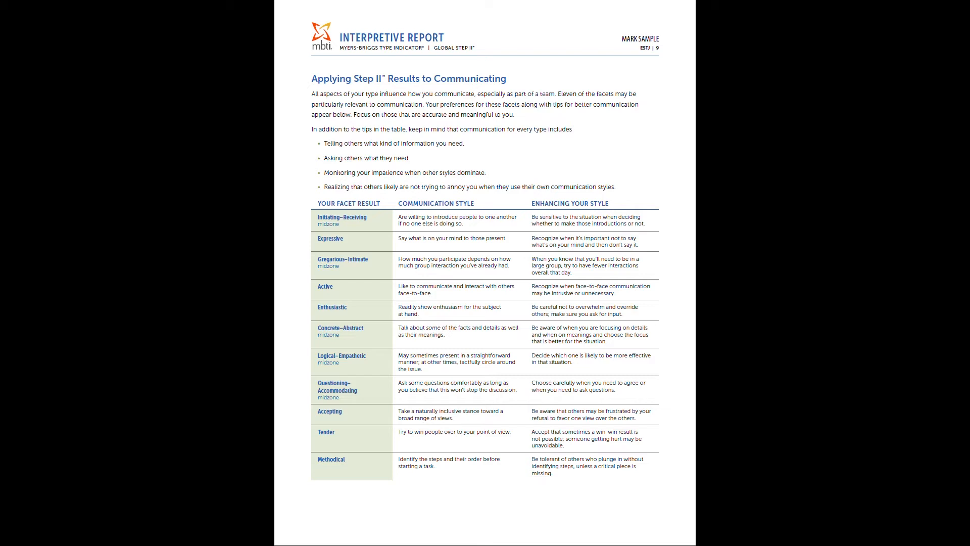
pyautogui.moveTo(488, 143)
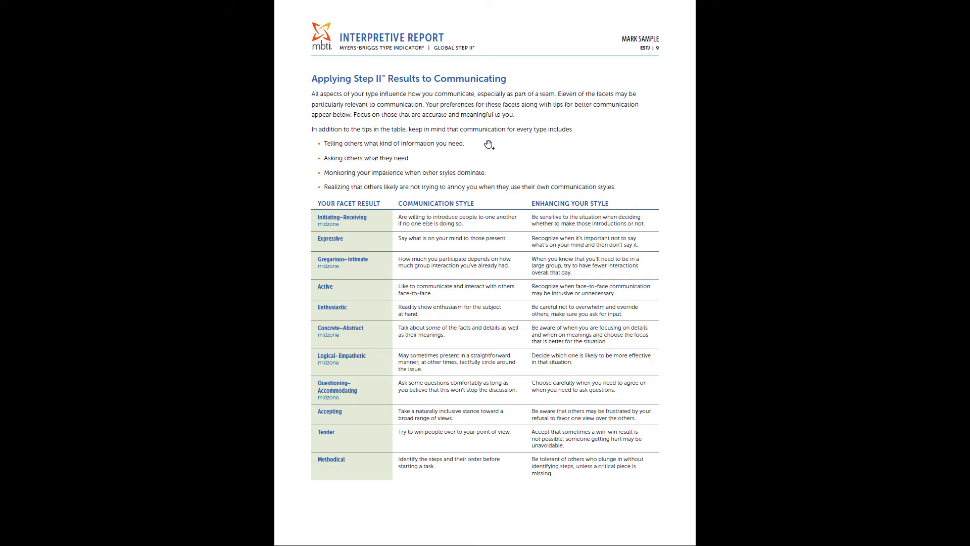
pyautogui.moveTo(385, 229)
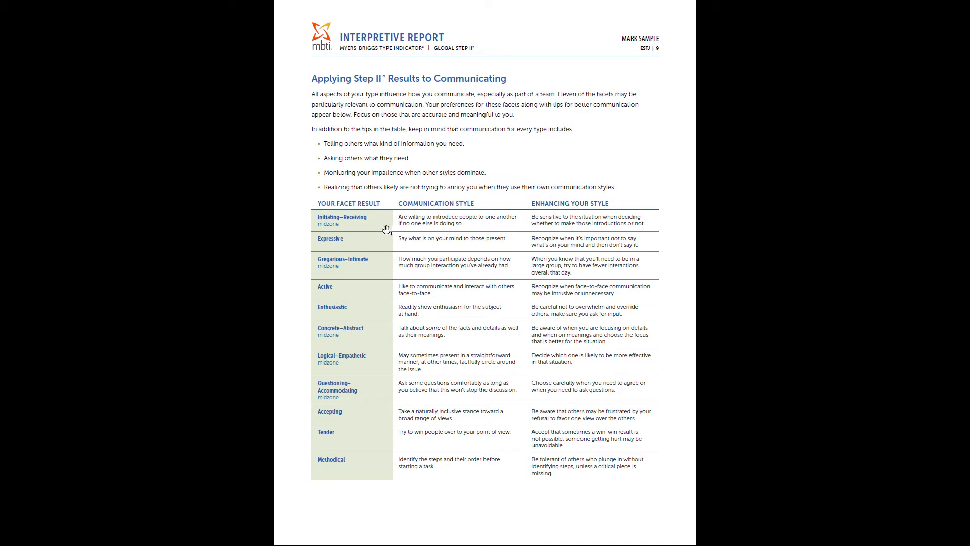
pyautogui.moveTo(411, 224)
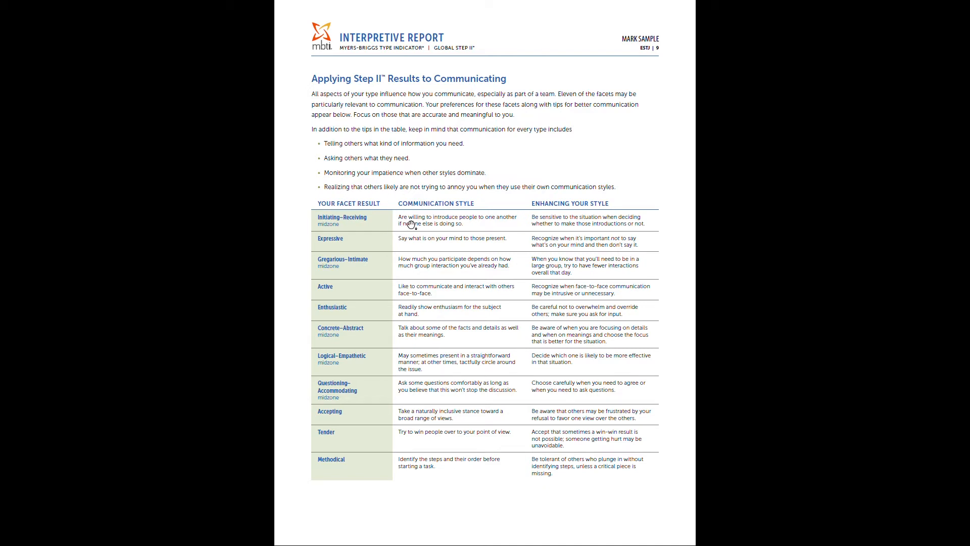
pyautogui.moveTo(464, 219)
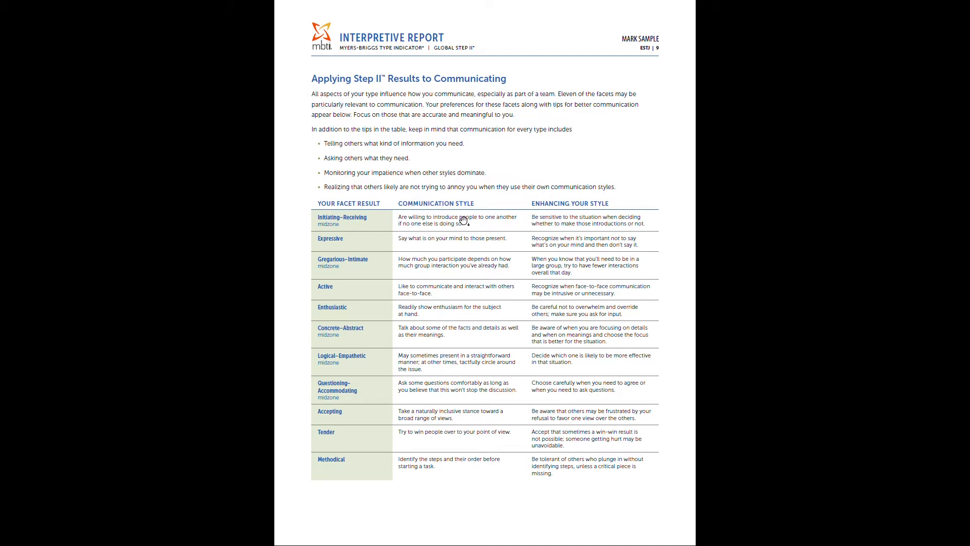
pyautogui.moveTo(536, 216)
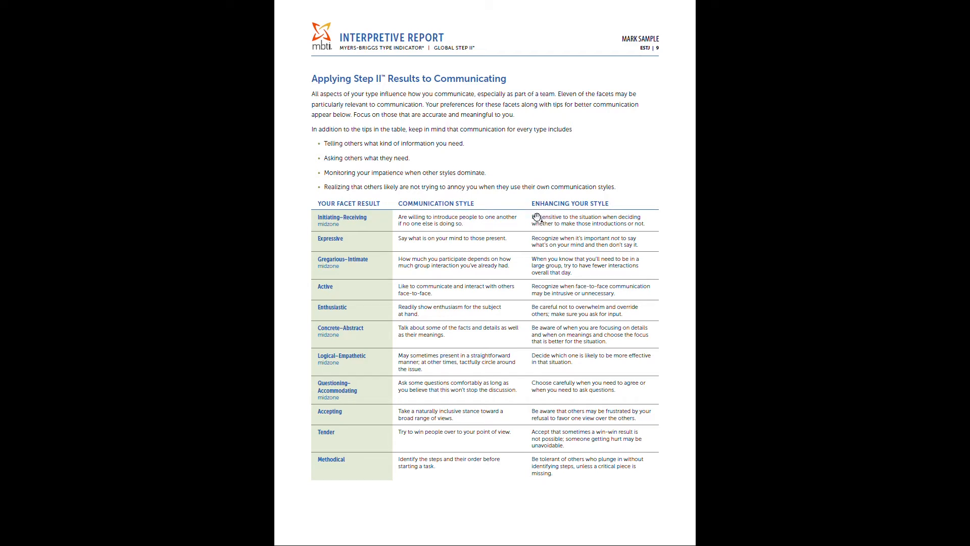
pyautogui.moveTo(580, 232)
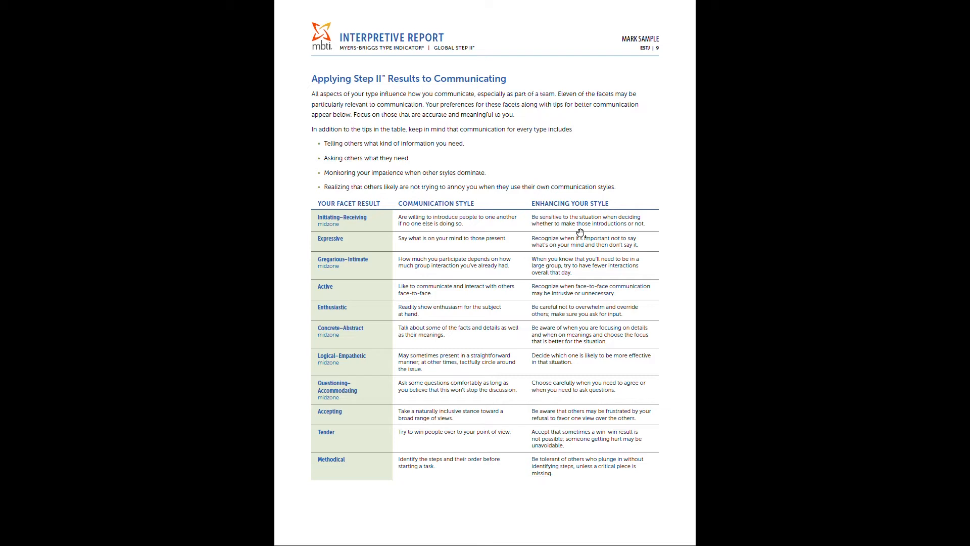
pyautogui.moveTo(580, 234)
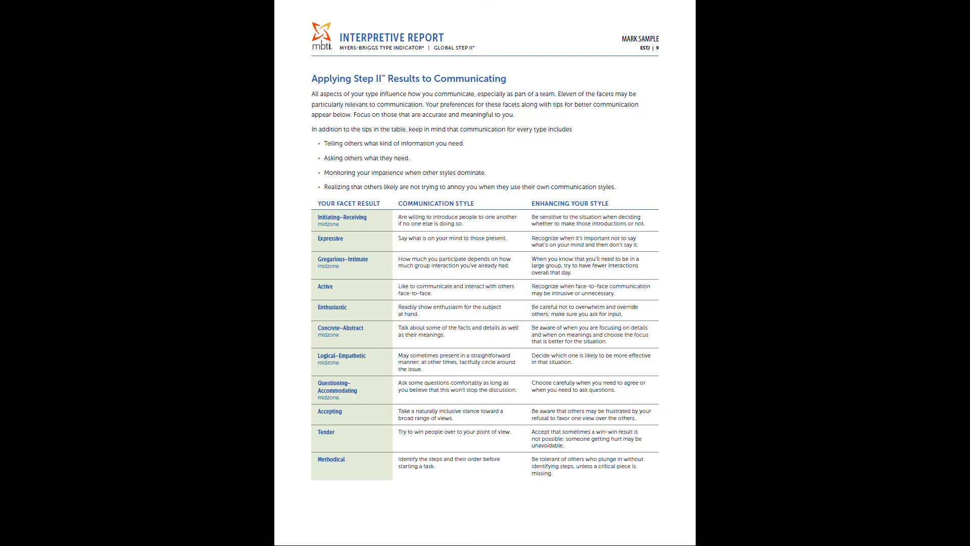
pyautogui.moveTo(349, 249)
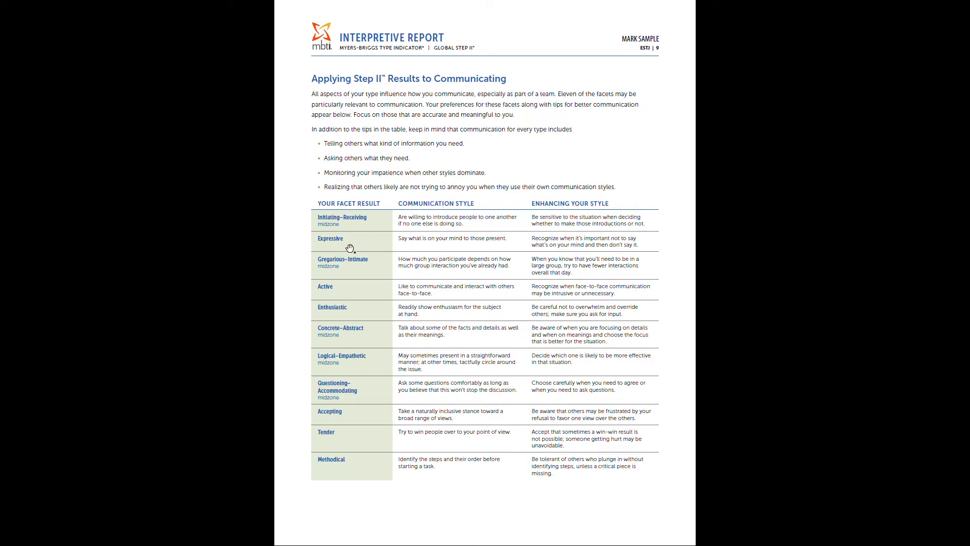
pyautogui.moveTo(569, 263)
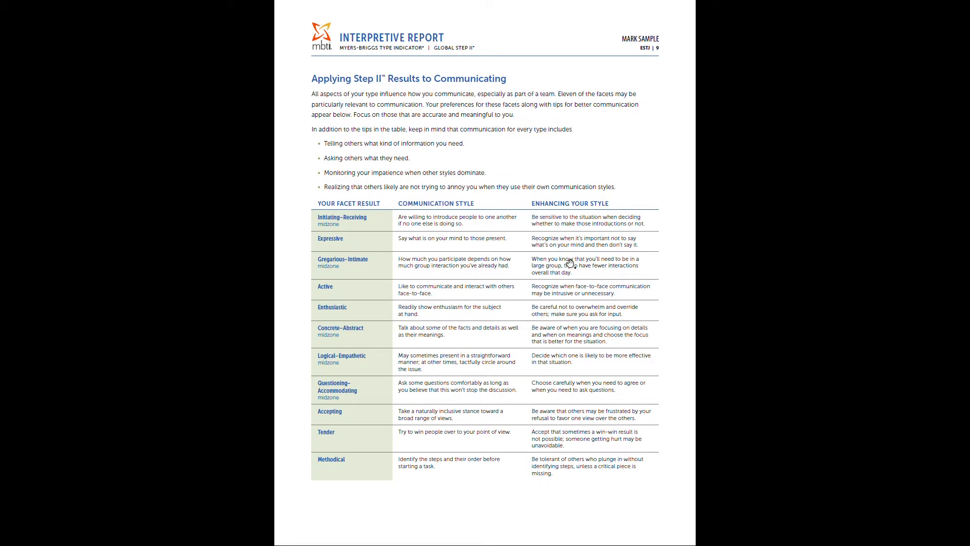
pyautogui.moveTo(533, 240)
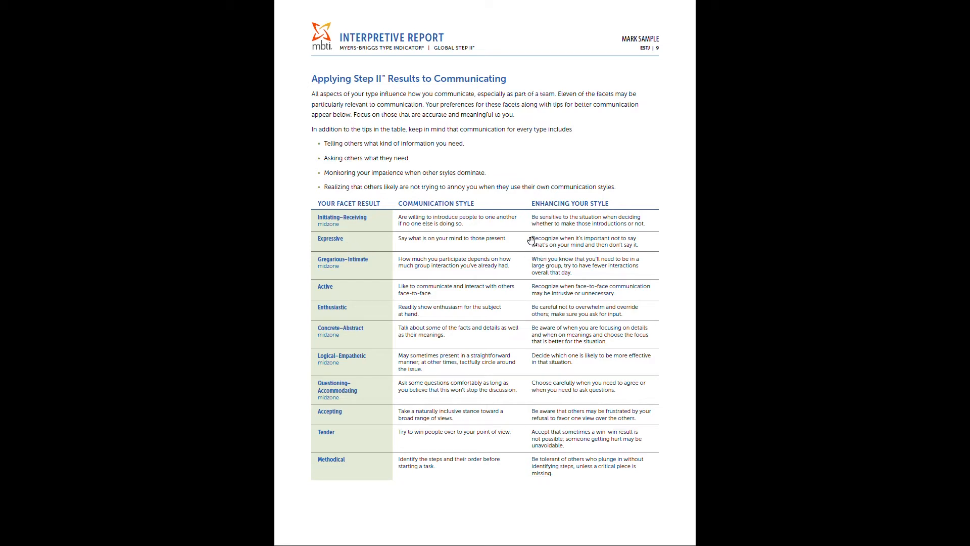
pyautogui.moveTo(402, 252)
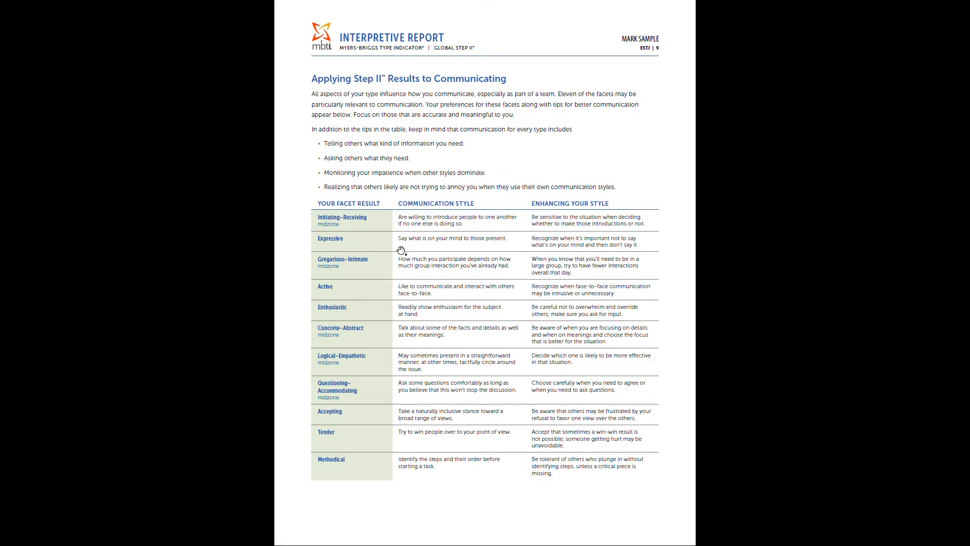
pyautogui.moveTo(448, 254)
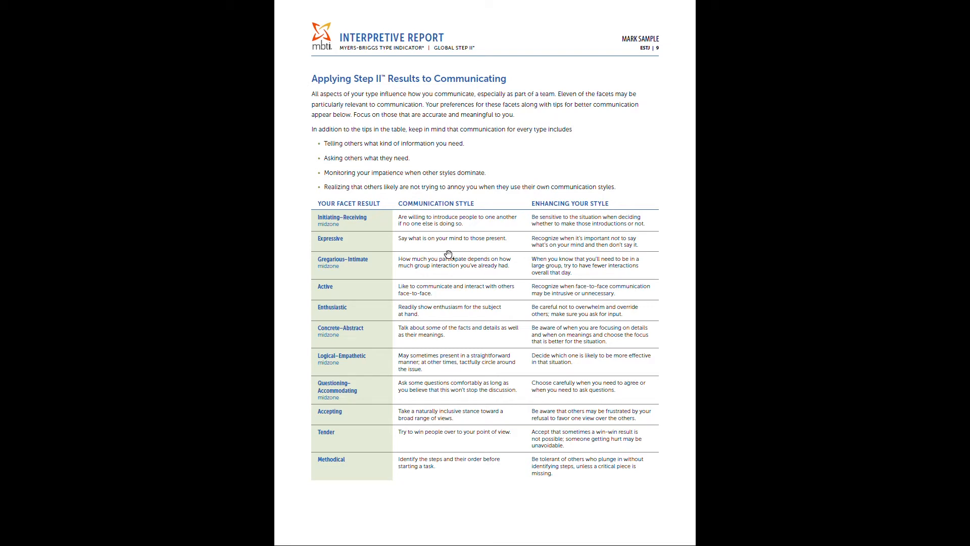
pyautogui.moveTo(533, 256)
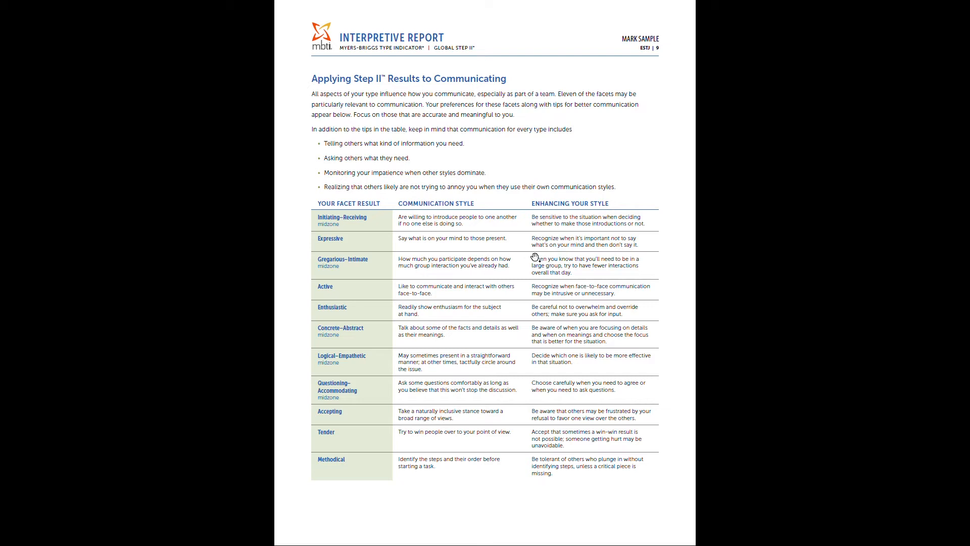
pyautogui.moveTo(536, 258)
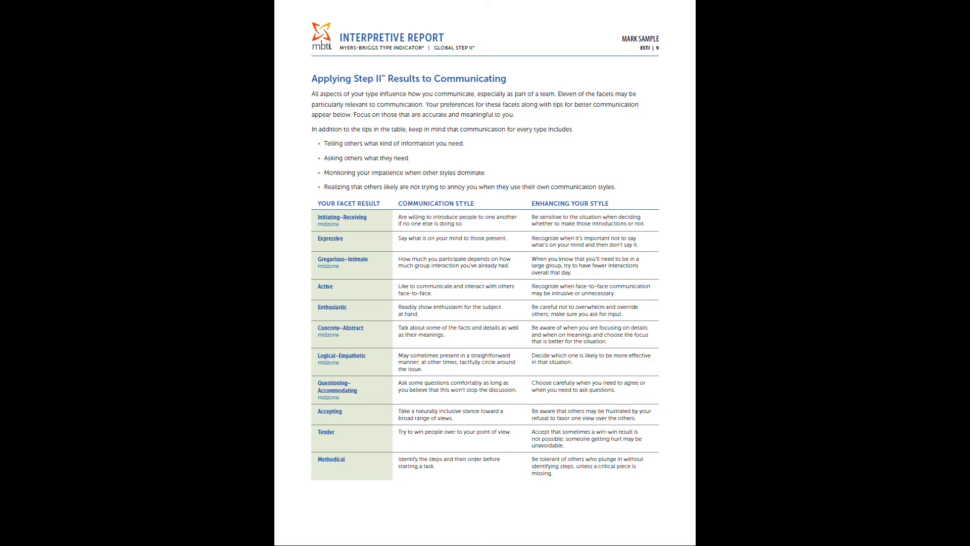
pyautogui.moveTo(545, 253)
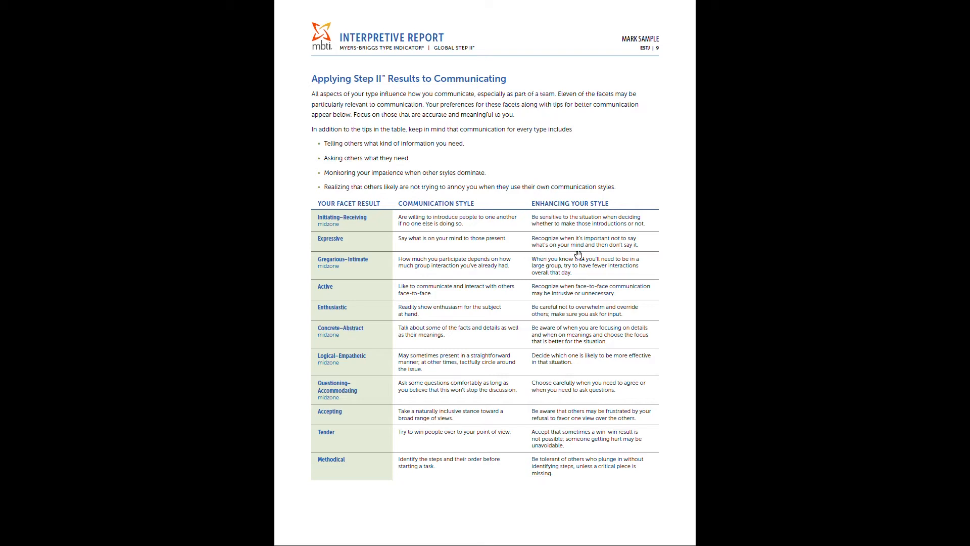
pyautogui.moveTo(414, 283)
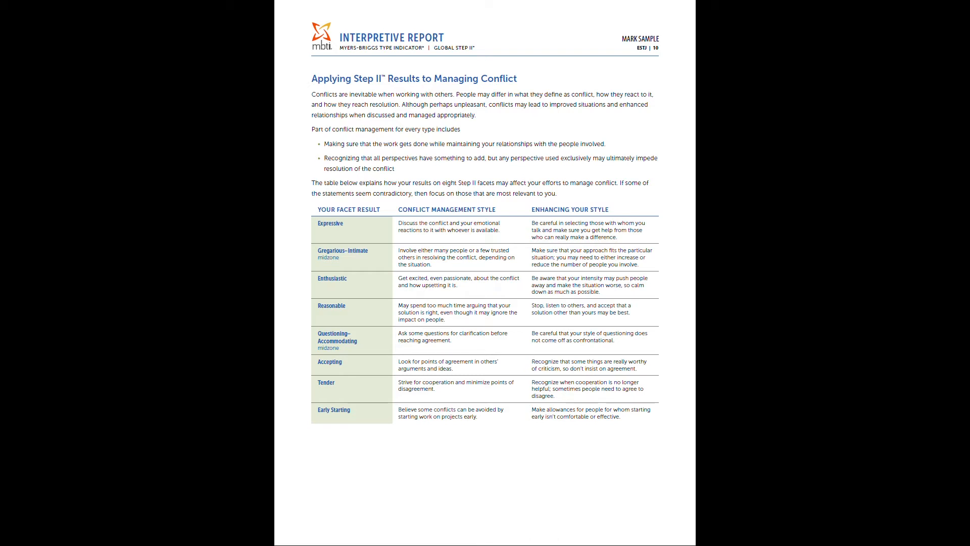
pyautogui.moveTo(593, 232)
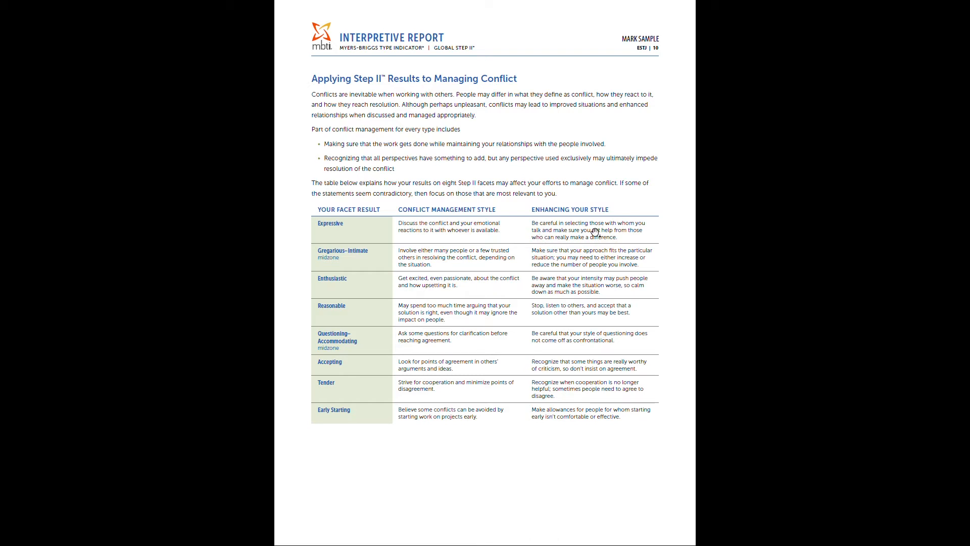
pyautogui.moveTo(563, 222)
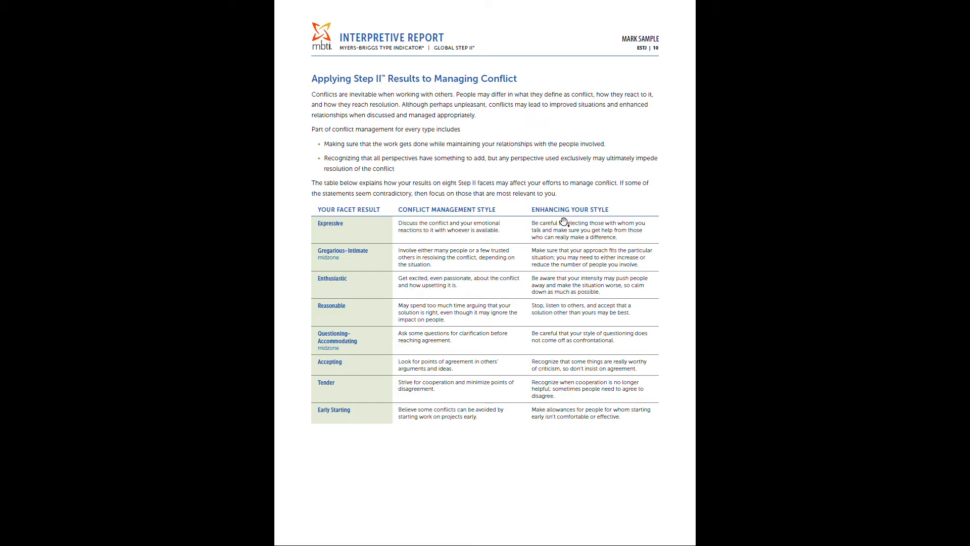
pyautogui.moveTo(563, 221)
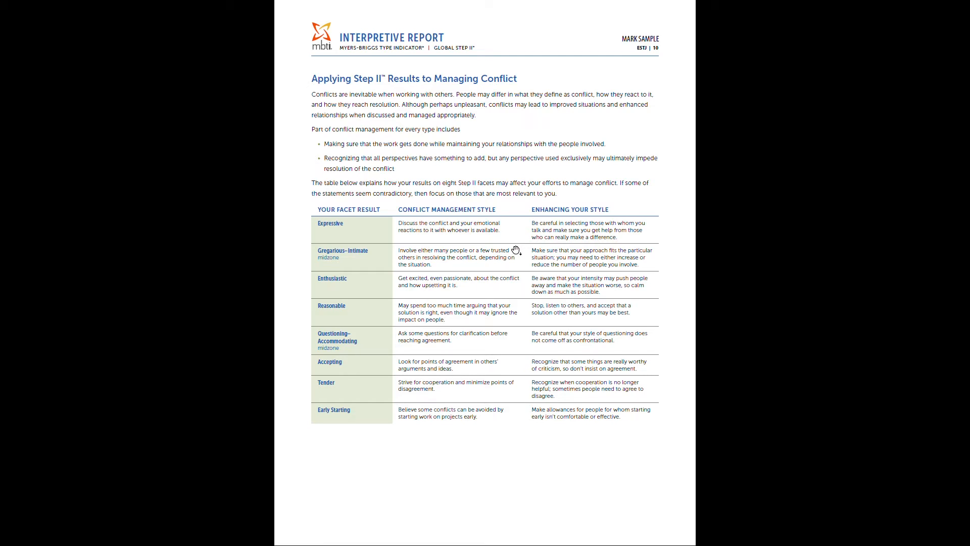
pyautogui.moveTo(540, 220)
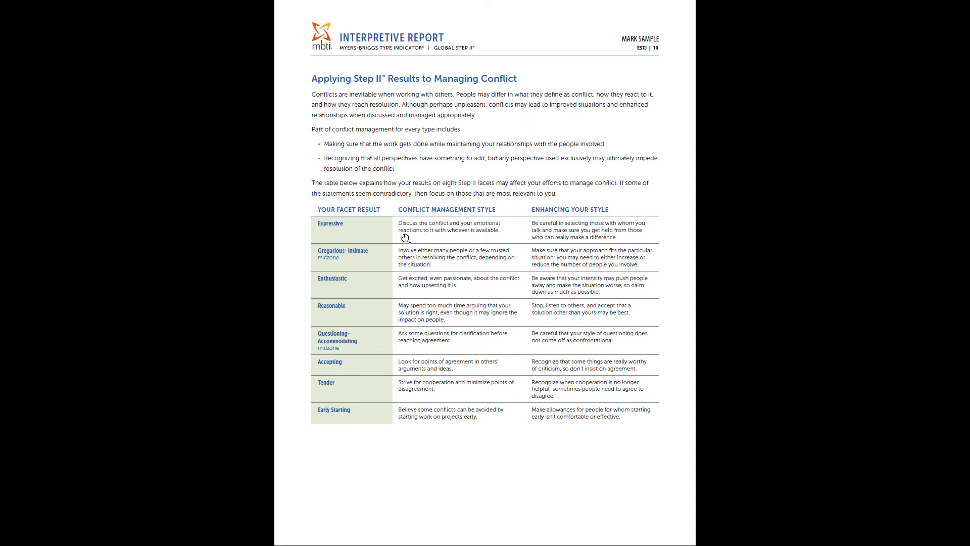
pyautogui.moveTo(510, 237)
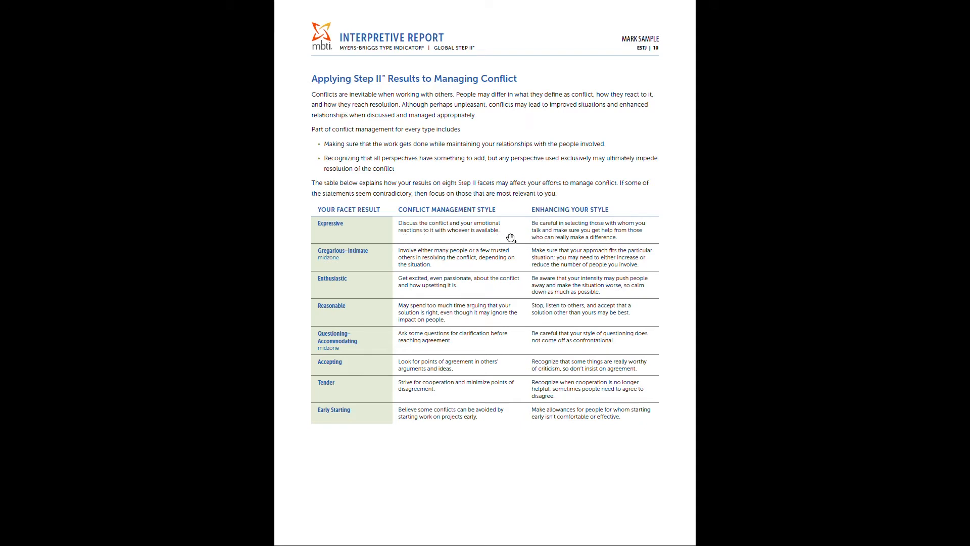
pyautogui.moveTo(569, 240)
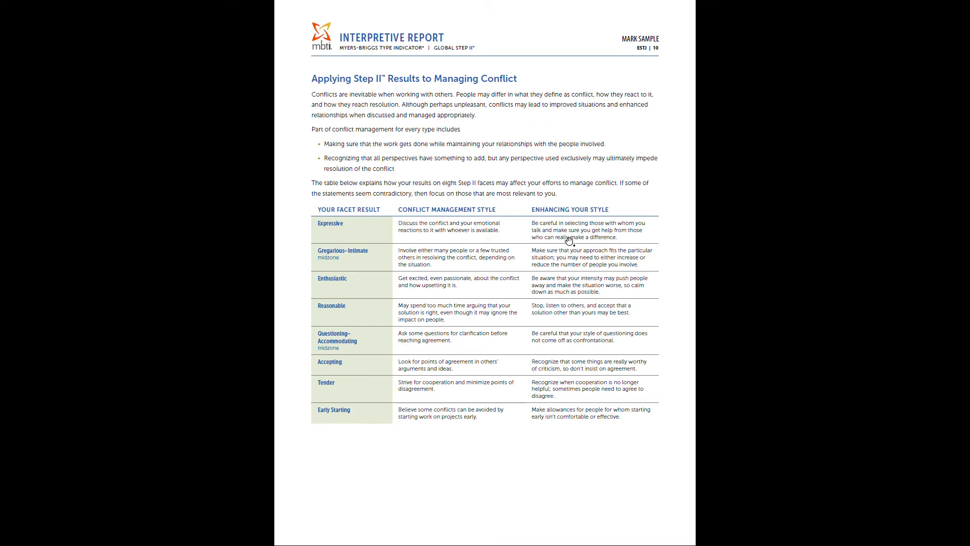
pyautogui.scroll(-3)
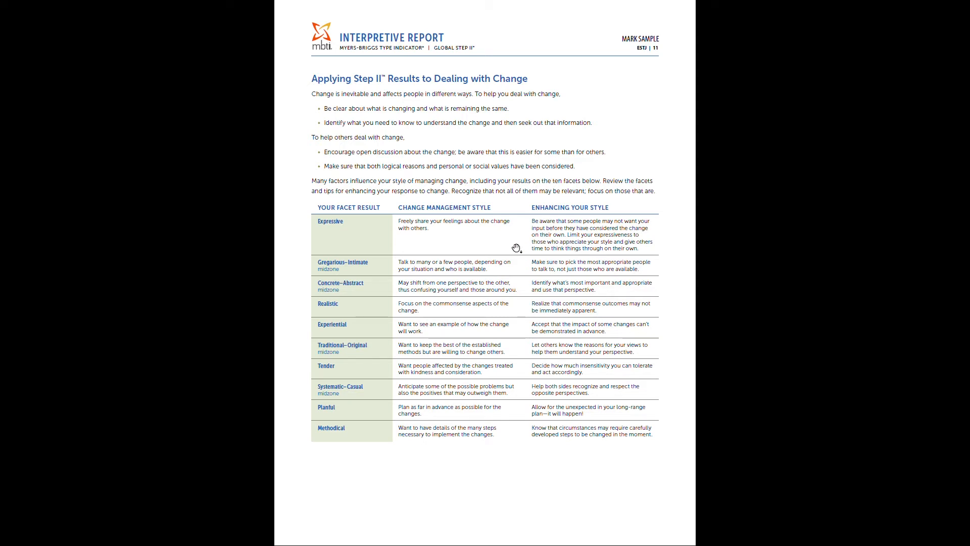
pyautogui.moveTo(401, 237)
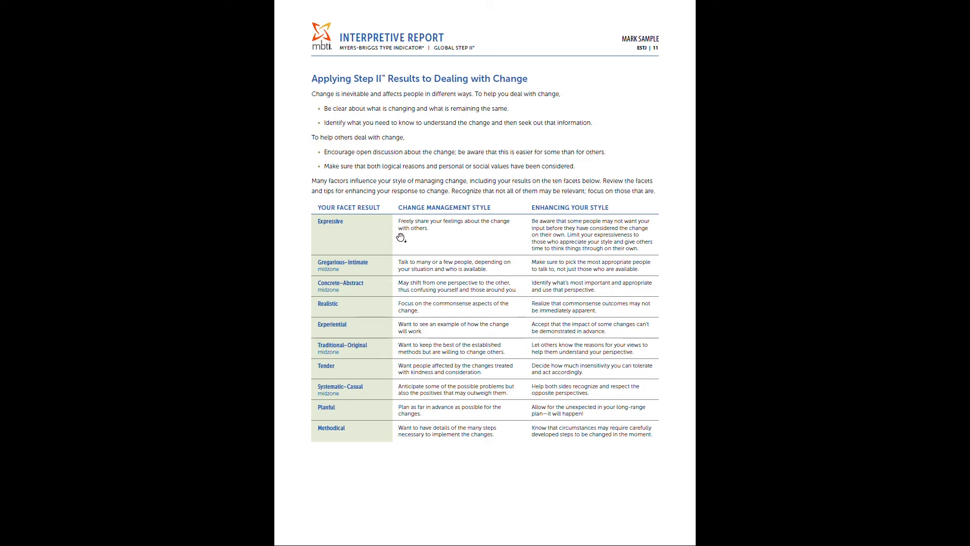
pyautogui.moveTo(324, 263)
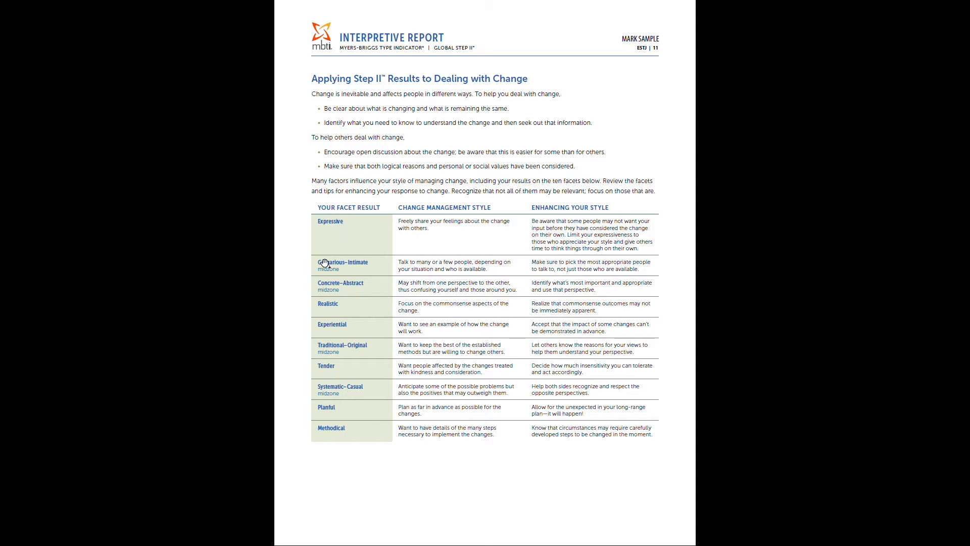
pyautogui.moveTo(394, 245)
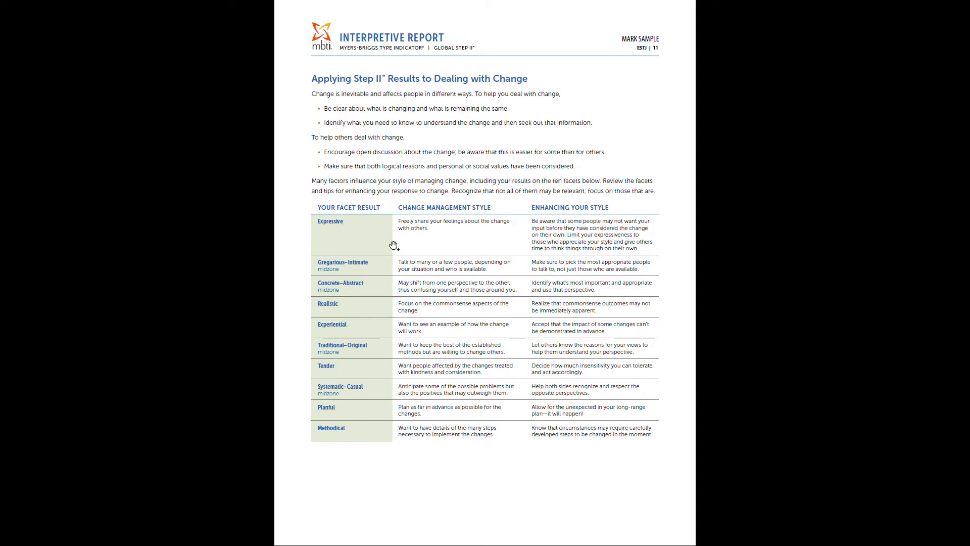
pyautogui.moveTo(541, 240)
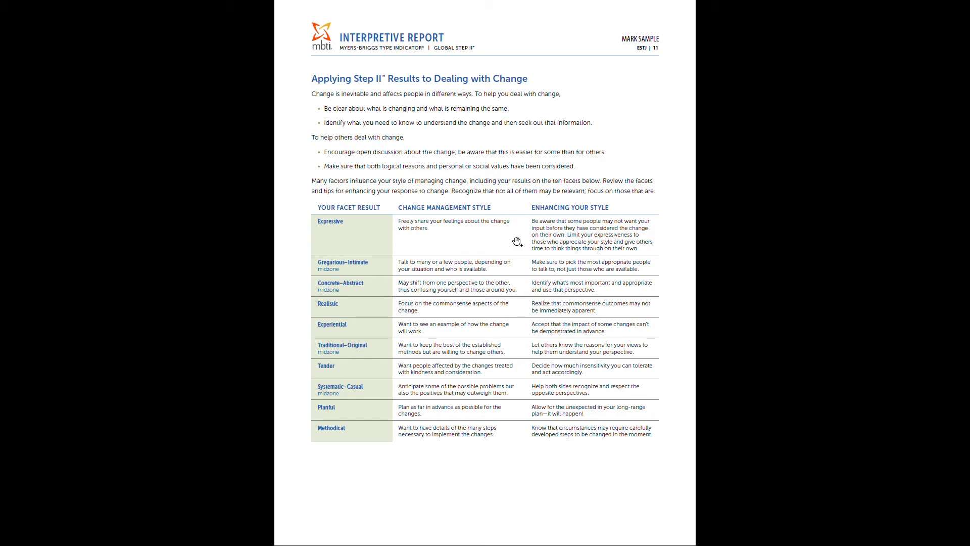
pyautogui.scroll(-3)
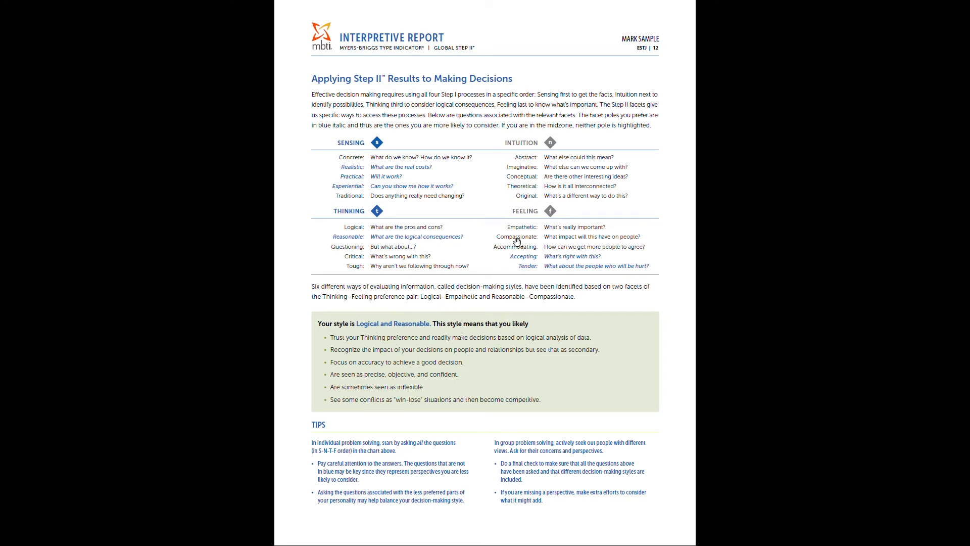
pyautogui.moveTo(347, 318)
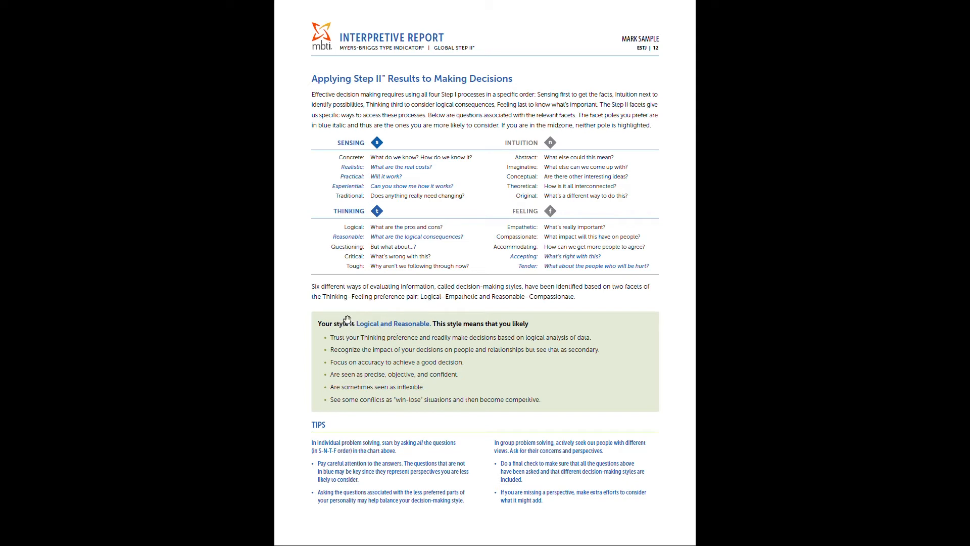
pyautogui.moveTo(345, 314)
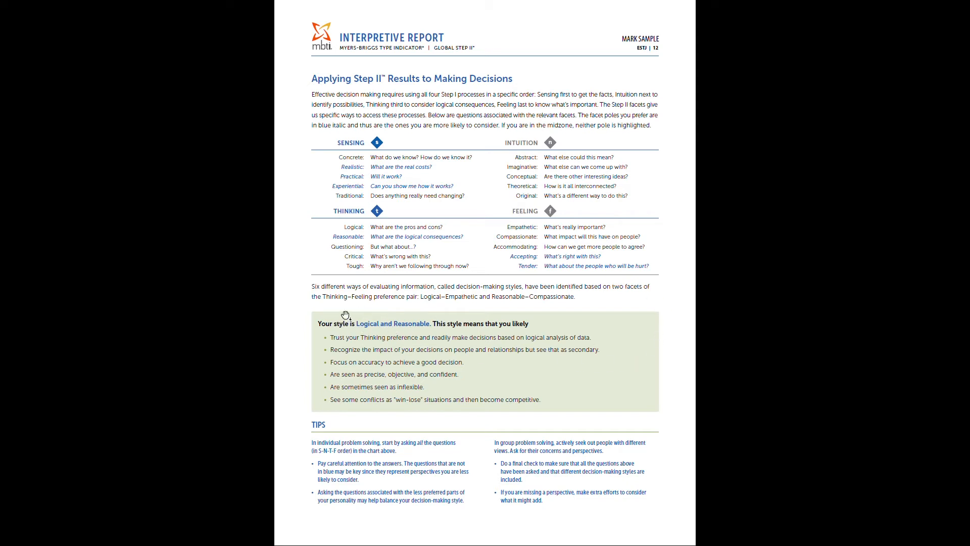
pyautogui.moveTo(343, 197)
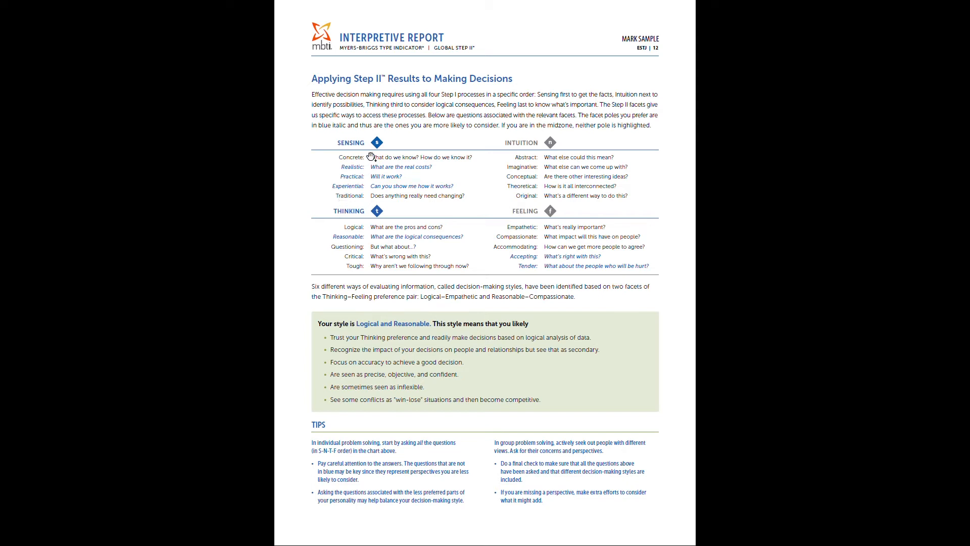
pyautogui.moveTo(373, 322)
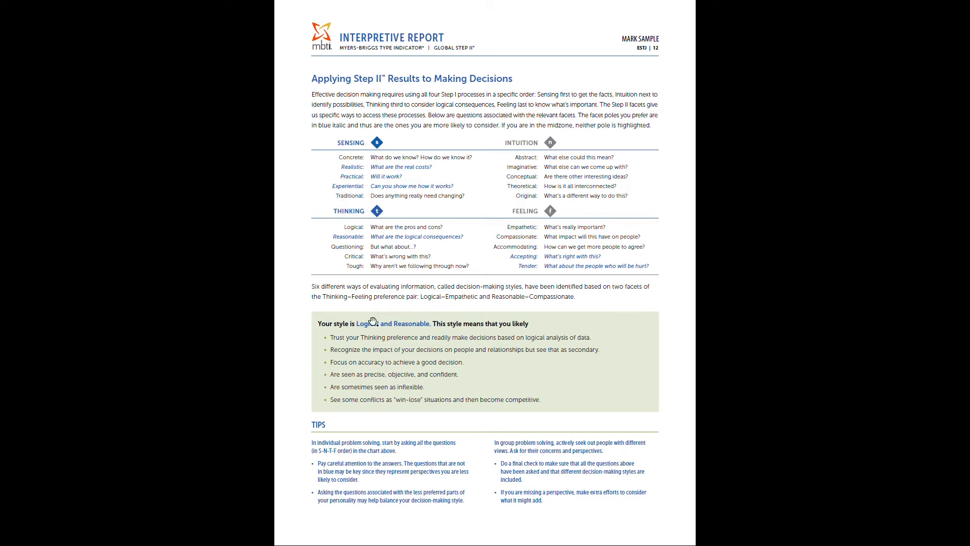
pyautogui.moveTo(374, 156)
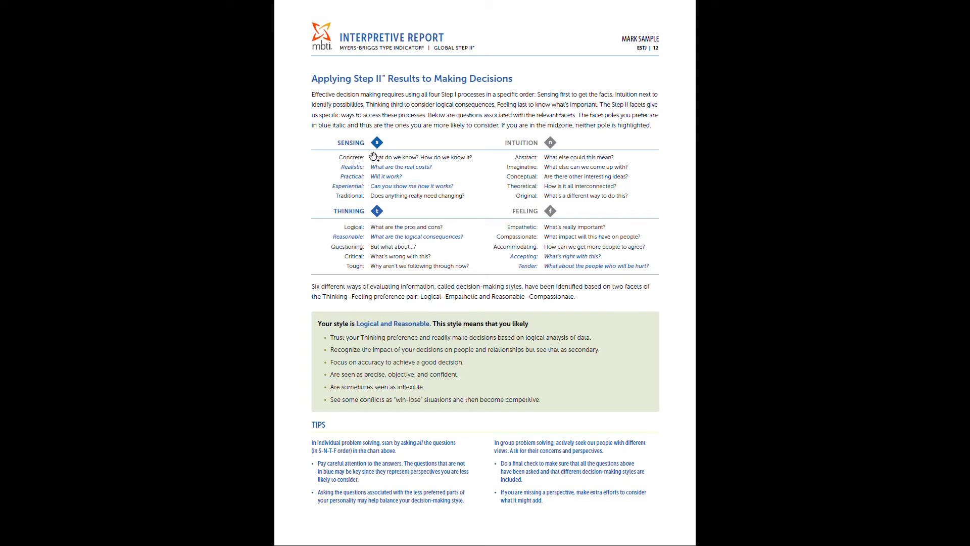
pyautogui.moveTo(311, 237)
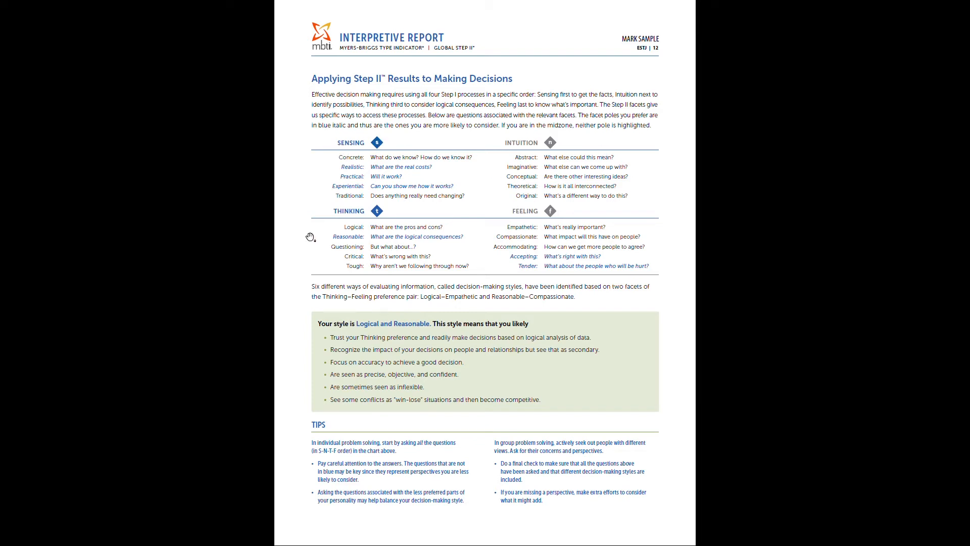
pyautogui.moveTo(601, 221)
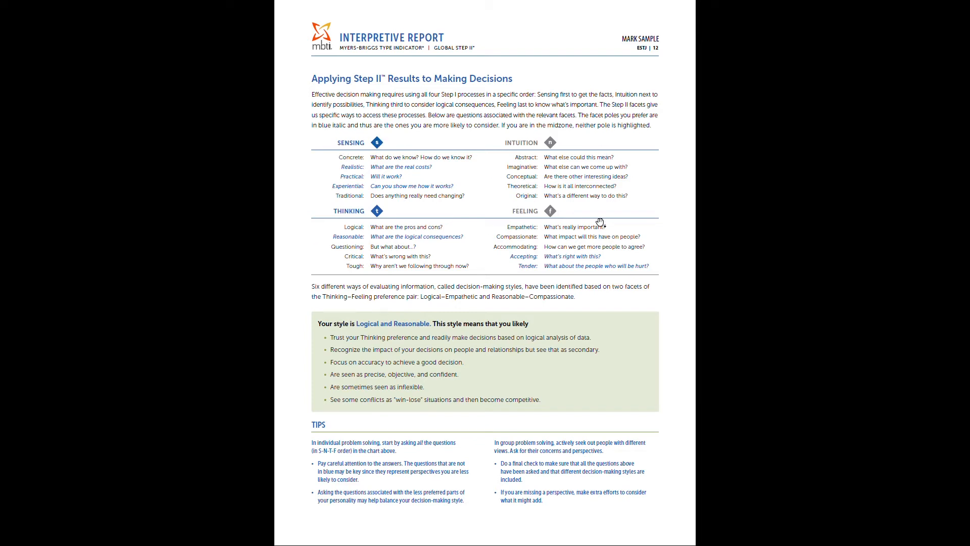
pyautogui.moveTo(452, 251)
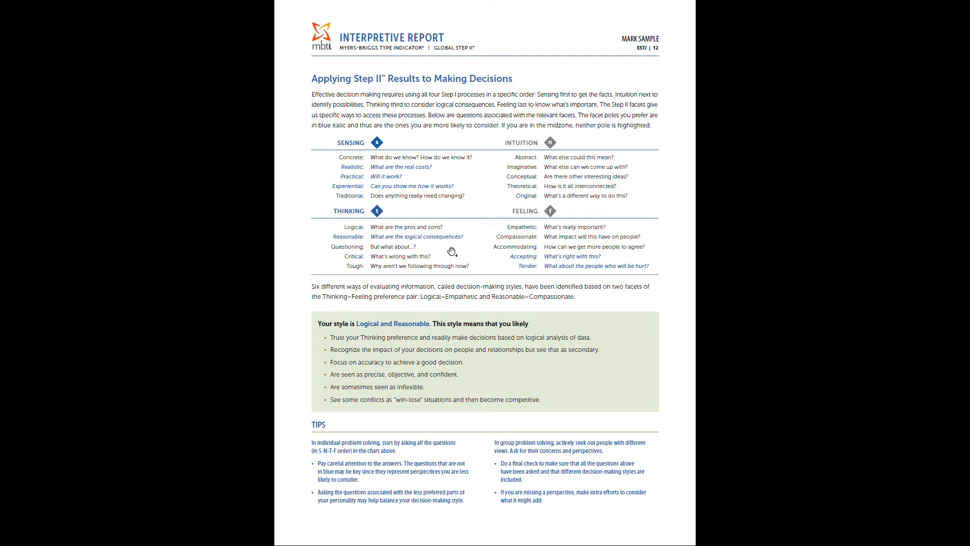
pyautogui.moveTo(593, 286)
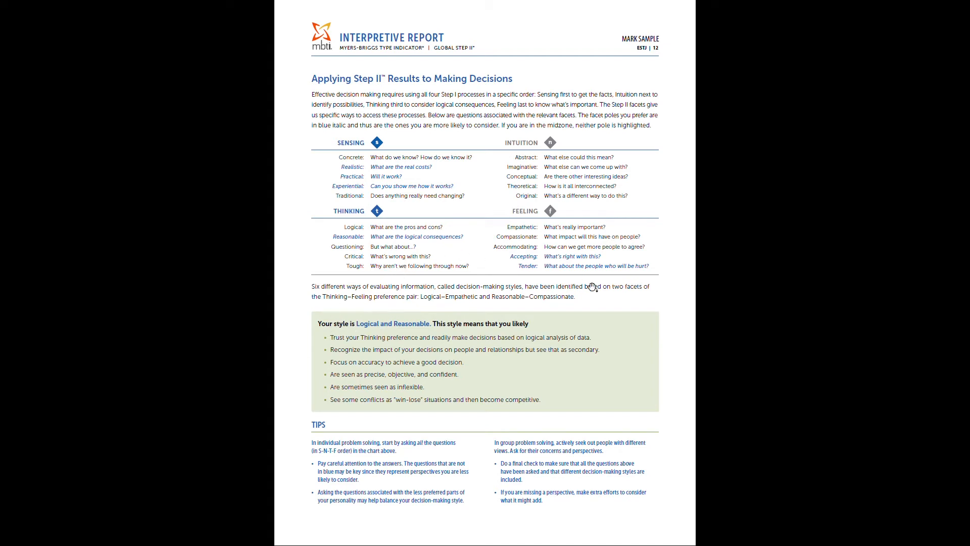
pyautogui.moveTo(416, 305)
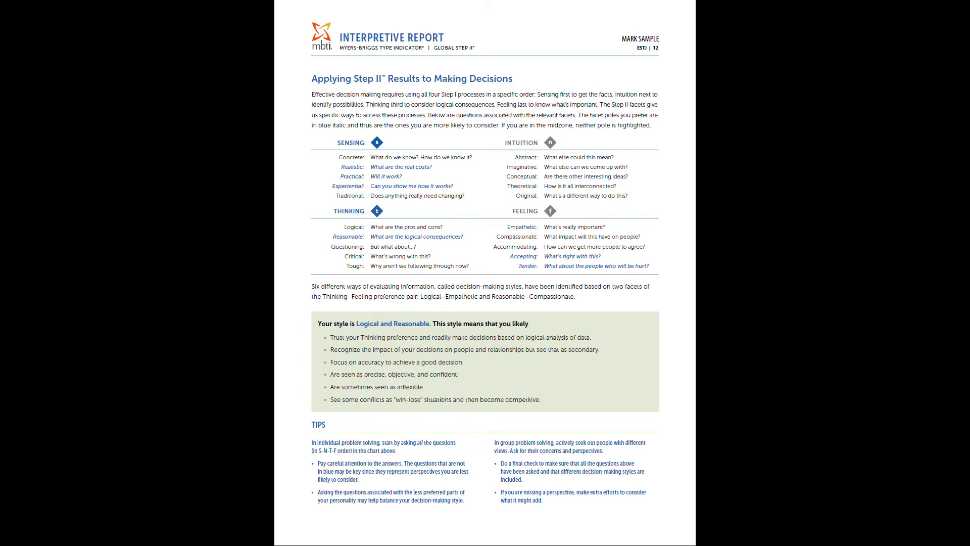
pyautogui.moveTo(361, 347)
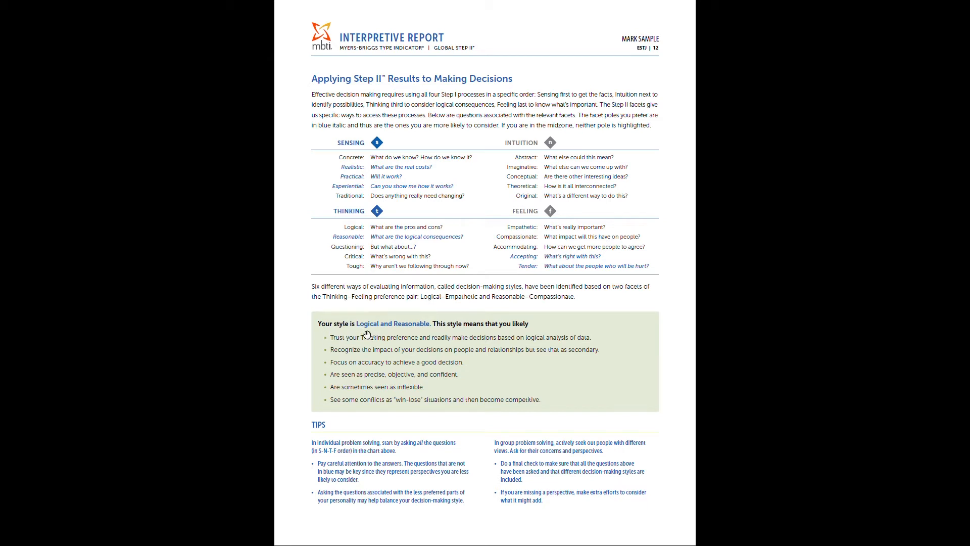
pyautogui.moveTo(434, 334)
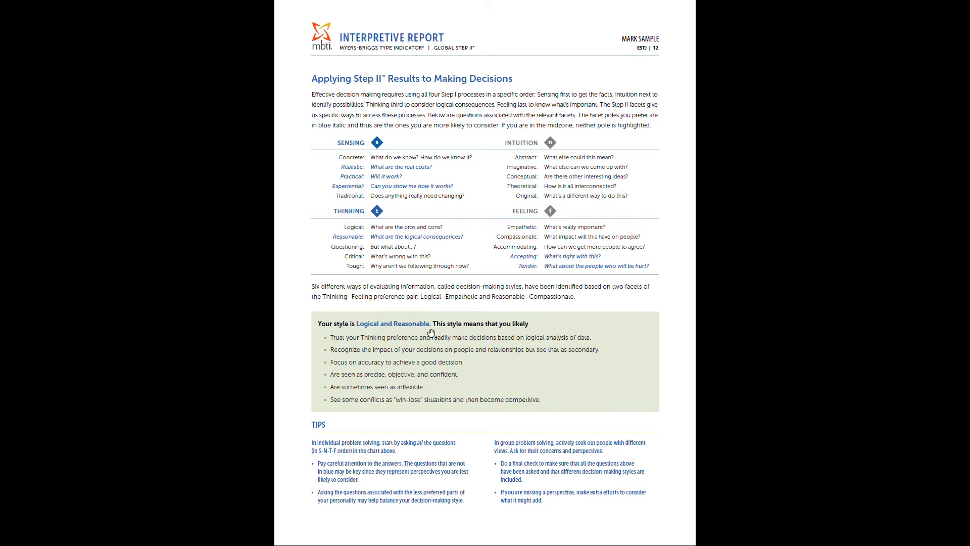
pyautogui.moveTo(330, 388)
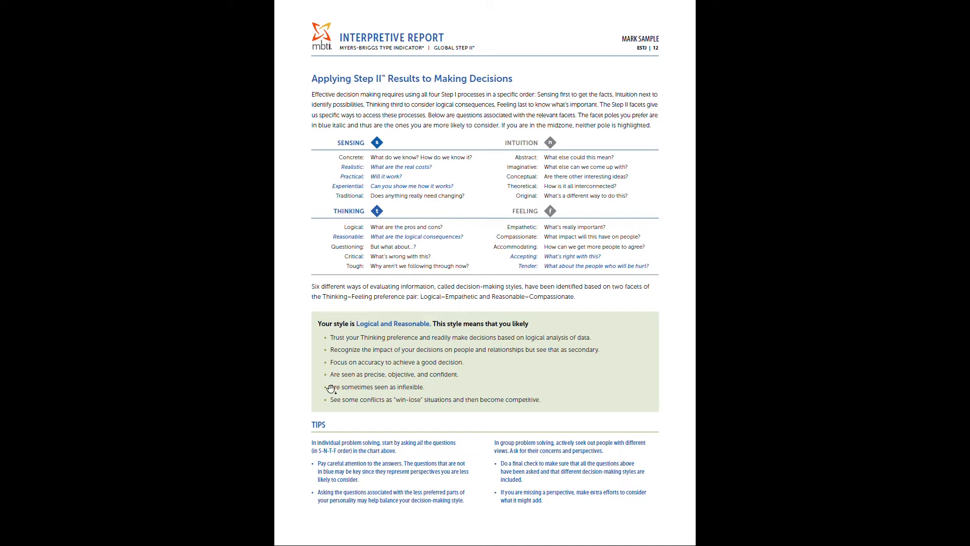
pyautogui.moveTo(359, 415)
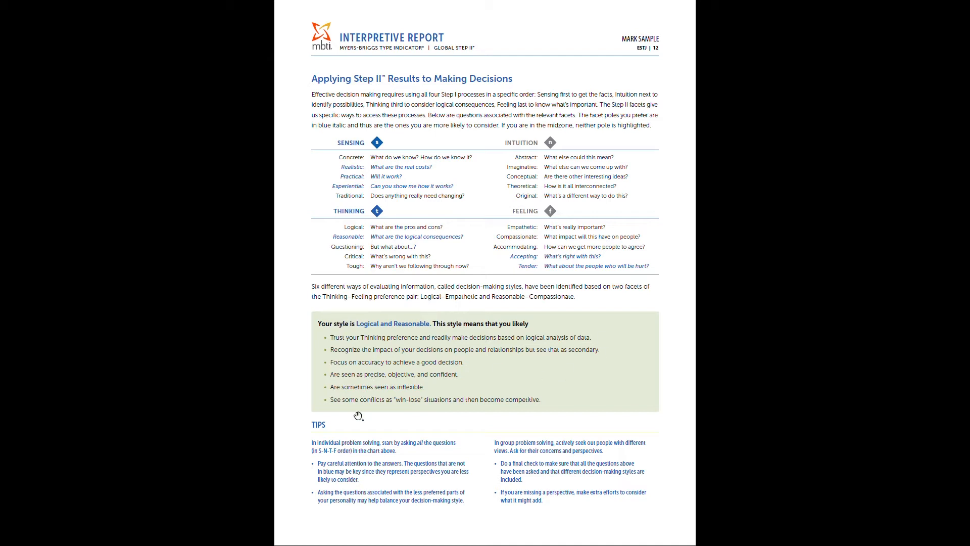
pyautogui.moveTo(322, 444)
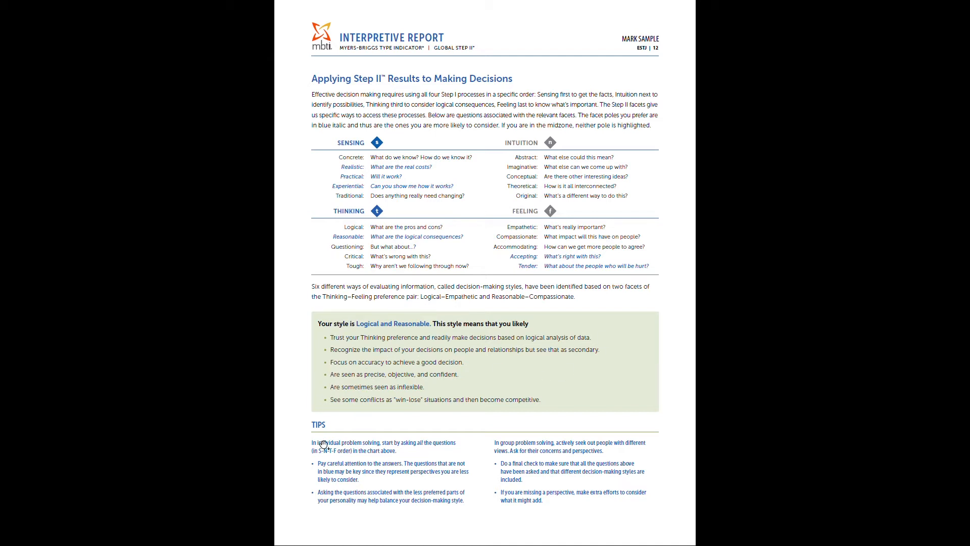
pyautogui.scroll(-3)
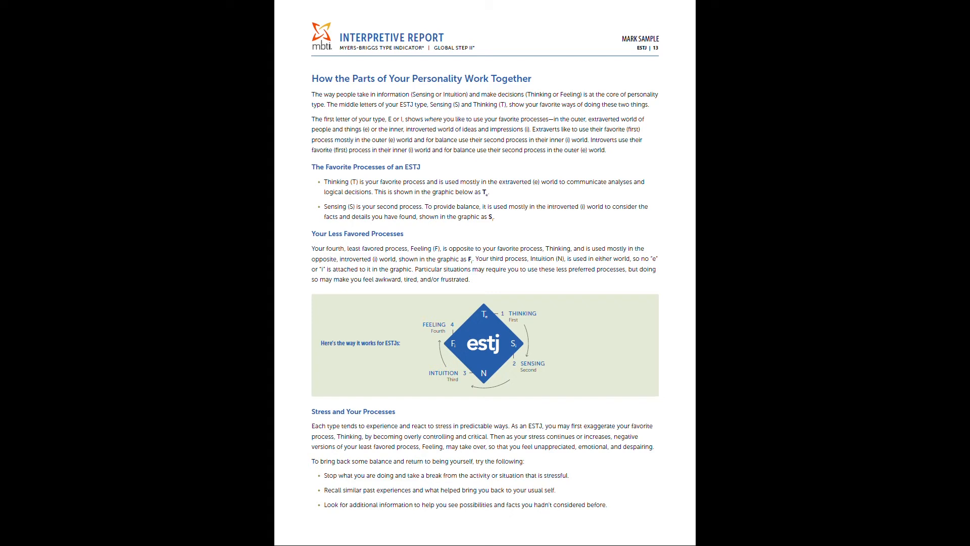
pyautogui.moveTo(351, 133)
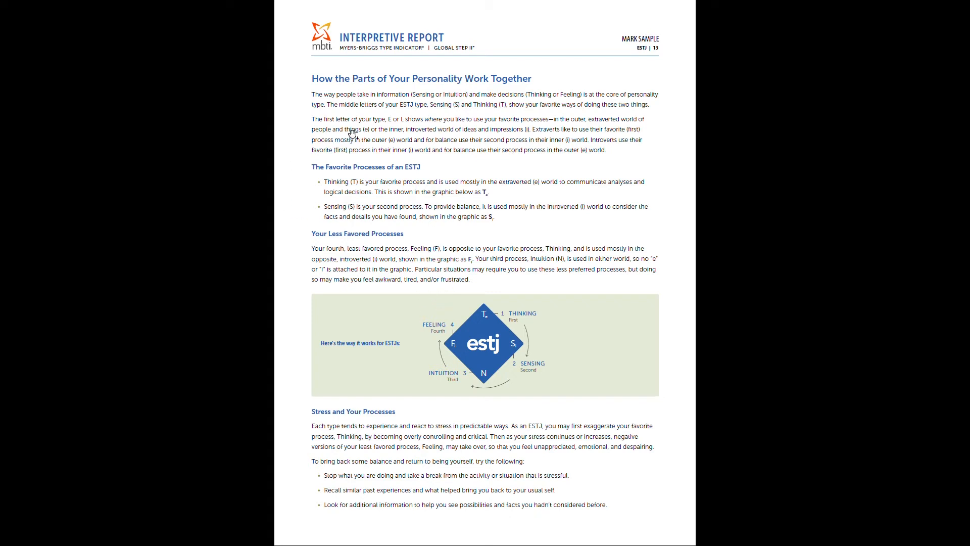
pyautogui.moveTo(370, 136)
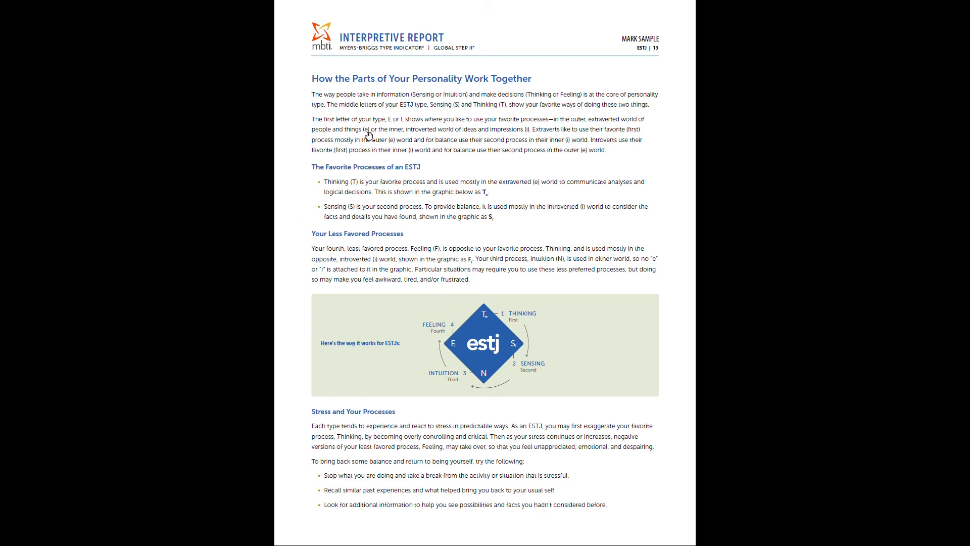
pyautogui.moveTo(463, 280)
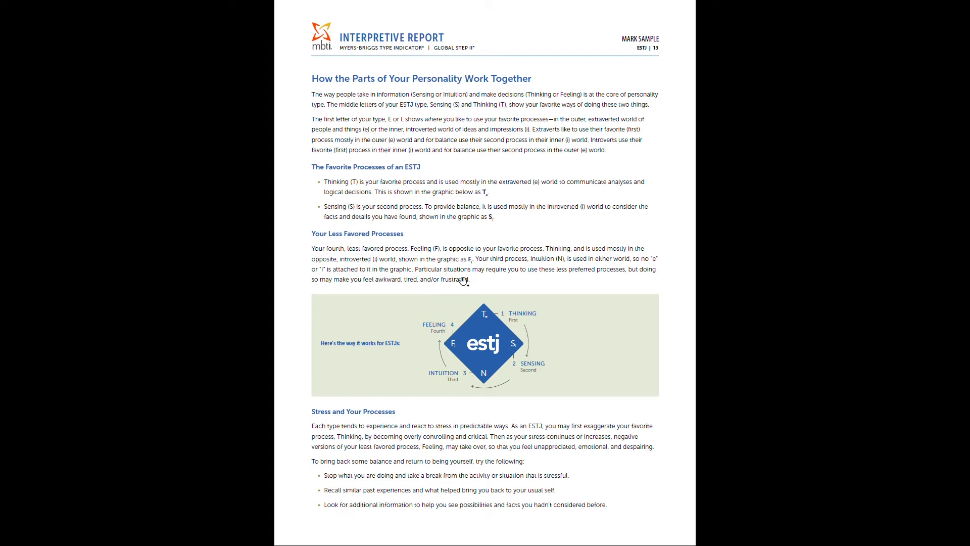
pyautogui.moveTo(513, 375)
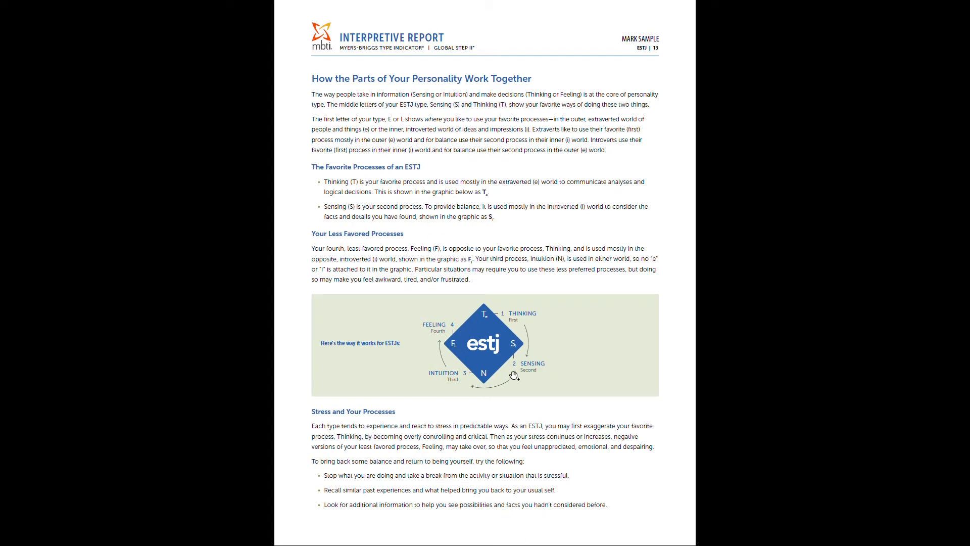
pyautogui.moveTo(448, 328)
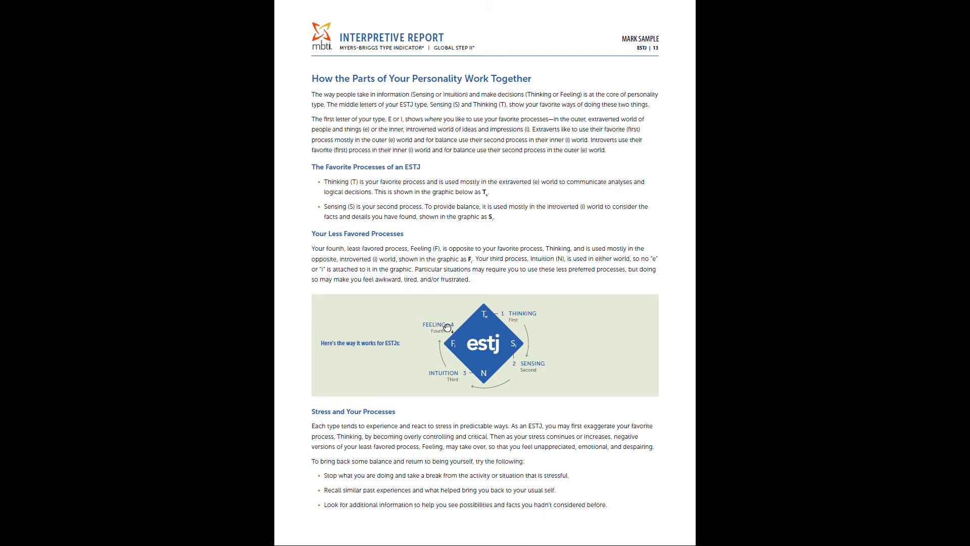
pyautogui.moveTo(374, 269)
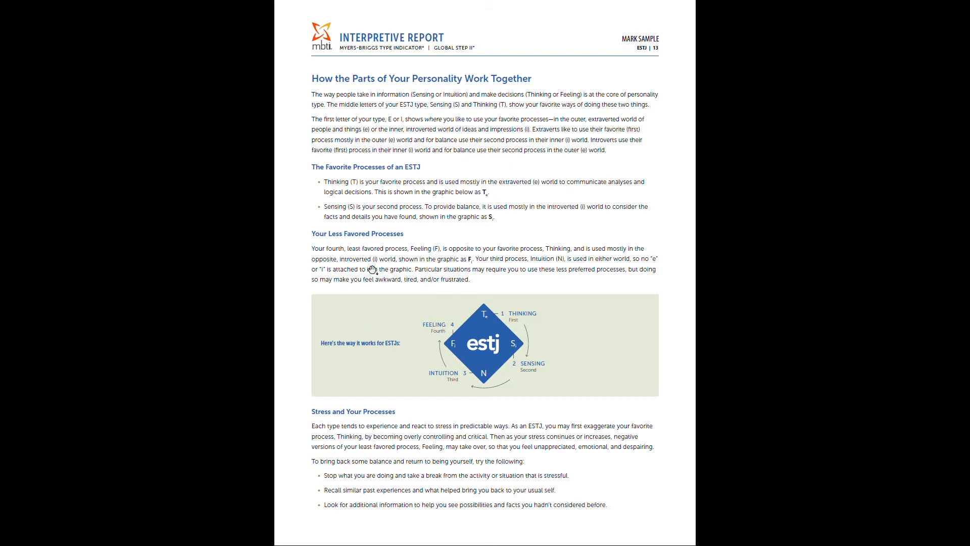
pyautogui.moveTo(526, 307)
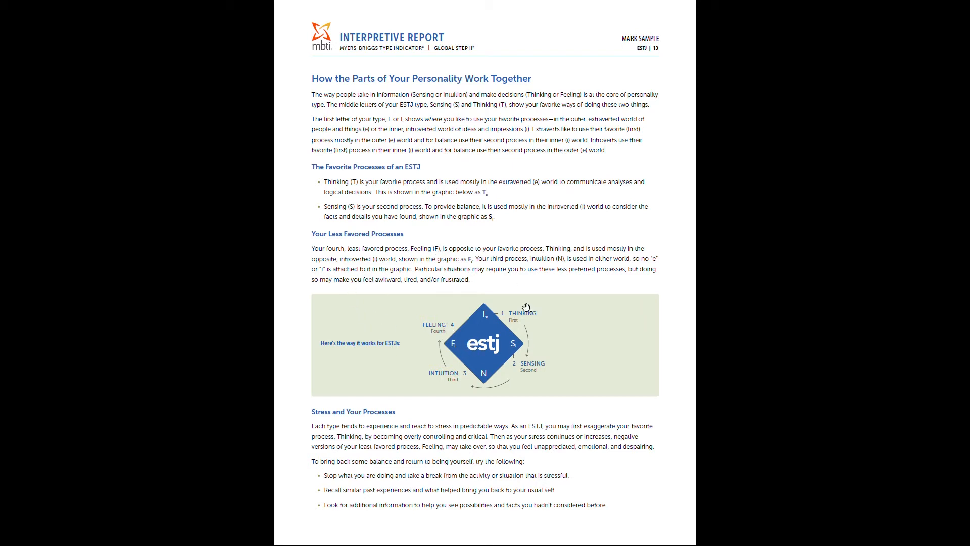
pyautogui.moveTo(504, 363)
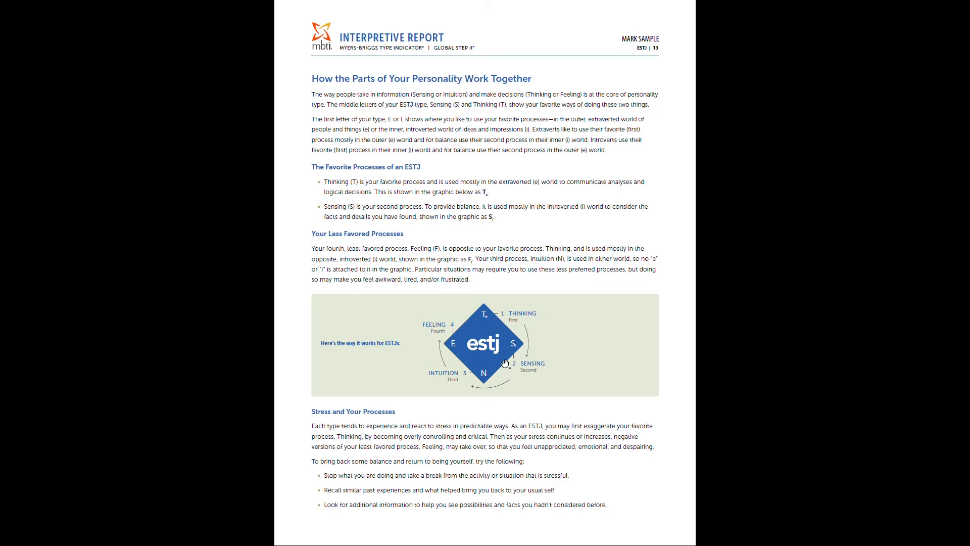
pyautogui.moveTo(522, 325)
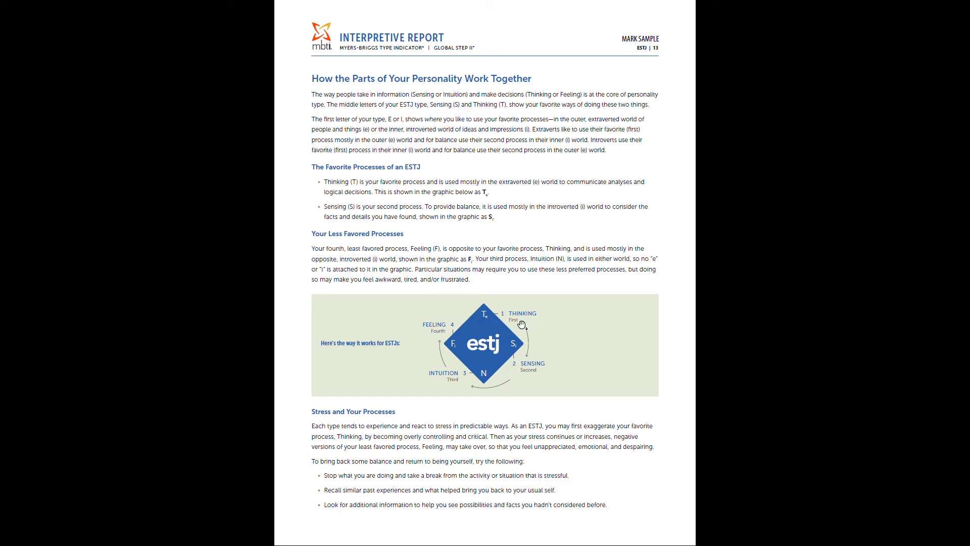
pyautogui.moveTo(530, 348)
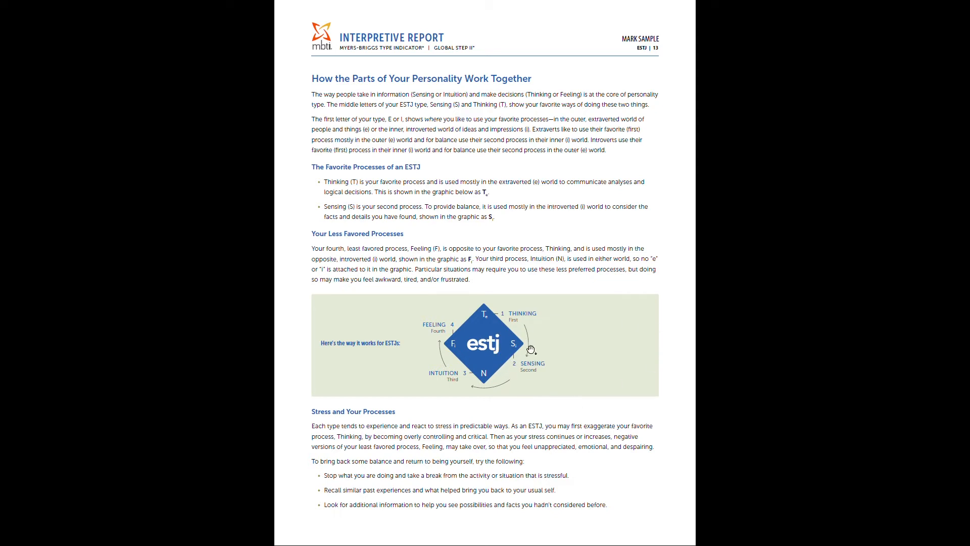
pyautogui.moveTo(441, 357)
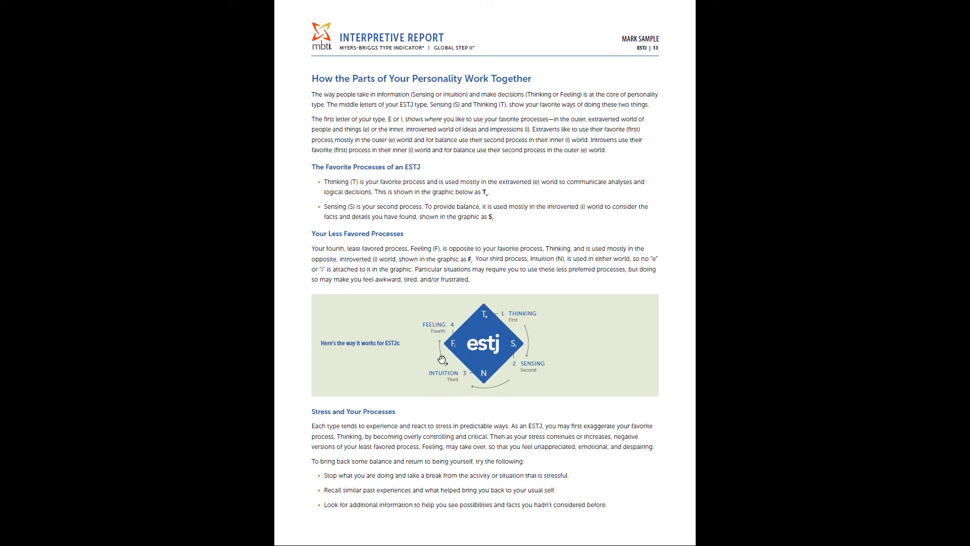
pyautogui.moveTo(443, 360)
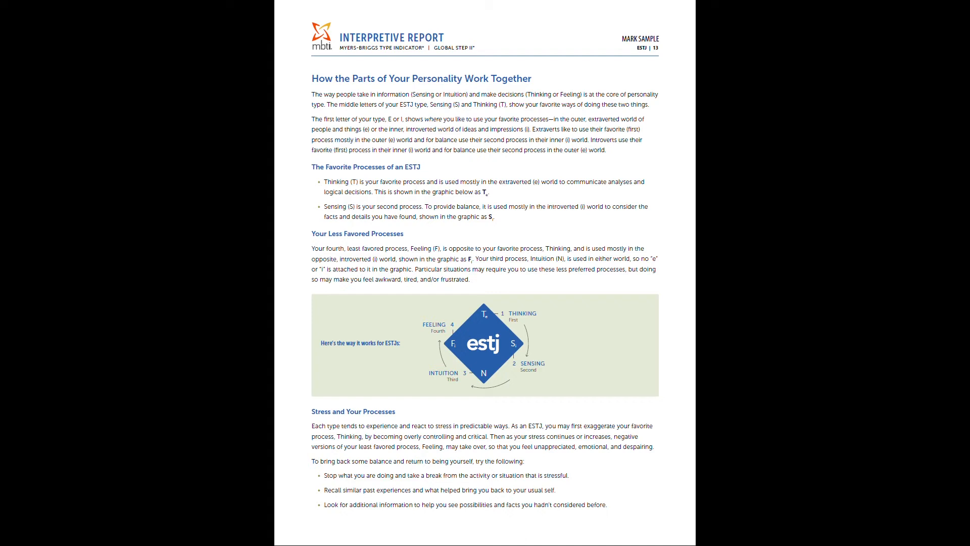
pyautogui.moveTo(437, 340)
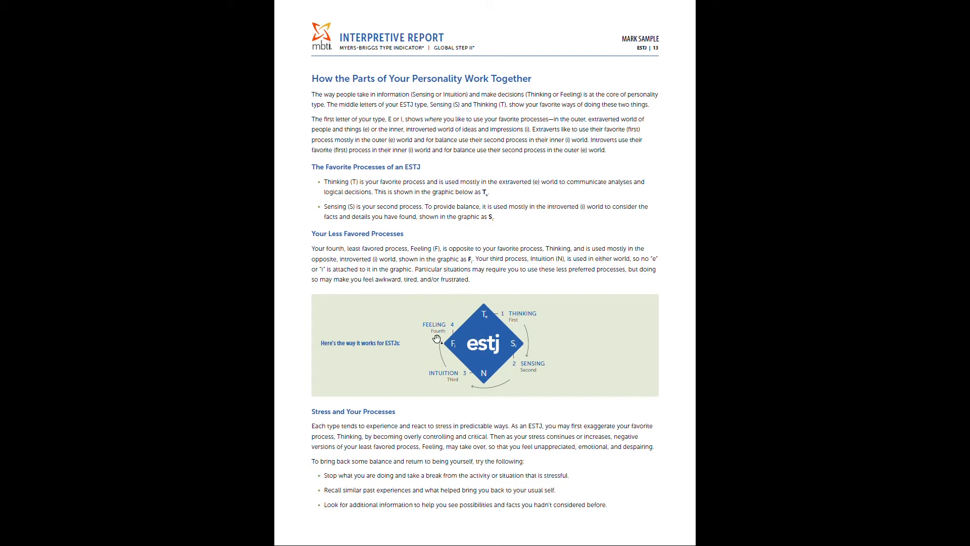
pyautogui.moveTo(429, 364)
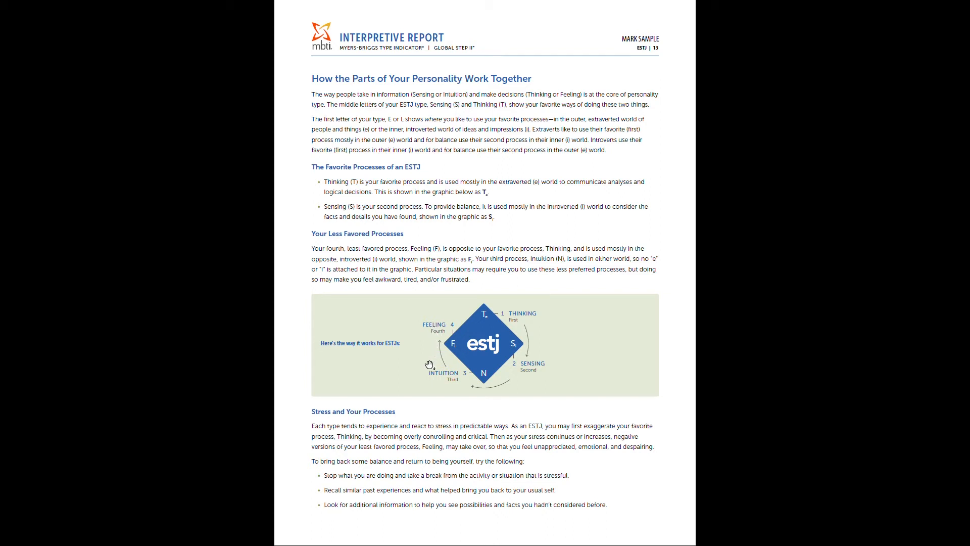
pyautogui.moveTo(437, 334)
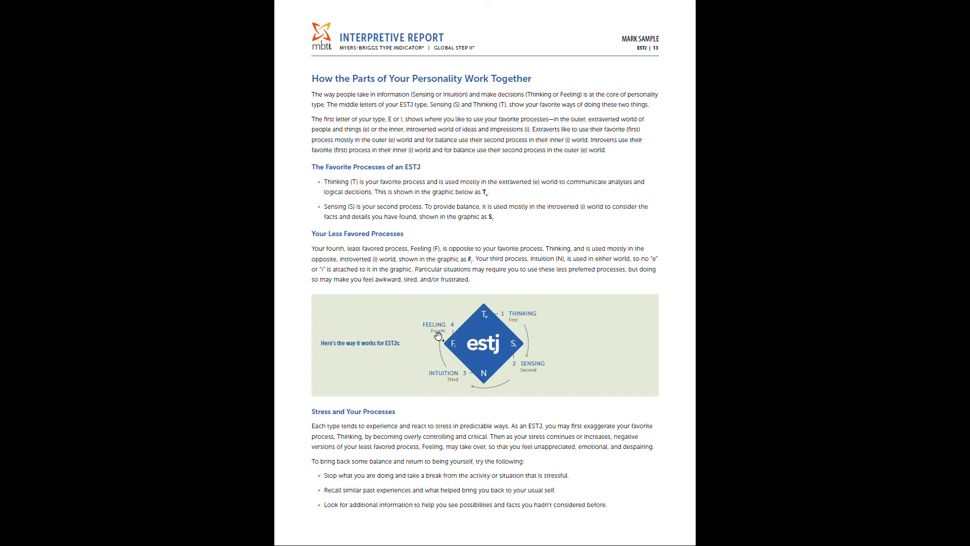
pyautogui.moveTo(417, 340)
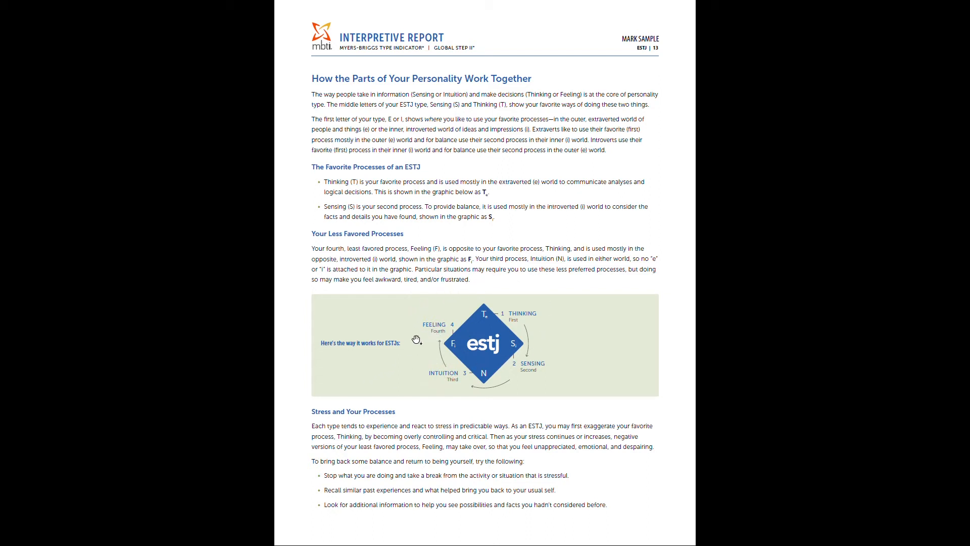
pyautogui.moveTo(412, 320)
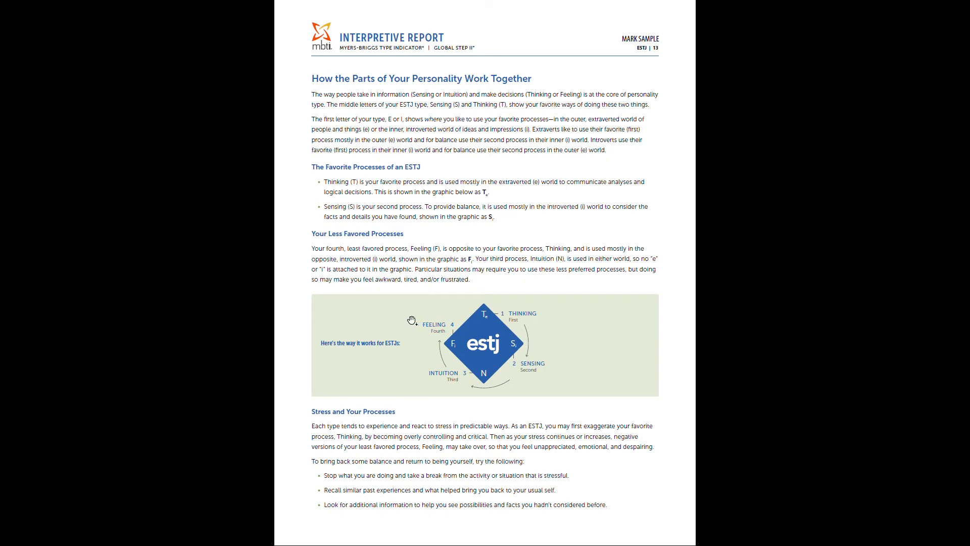
pyautogui.moveTo(540, 369)
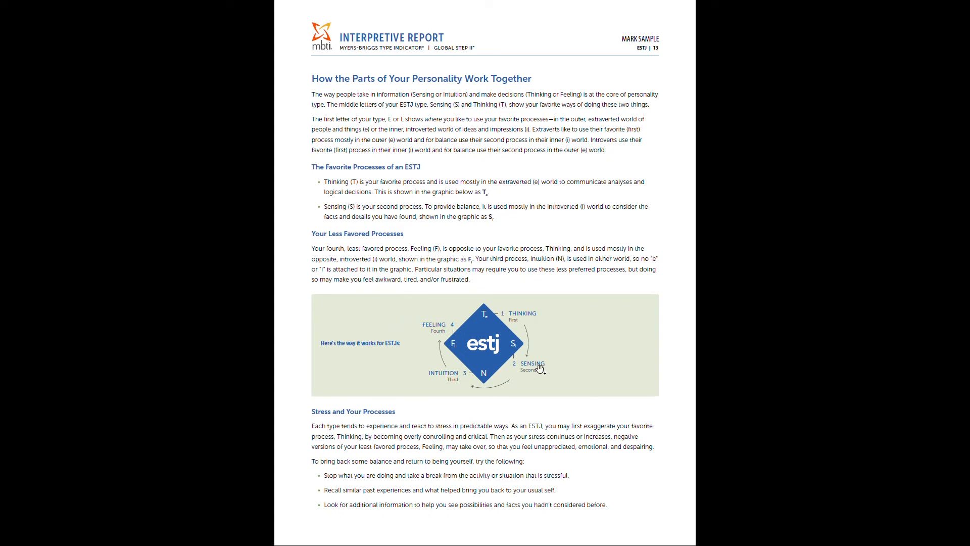
pyautogui.moveTo(426, 395)
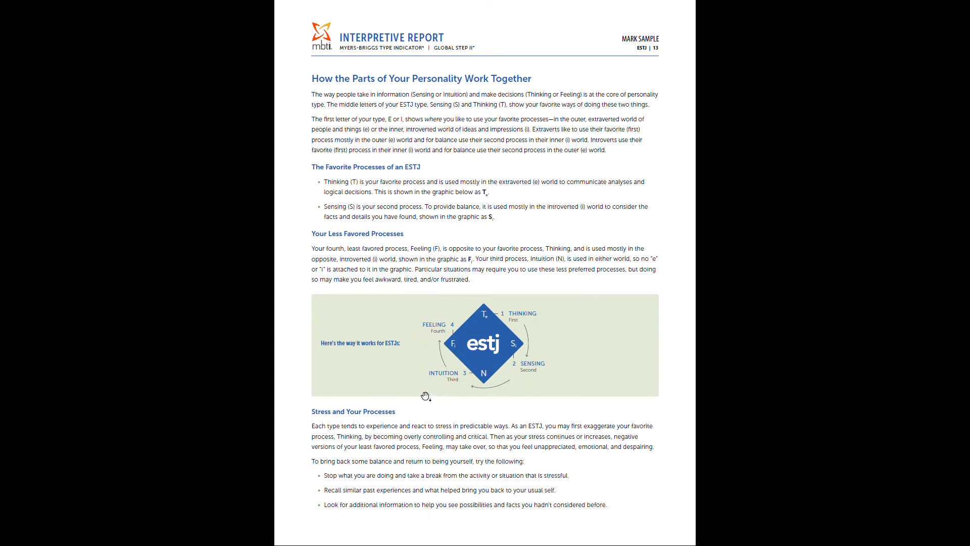
pyautogui.moveTo(445, 326)
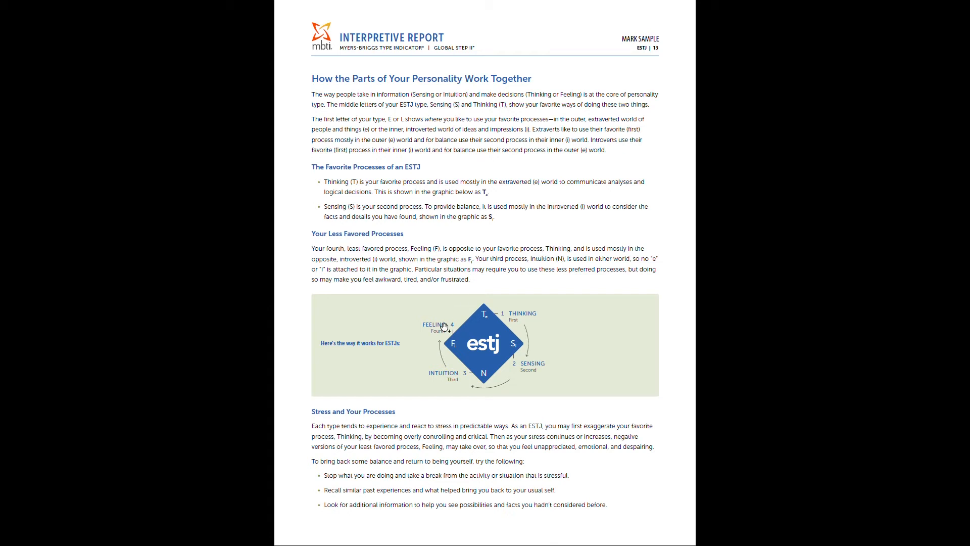
pyautogui.moveTo(502, 297)
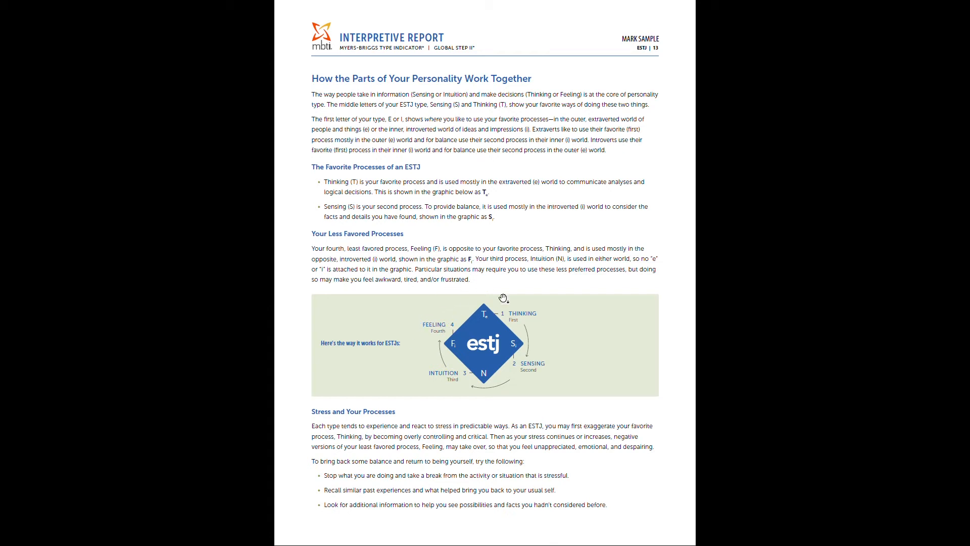
pyautogui.moveTo(444, 324)
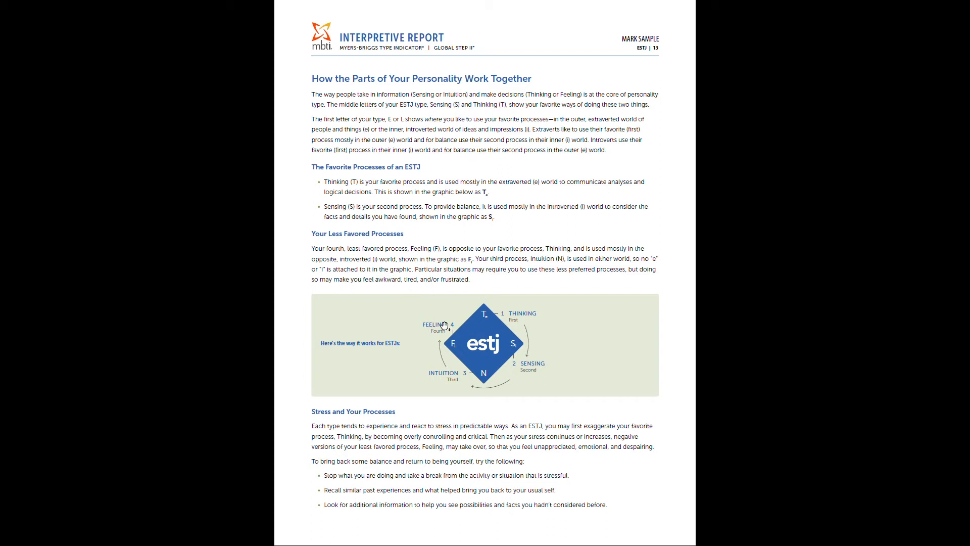
pyautogui.moveTo(451, 333)
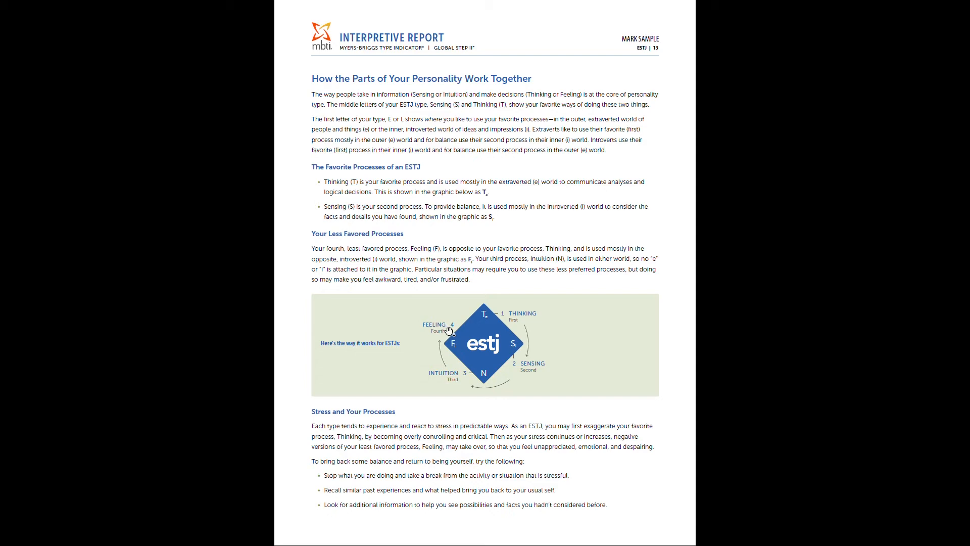
pyautogui.scroll(-3)
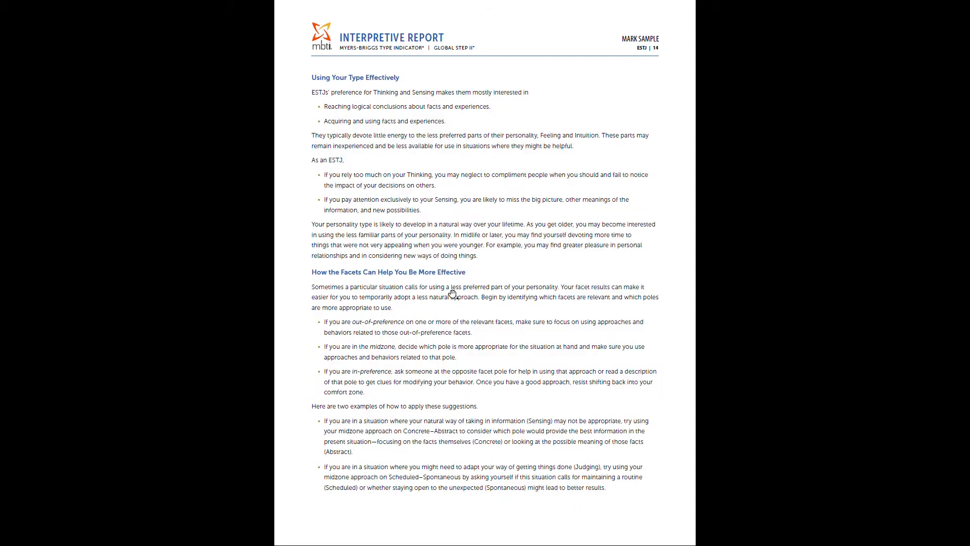
pyautogui.moveTo(489, 259)
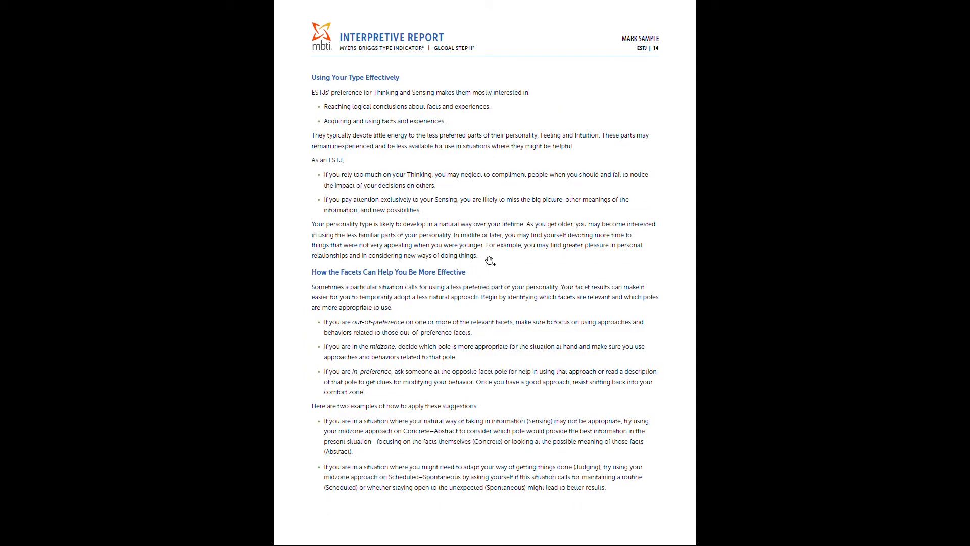
pyautogui.moveTo(461, 178)
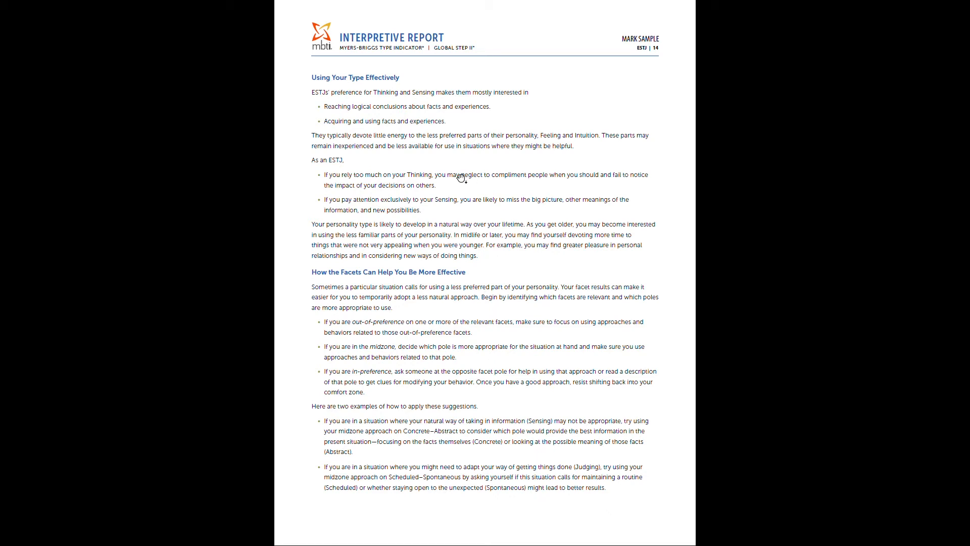
pyautogui.moveTo(462, 177)
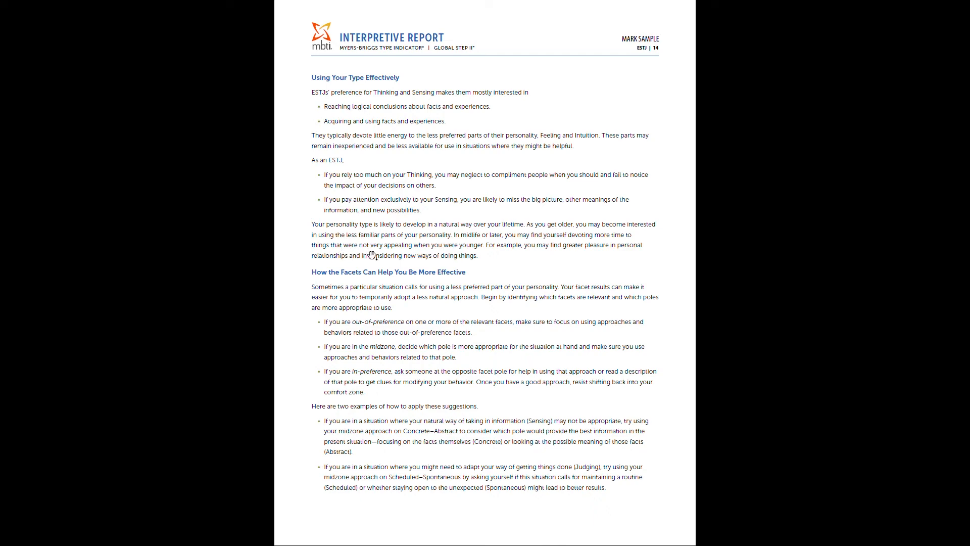
pyautogui.scroll(-3)
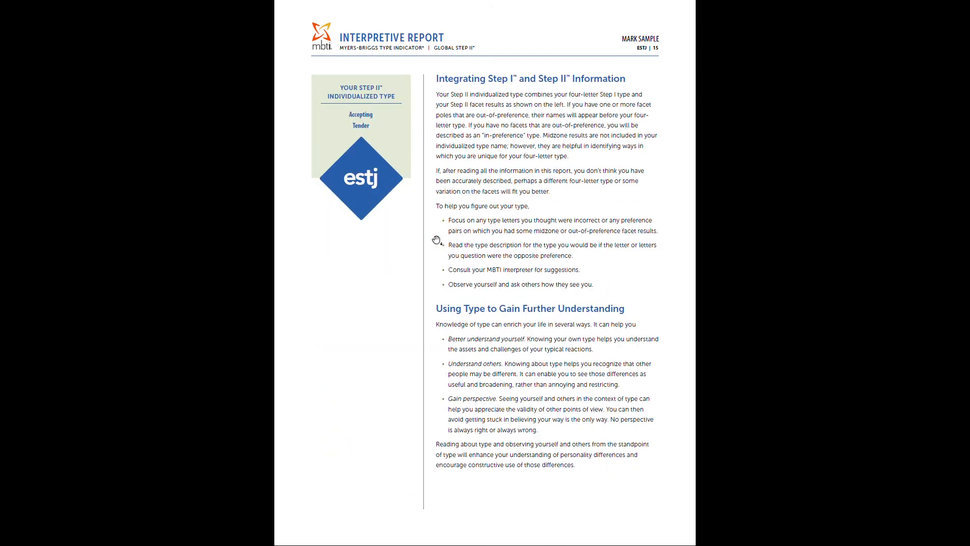
pyautogui.moveTo(572, 214)
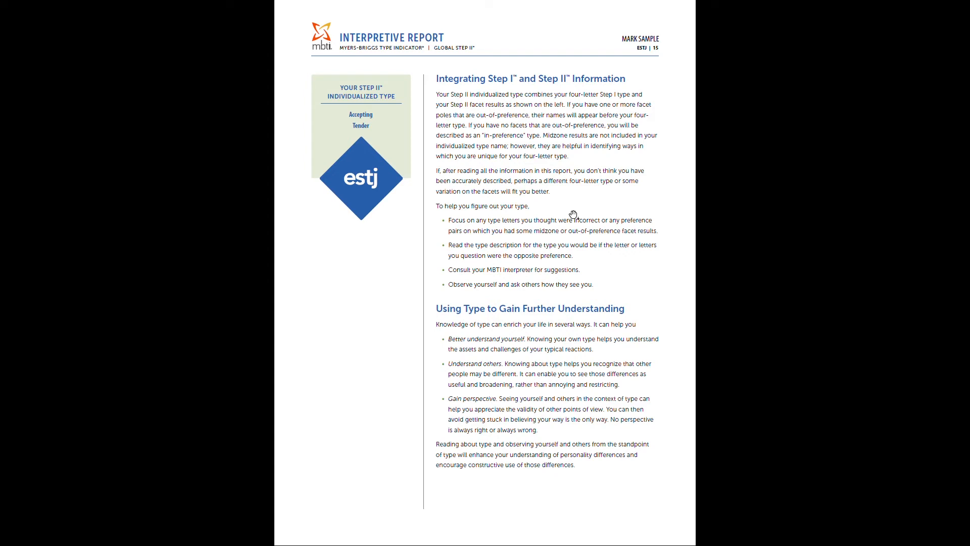
pyautogui.moveTo(573, 214)
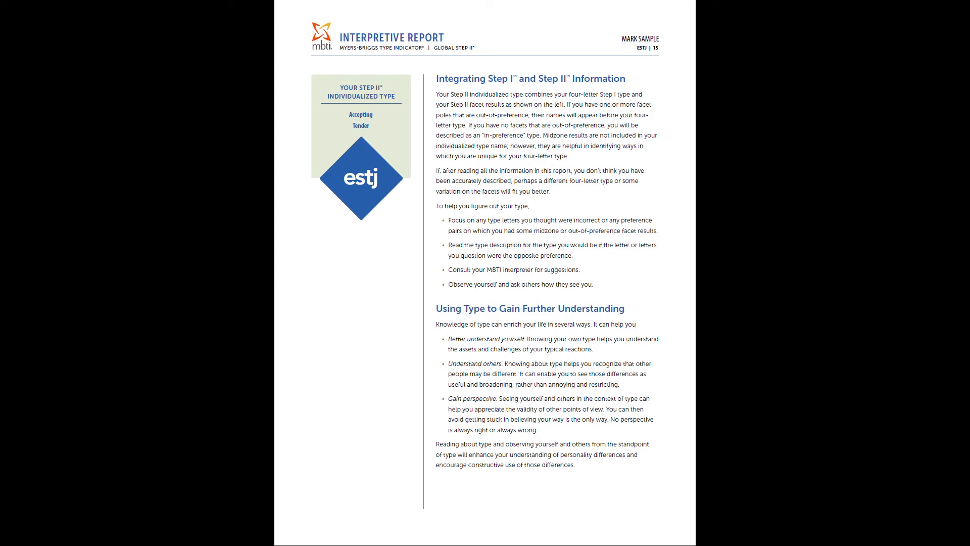
pyautogui.moveTo(397, 191)
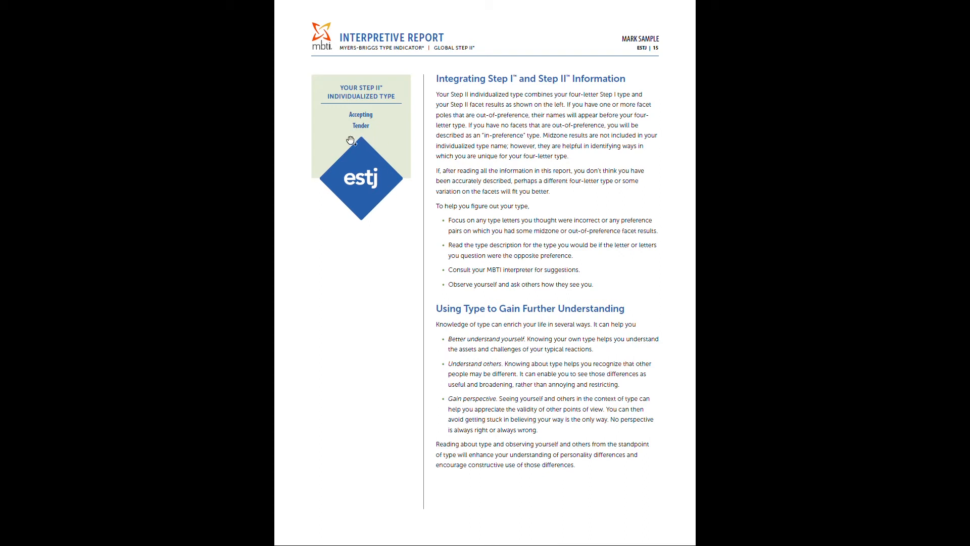
pyautogui.moveTo(394, 165)
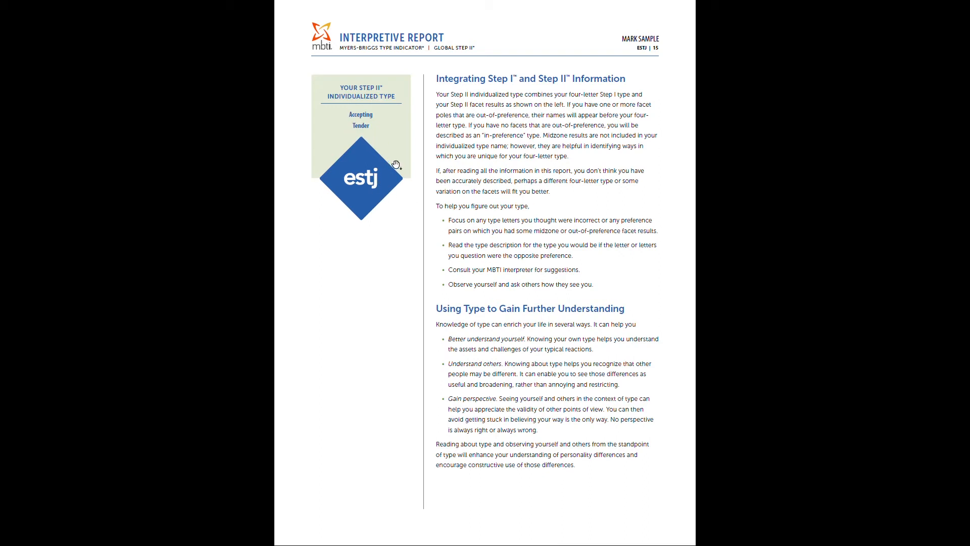
pyautogui.moveTo(410, 156)
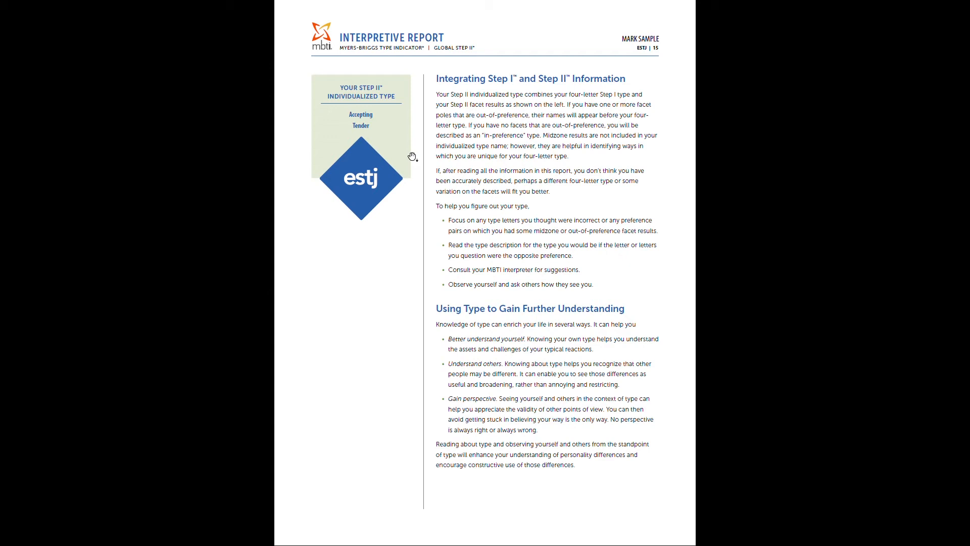
pyautogui.moveTo(381, 159)
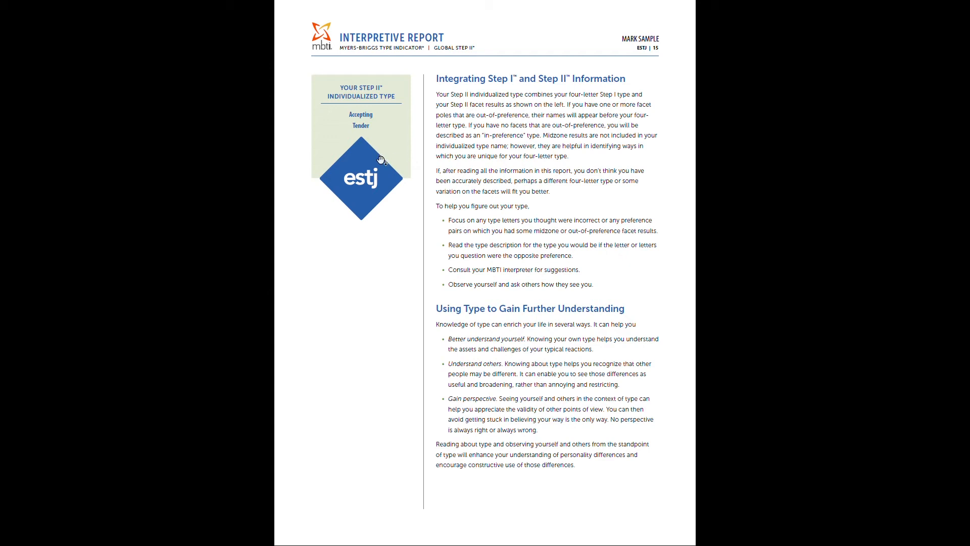
pyautogui.moveTo(394, 189)
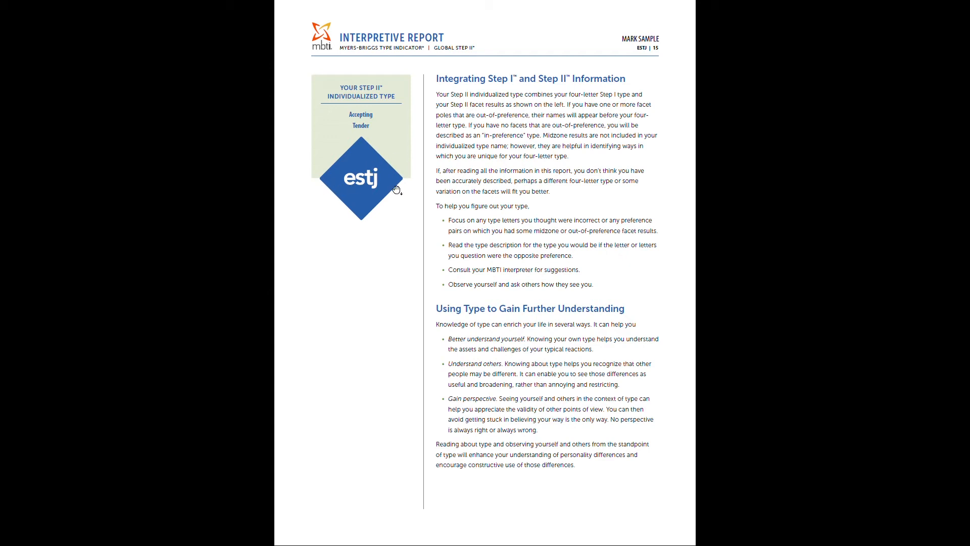
pyautogui.moveTo(433, 125)
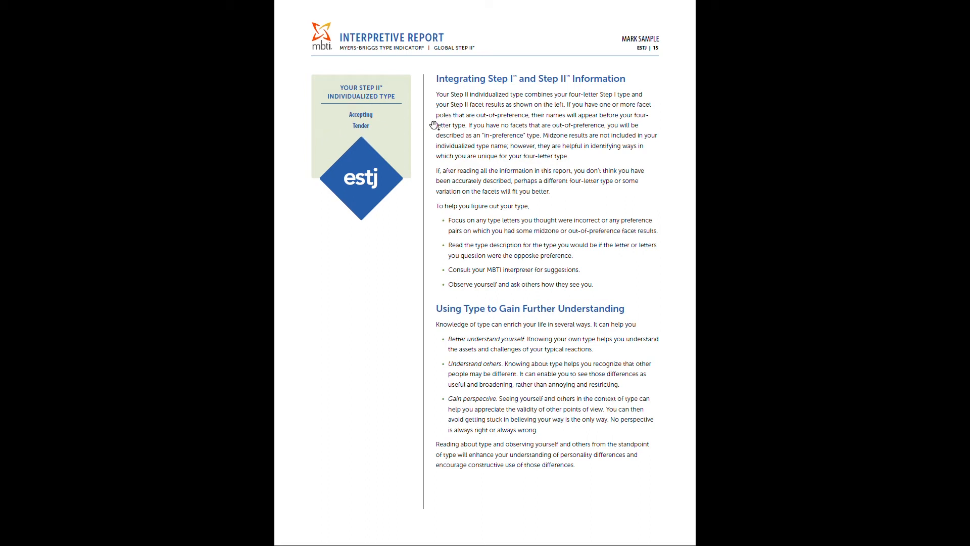
pyautogui.moveTo(344, 120)
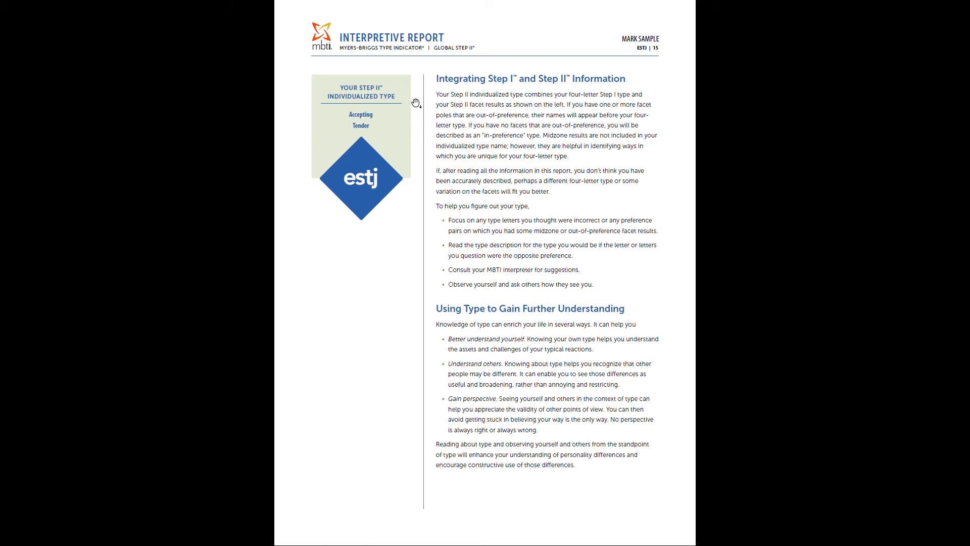
pyautogui.moveTo(394, 180)
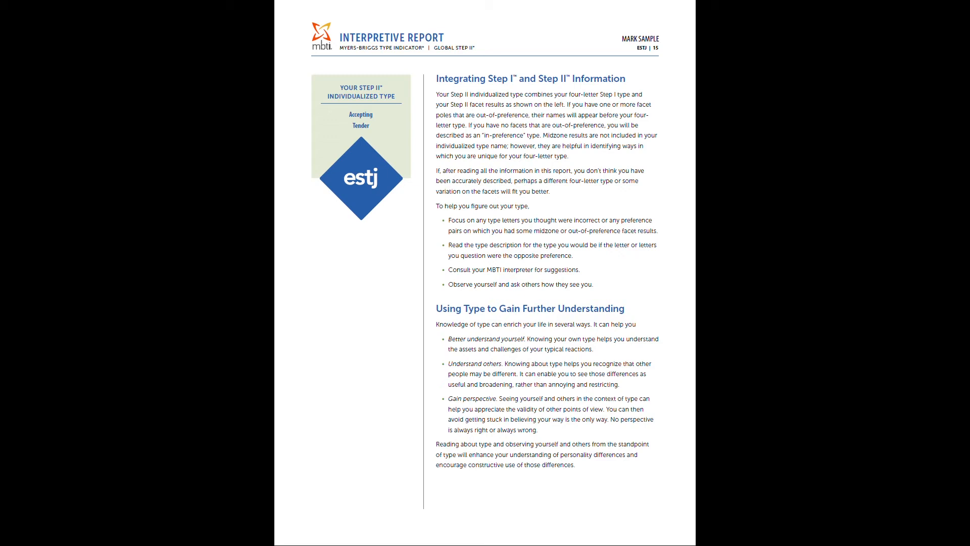
pyautogui.moveTo(347, 187)
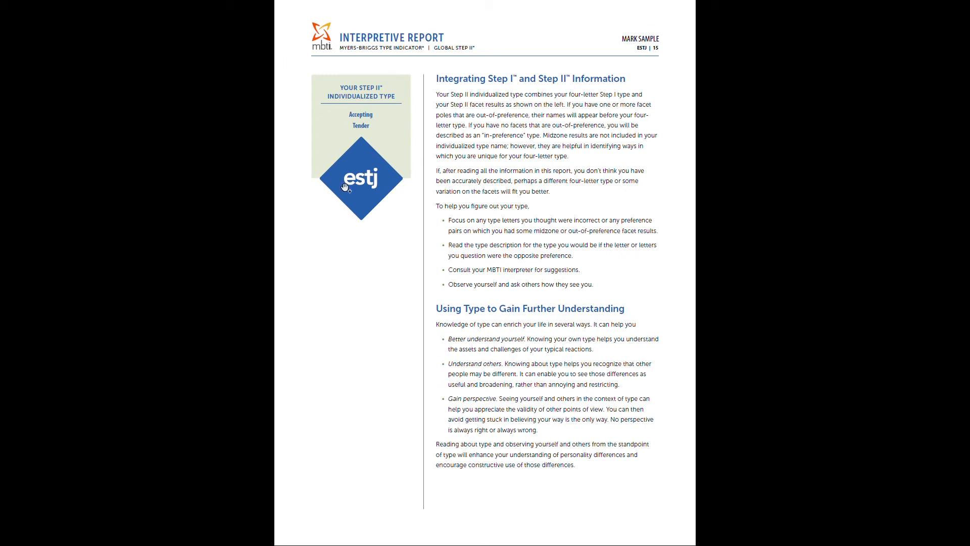
pyautogui.scroll(-3)
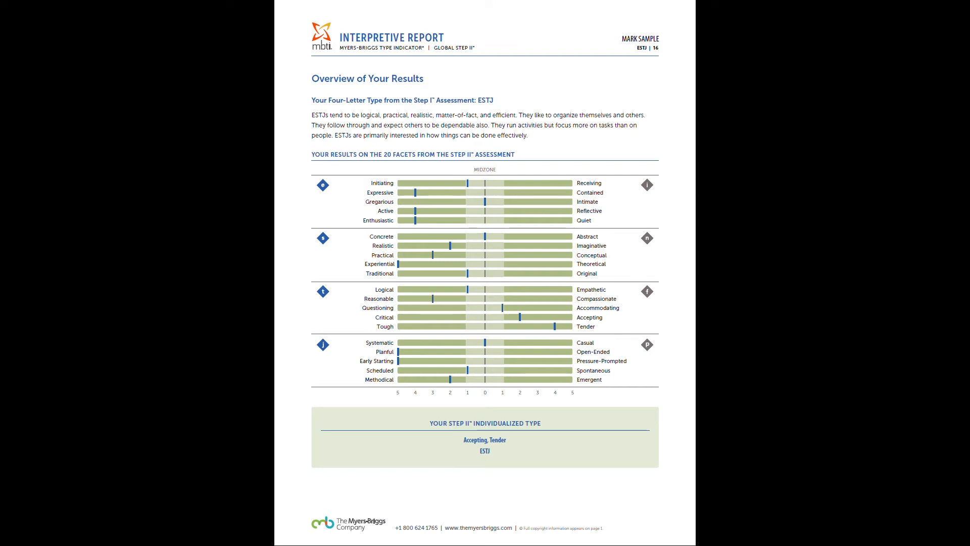
pyautogui.moveTo(529, 151)
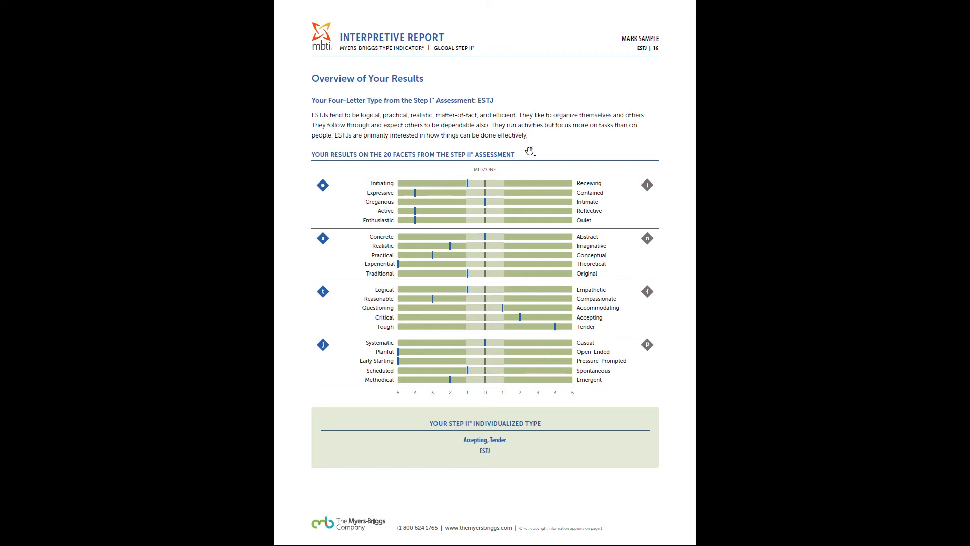
pyautogui.moveTo(595, 183)
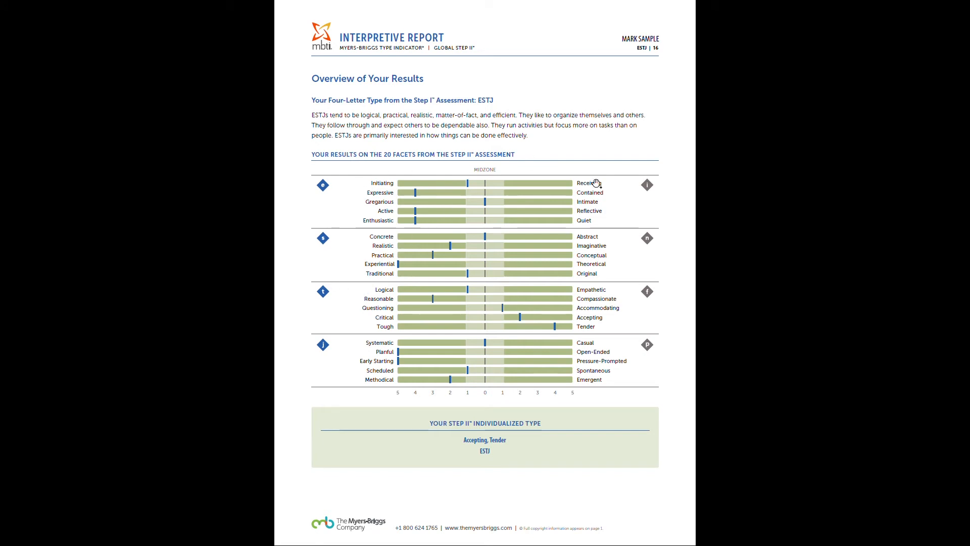
pyautogui.moveTo(503, 214)
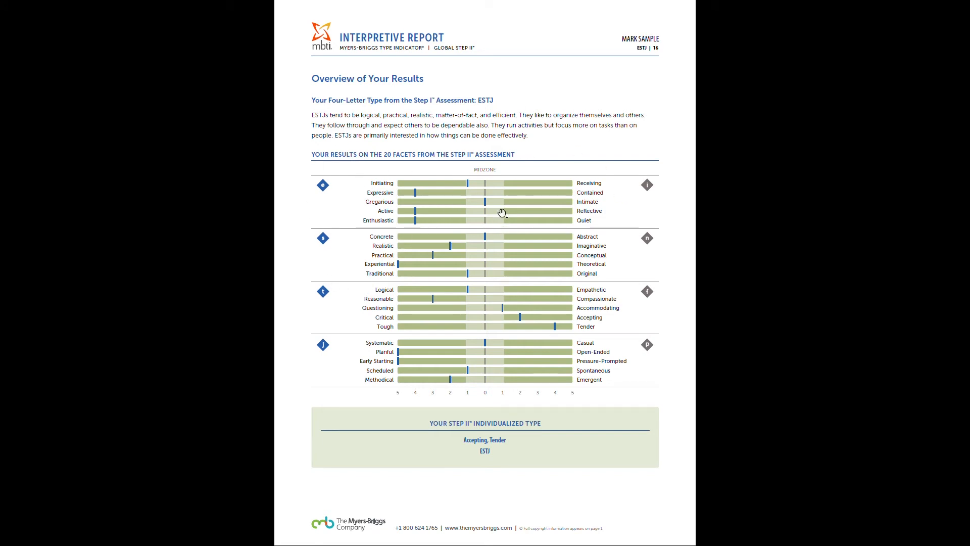
pyautogui.moveTo(354, 282)
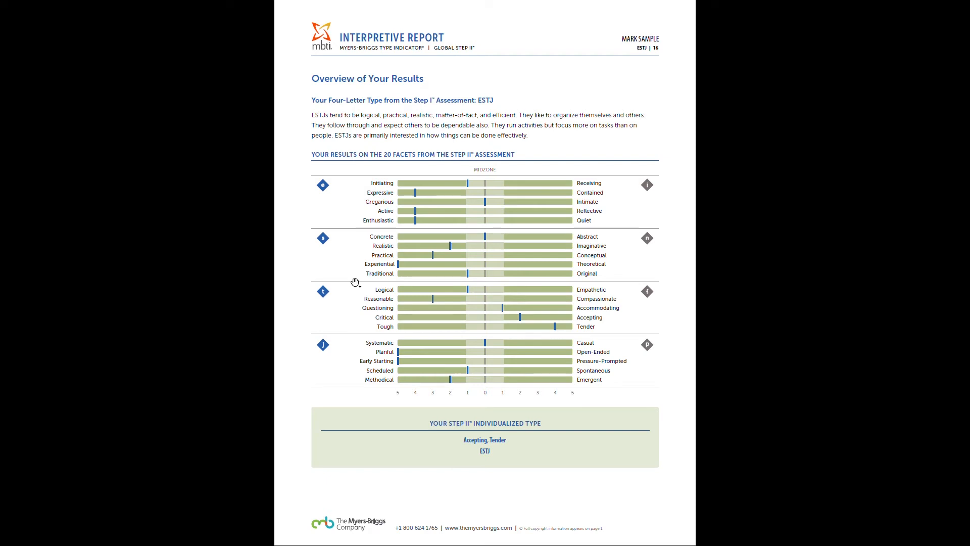
pyautogui.moveTo(373, 295)
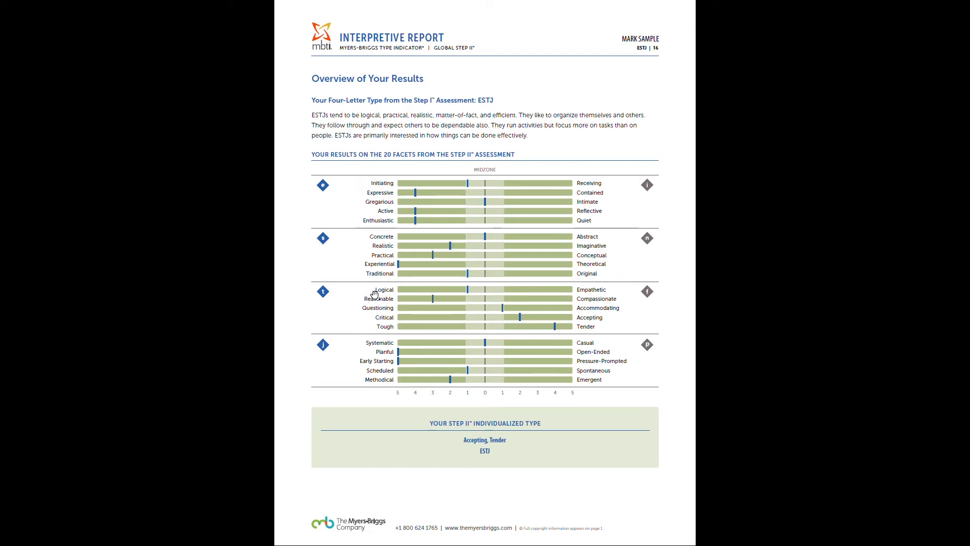
pyautogui.scroll(-3)
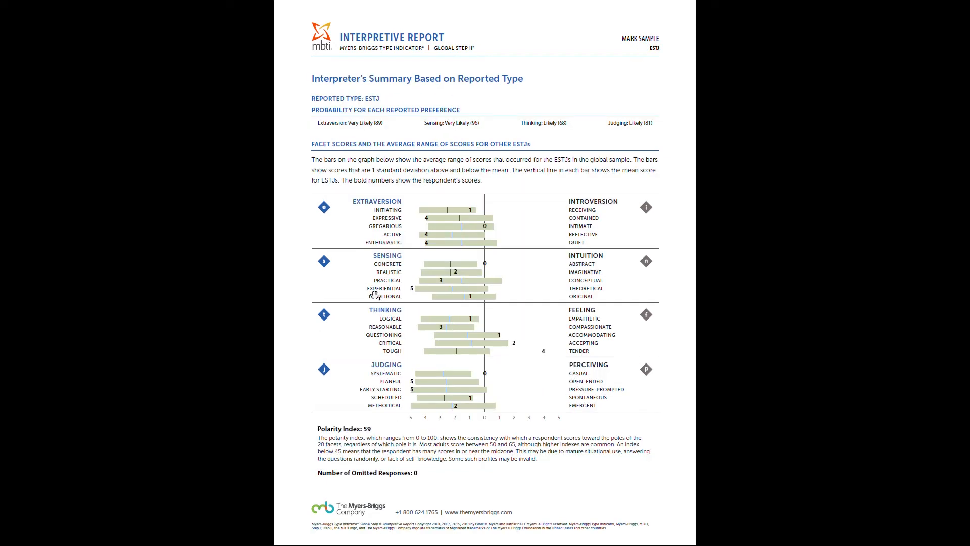
pyautogui.moveTo(436, 283)
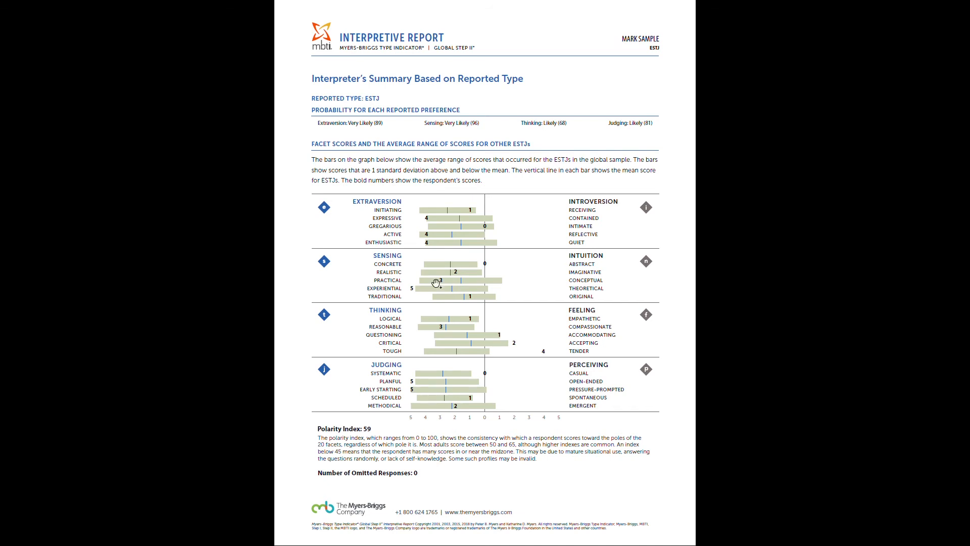
pyautogui.moveTo(650, 119)
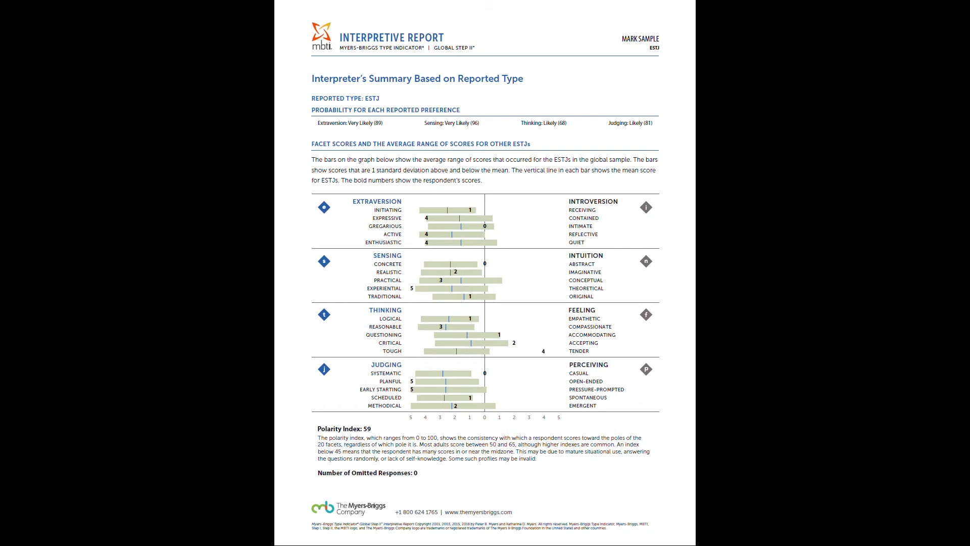
pyautogui.moveTo(473, 221)
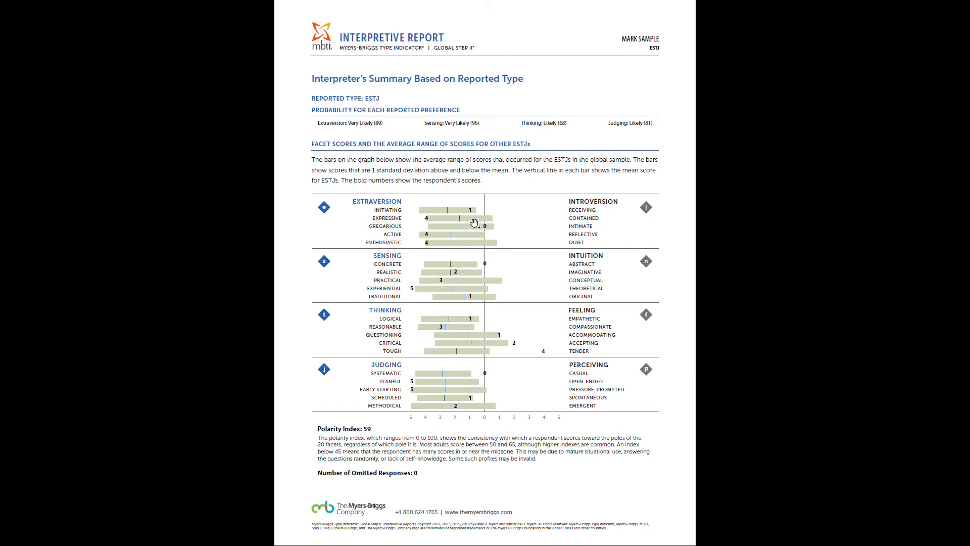
pyautogui.moveTo(475, 221)
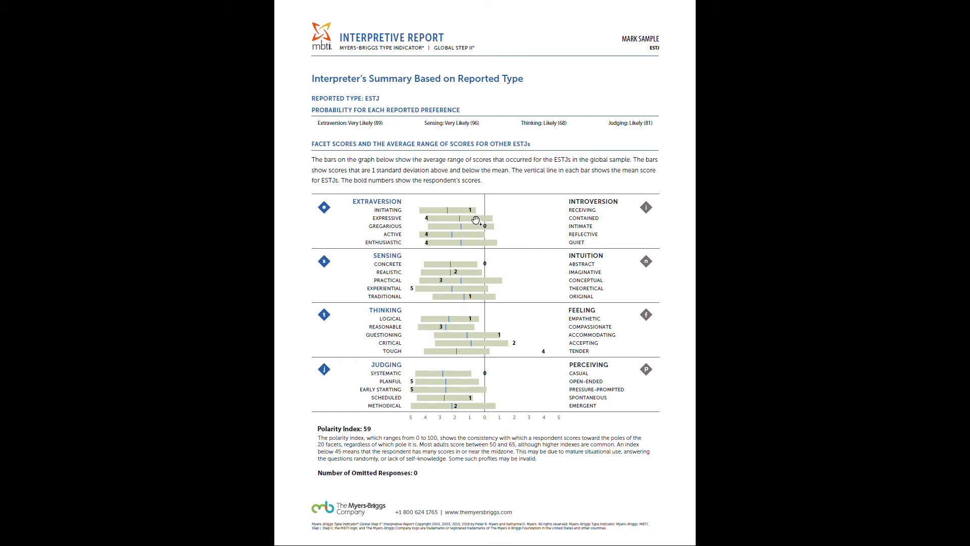
pyautogui.moveTo(447, 218)
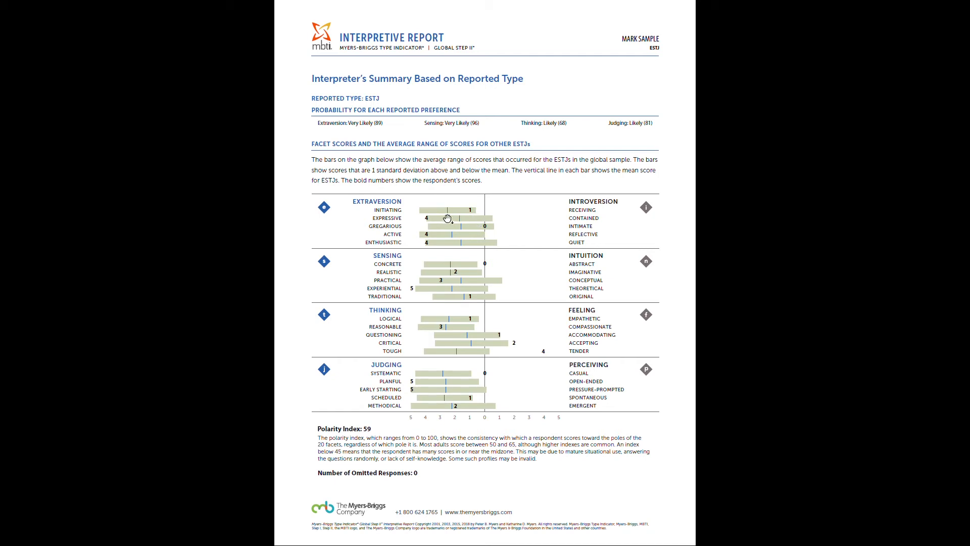
pyautogui.moveTo(450, 222)
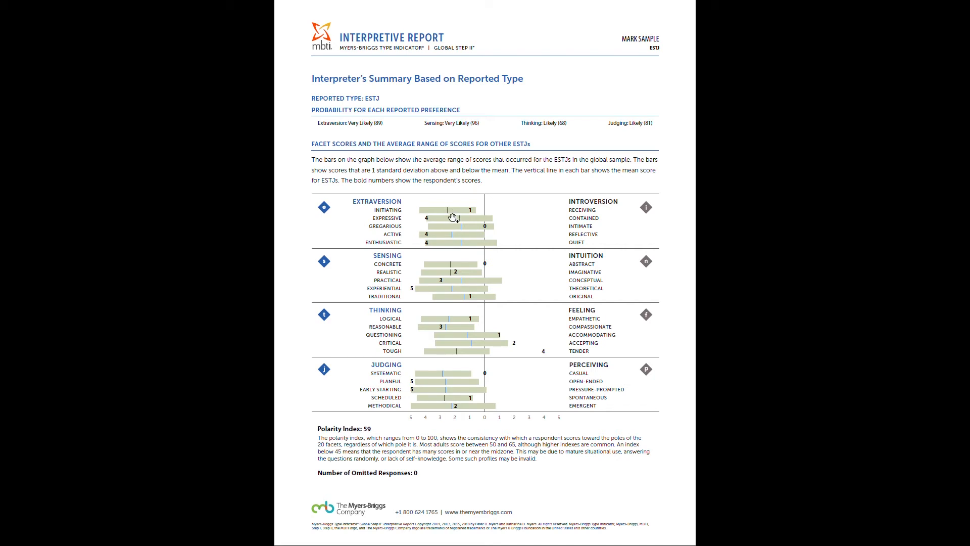
pyautogui.moveTo(415, 196)
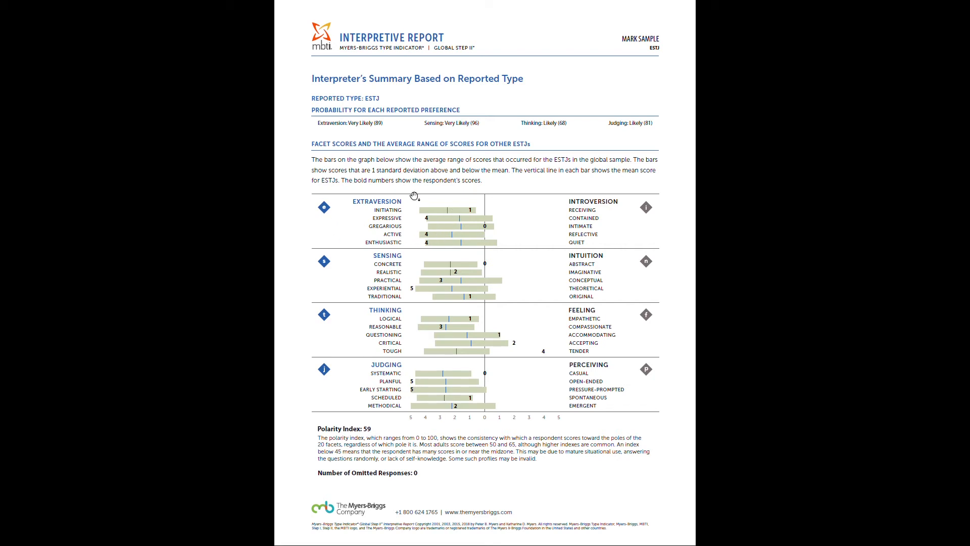
pyautogui.moveTo(563, 230)
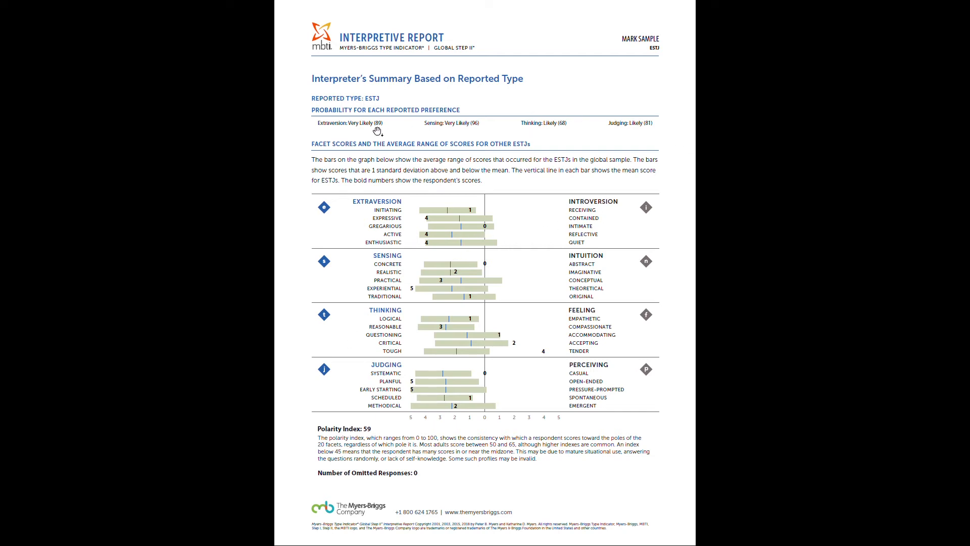
pyautogui.moveTo(365, 239)
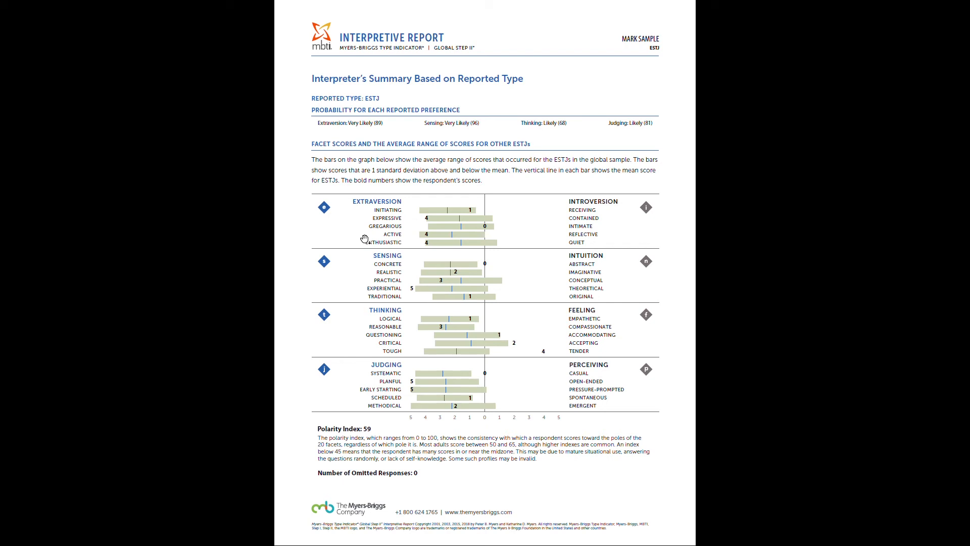
pyautogui.moveTo(451, 221)
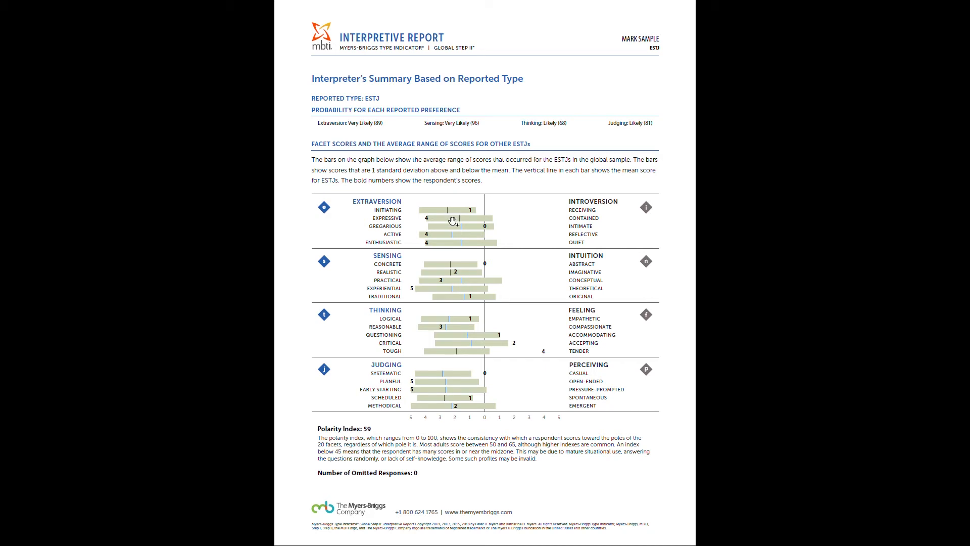
pyautogui.moveTo(470, 219)
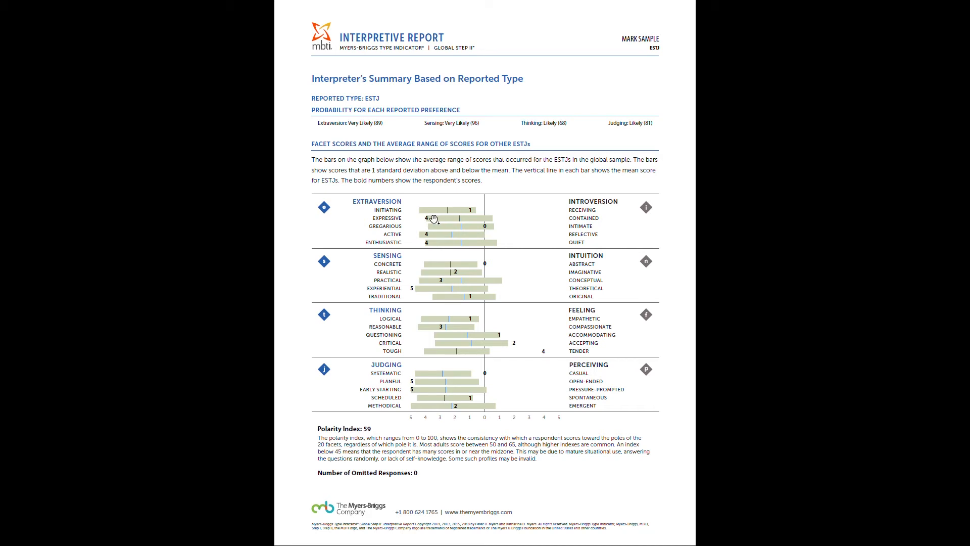
pyautogui.moveTo(473, 219)
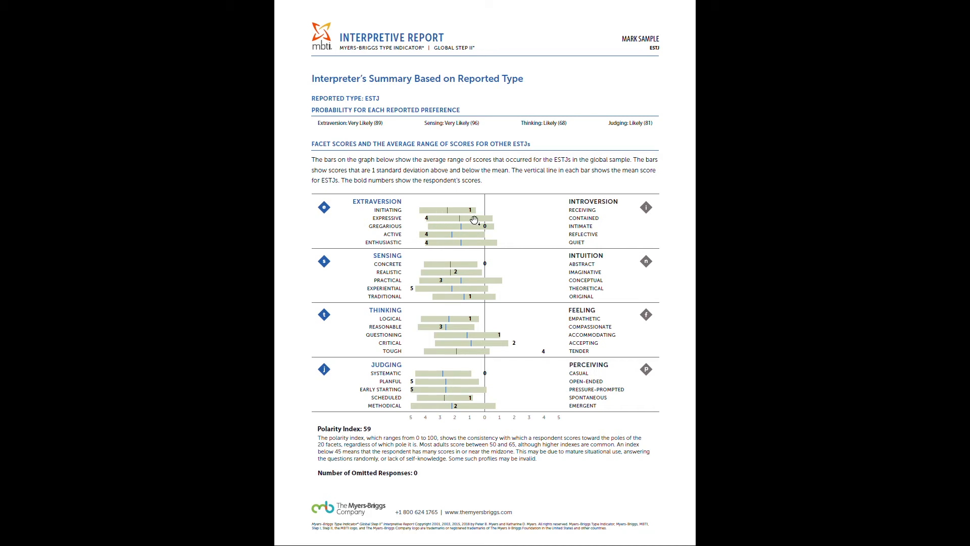
pyautogui.moveTo(452, 219)
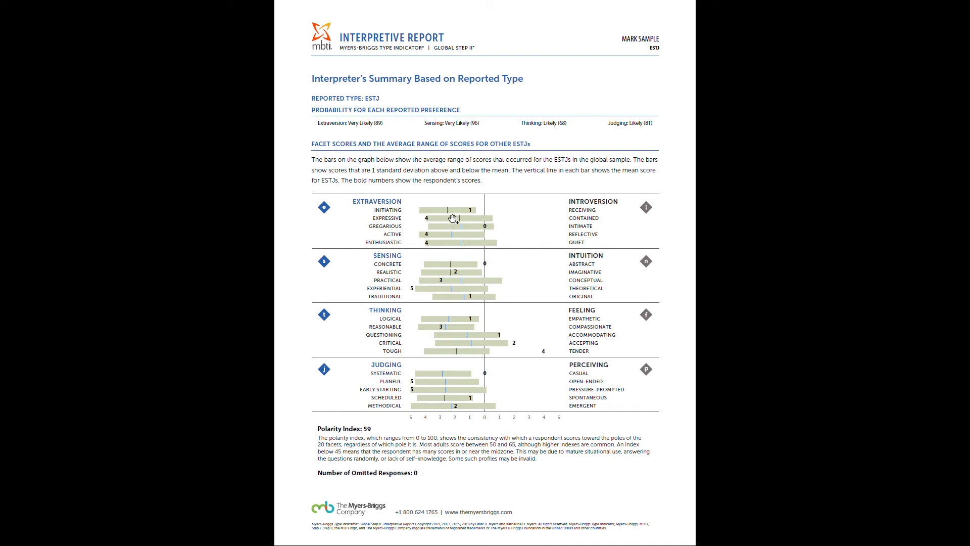
pyautogui.moveTo(429, 220)
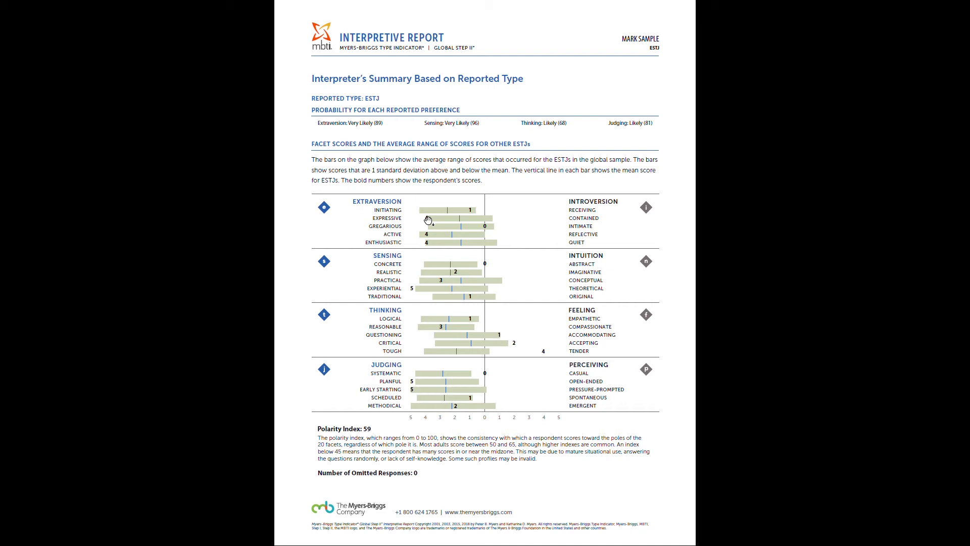
pyautogui.moveTo(428, 221)
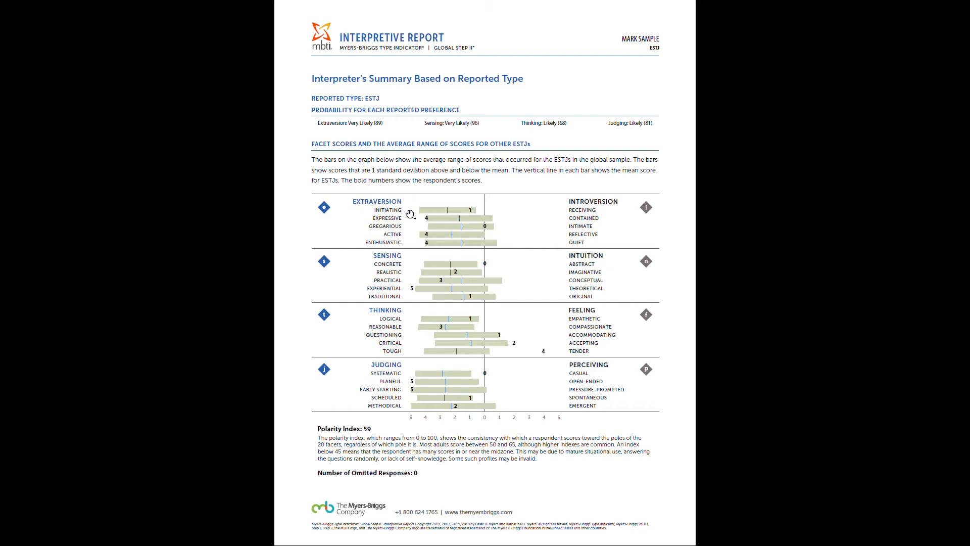
pyautogui.moveTo(434, 219)
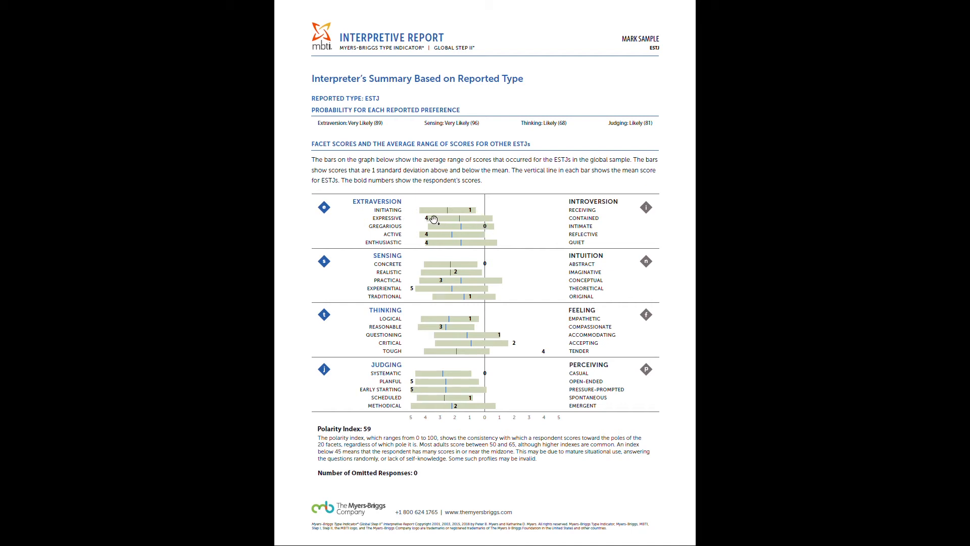
pyautogui.moveTo(511, 259)
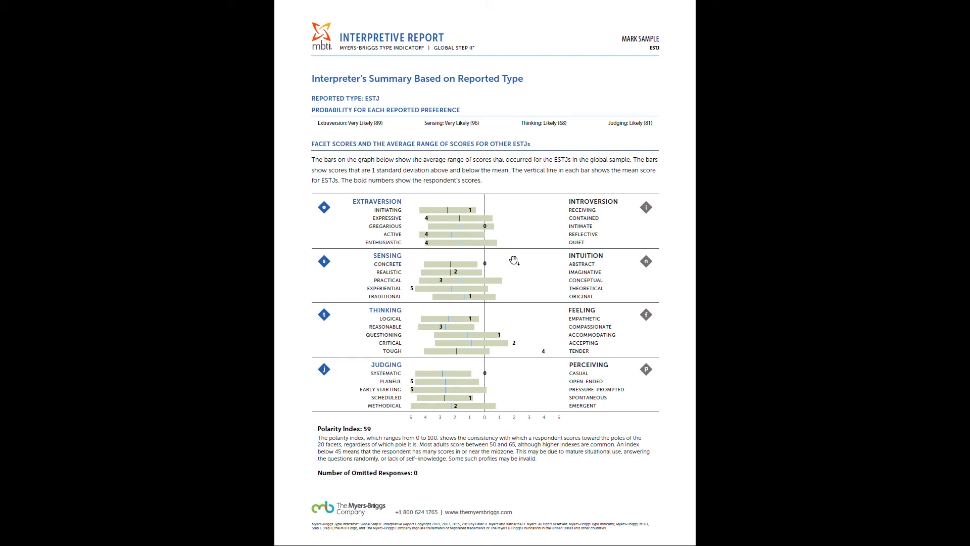
pyautogui.moveTo(445, 271)
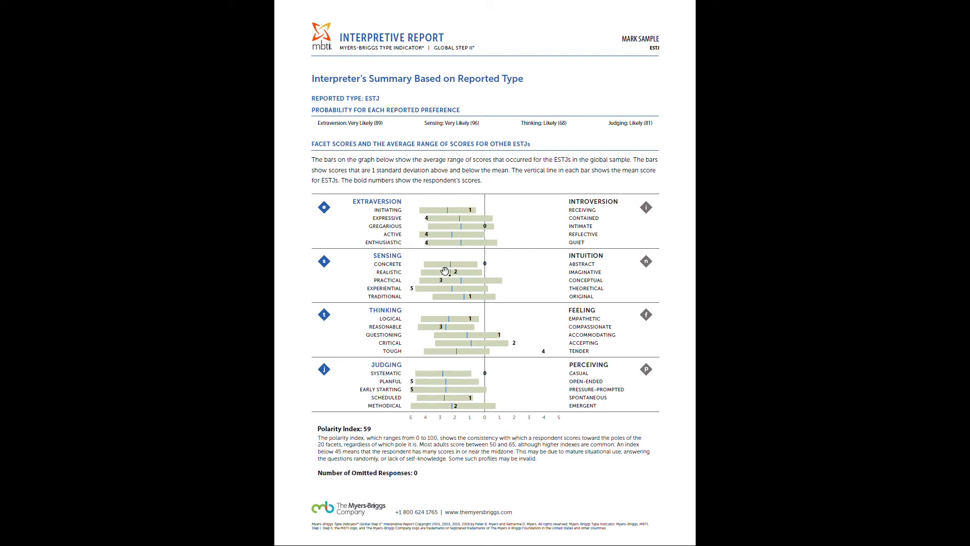
pyautogui.moveTo(388, 325)
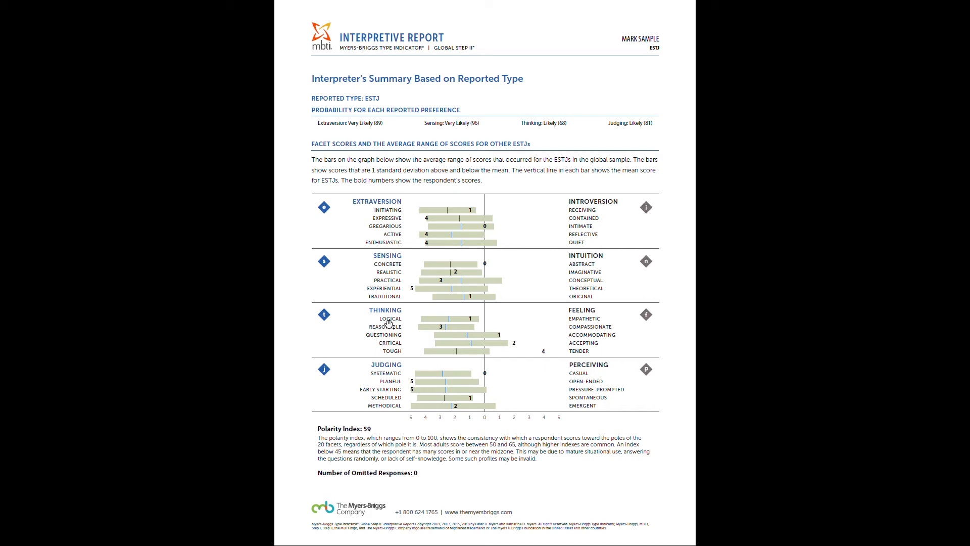
pyautogui.moveTo(452, 349)
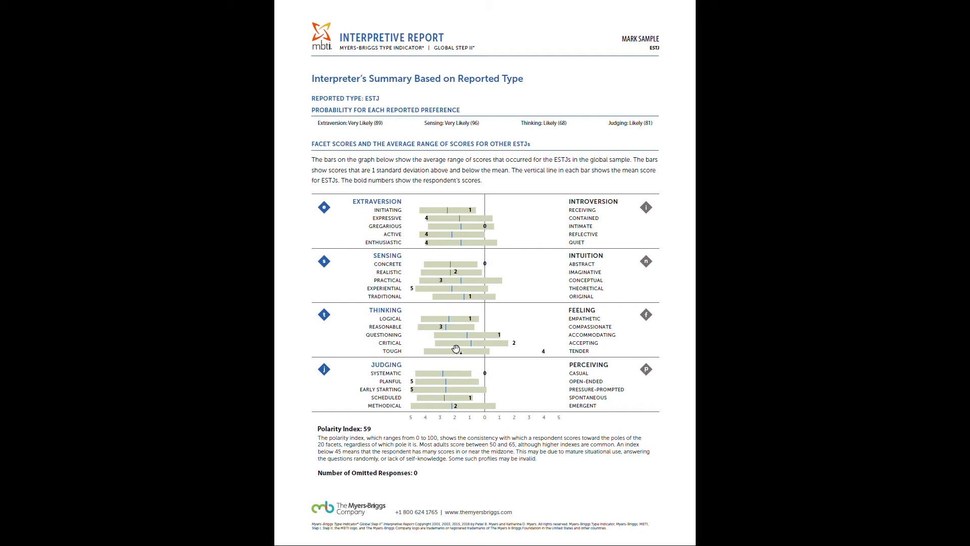
pyautogui.moveTo(492, 356)
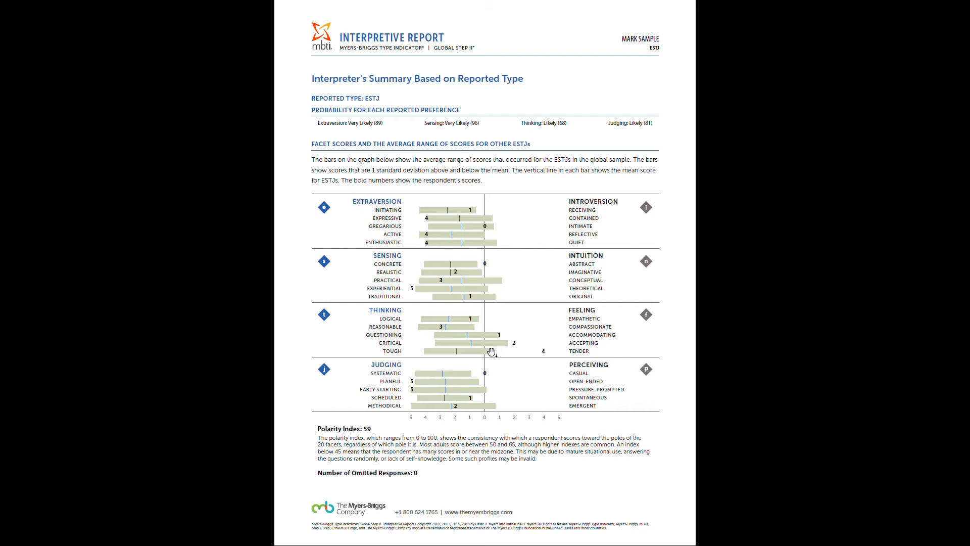
pyautogui.moveTo(513, 352)
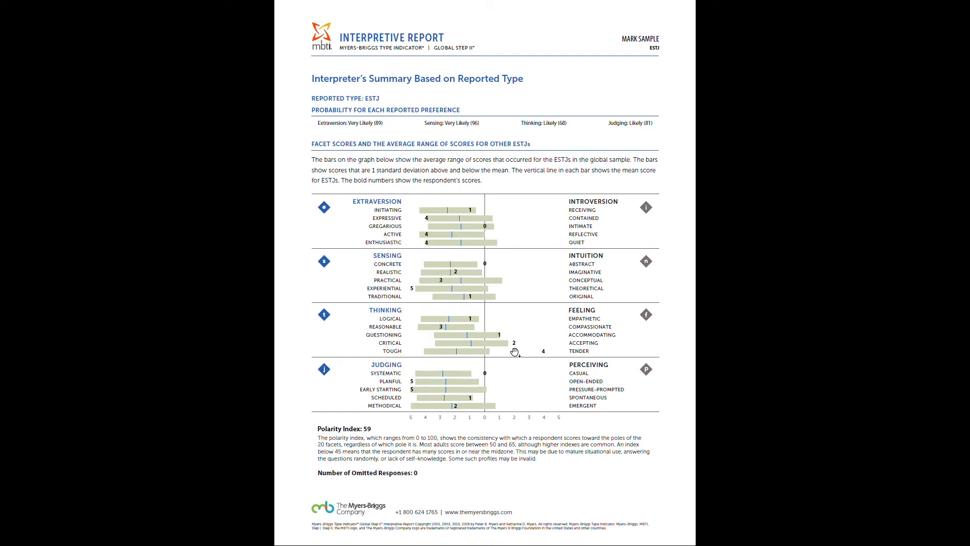
pyautogui.moveTo(506, 352)
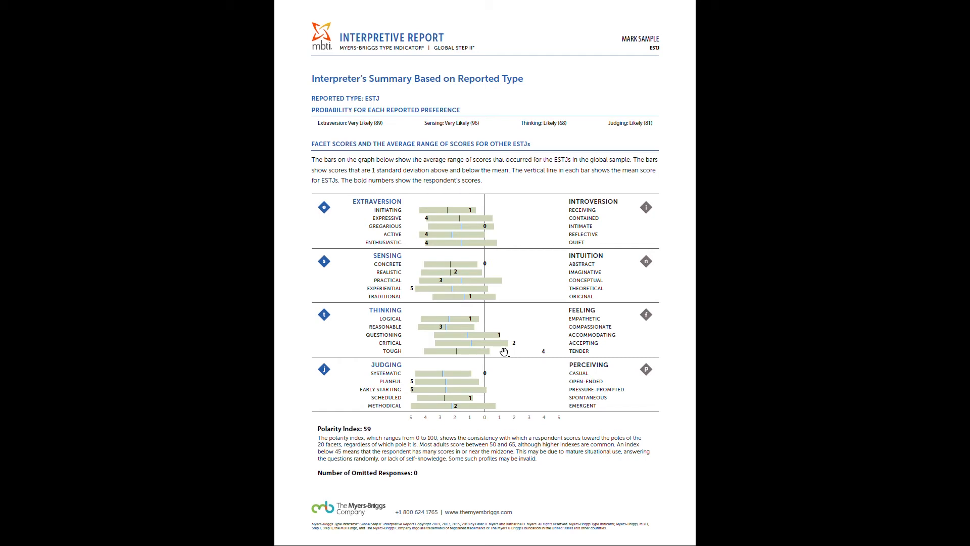
pyautogui.moveTo(533, 346)
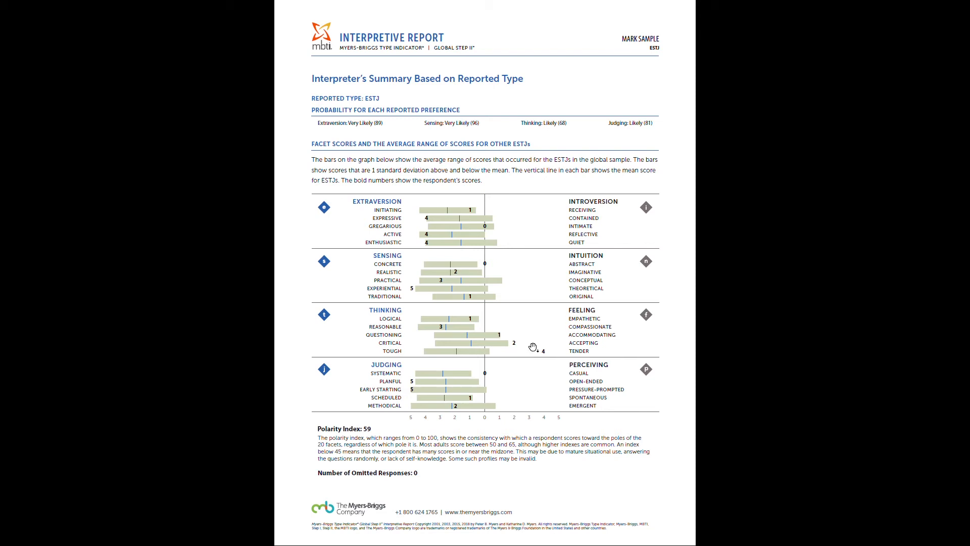
pyautogui.moveTo(536, 348)
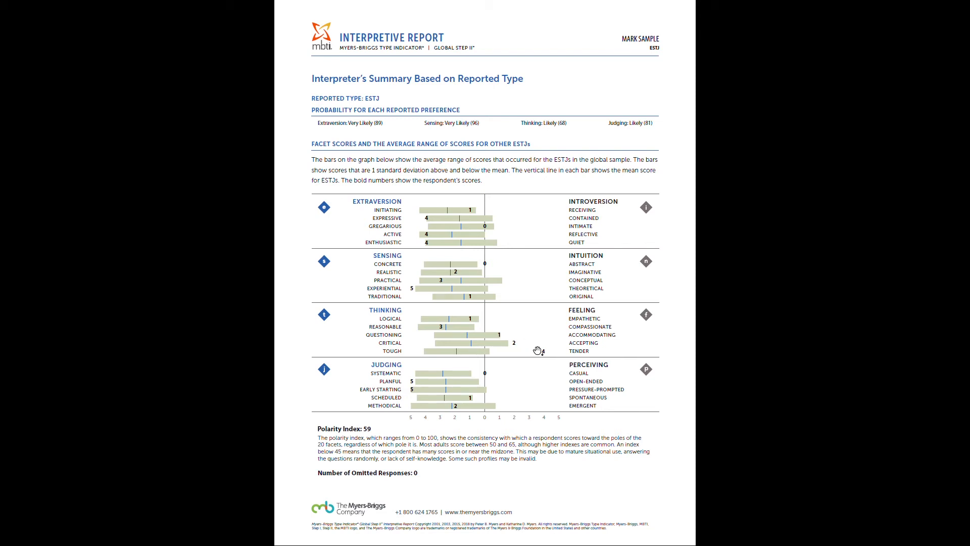
pyautogui.moveTo(509, 347)
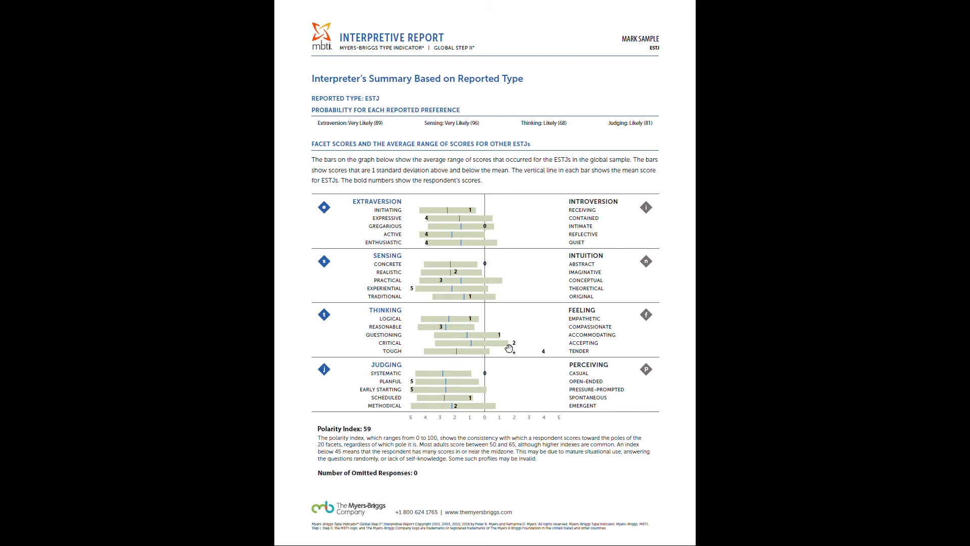
pyautogui.moveTo(518, 350)
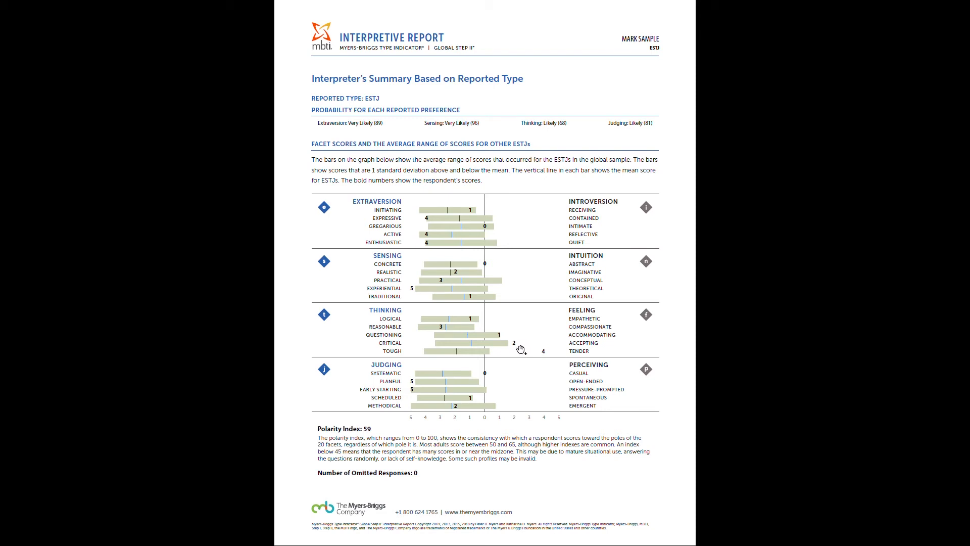
pyautogui.moveTo(507, 358)
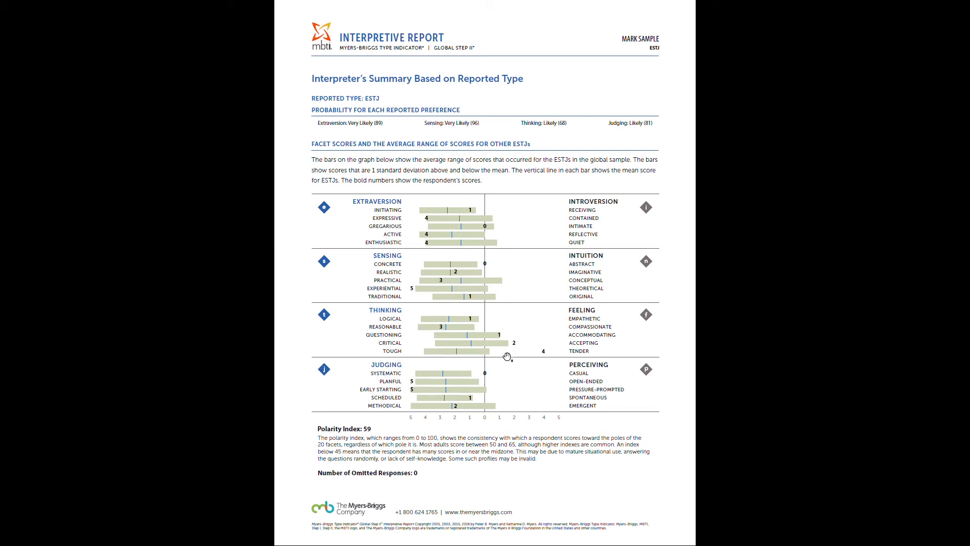
pyautogui.moveTo(437, 364)
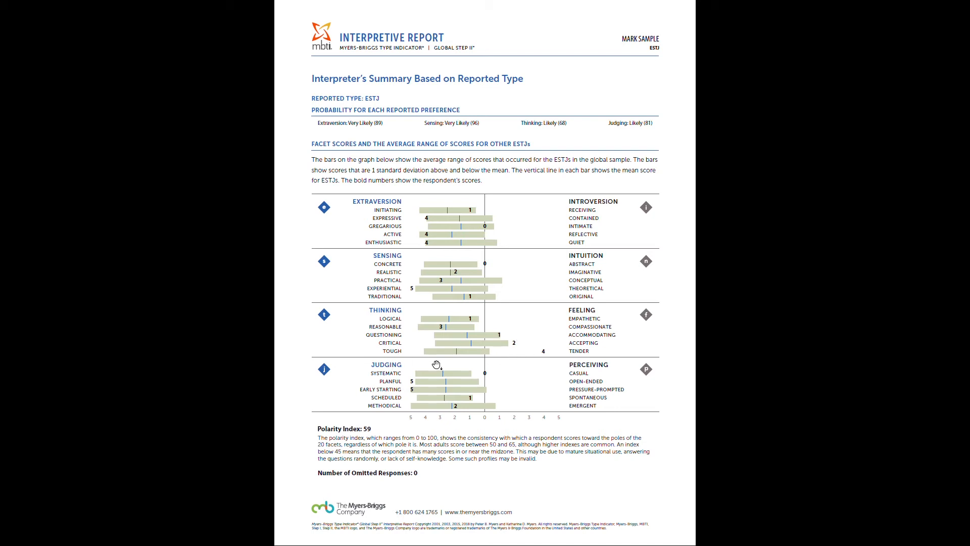
pyautogui.moveTo(502, 361)
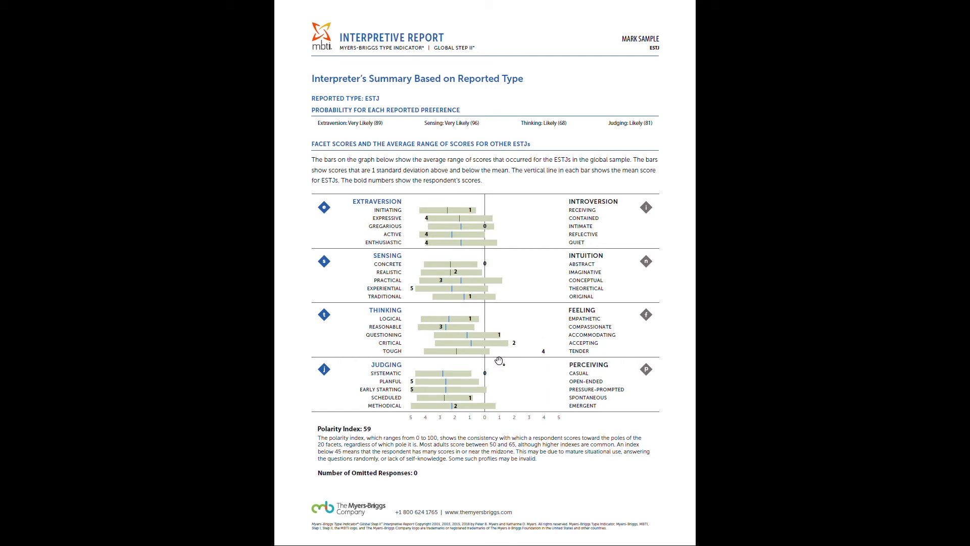
pyautogui.moveTo(468, 359)
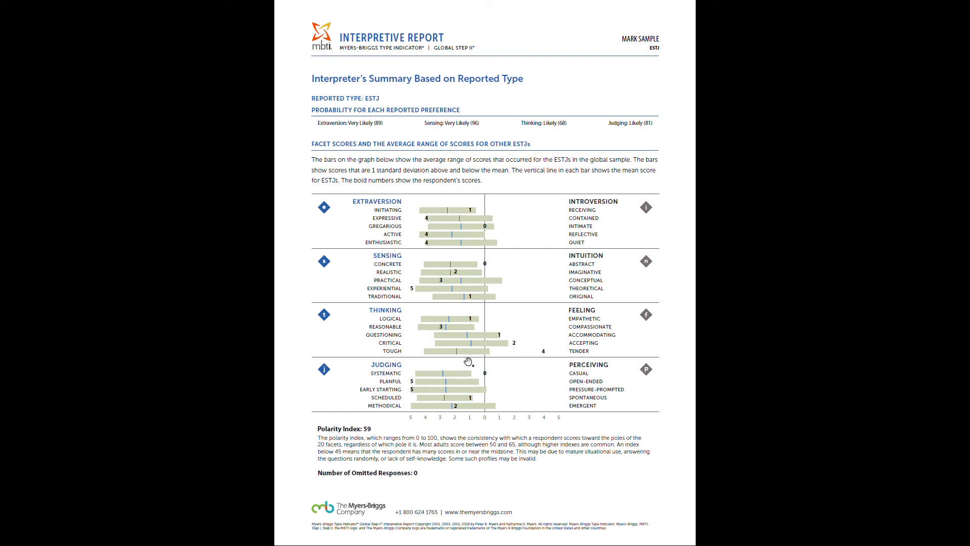
pyautogui.moveTo(489, 360)
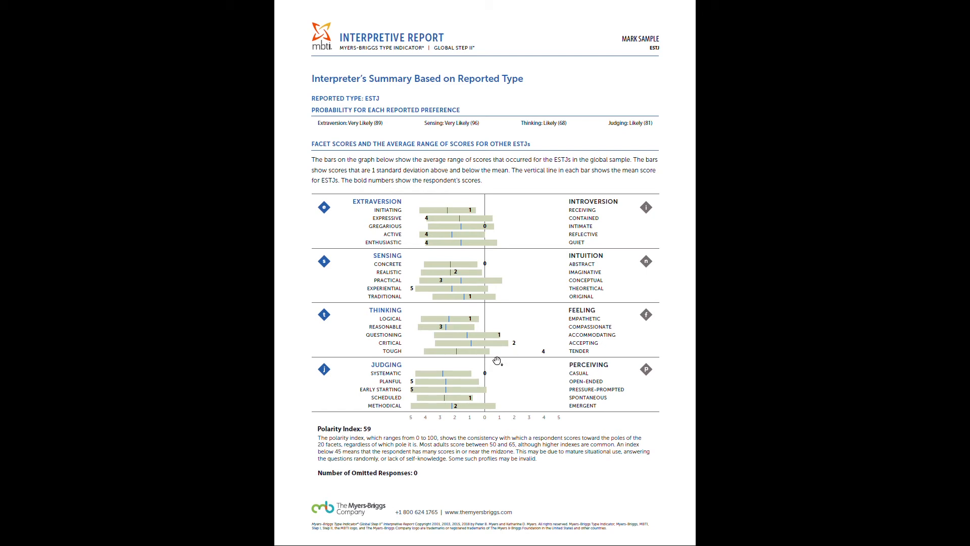
pyautogui.moveTo(569, 374)
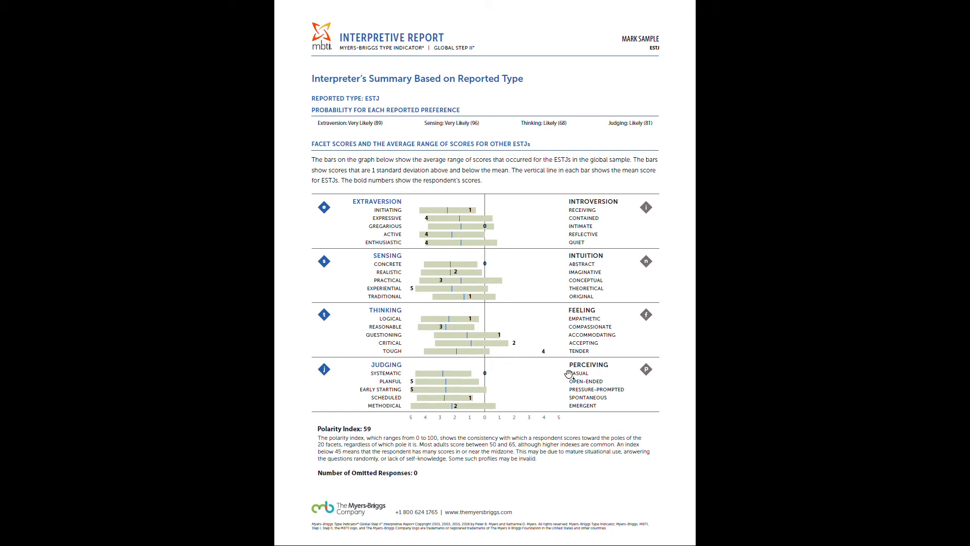
pyautogui.moveTo(551, 361)
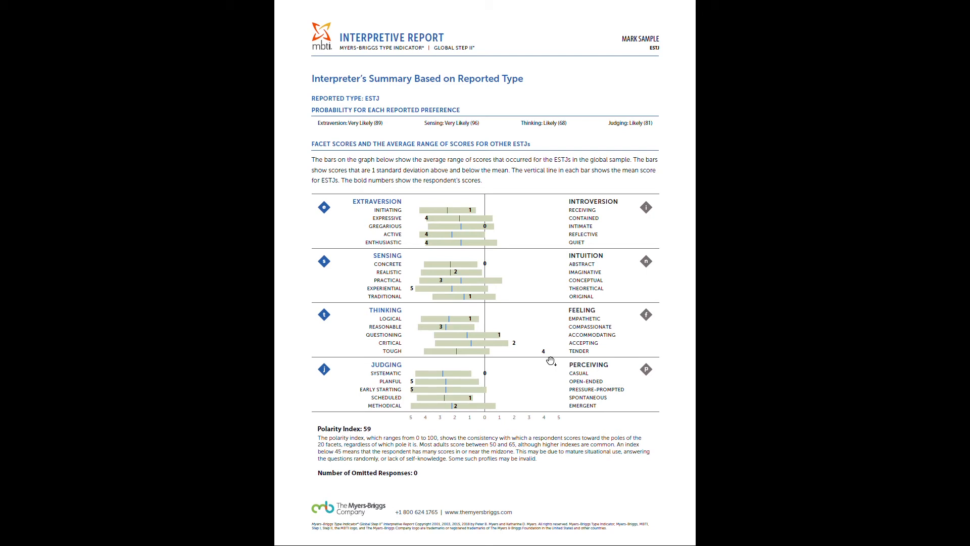
pyautogui.moveTo(352, 290)
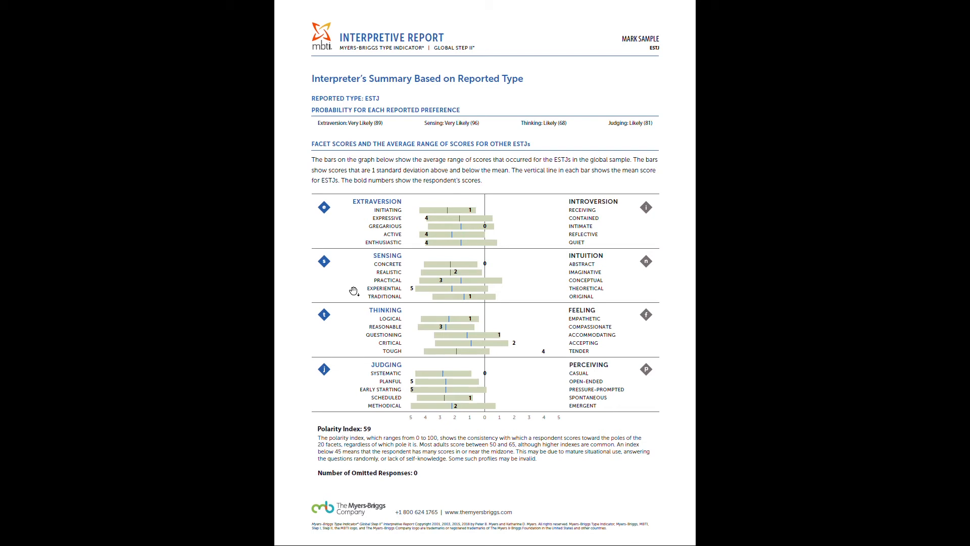
pyautogui.moveTo(436, 393)
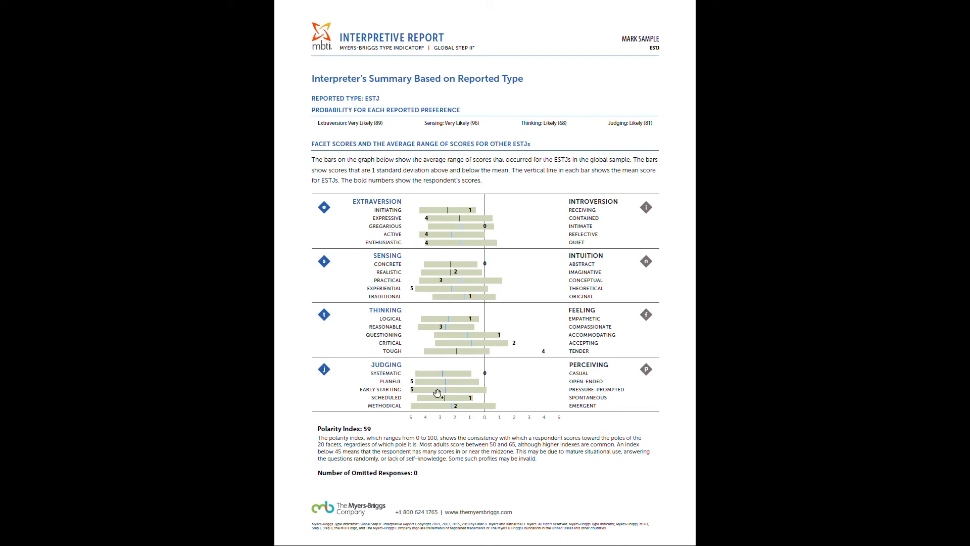
pyautogui.moveTo(368, 443)
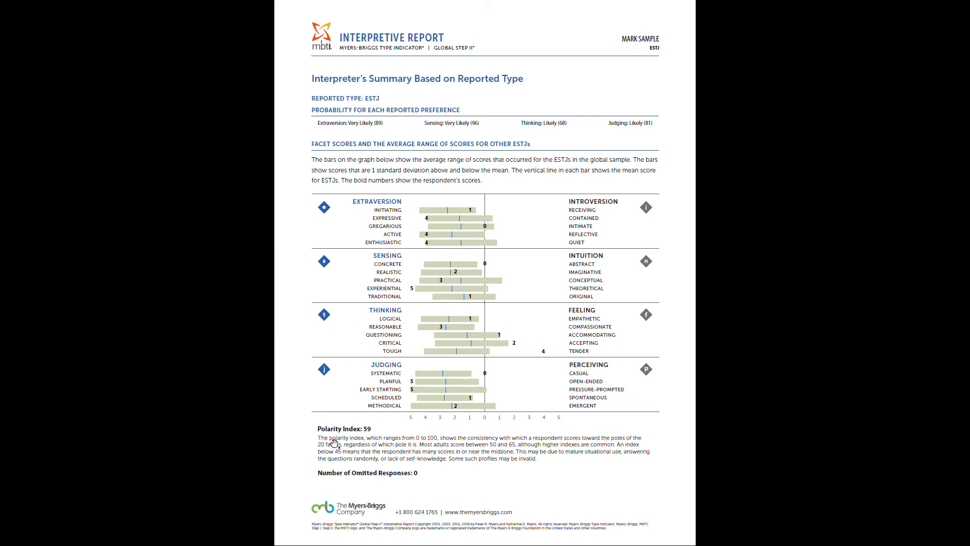
pyautogui.moveTo(396, 432)
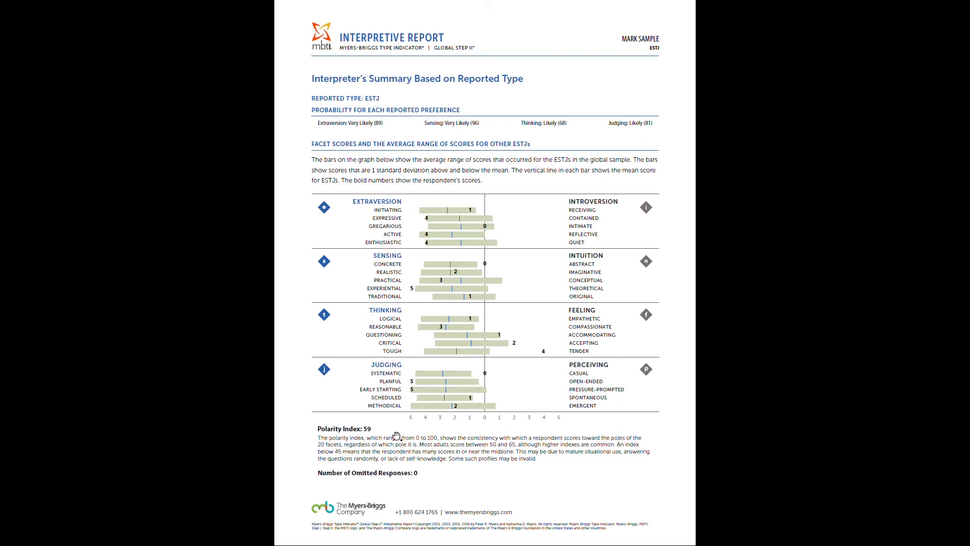
pyautogui.moveTo(377, 446)
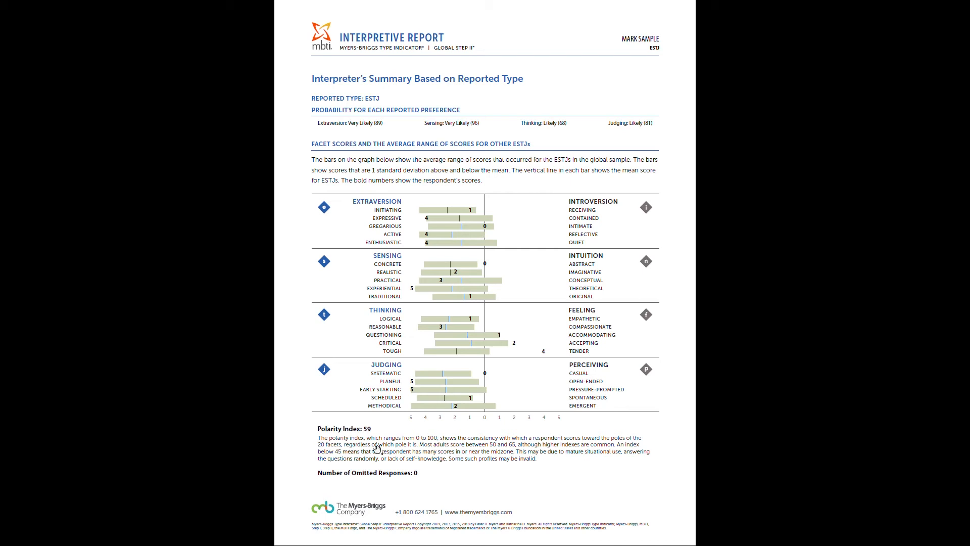
pyautogui.moveTo(392, 417)
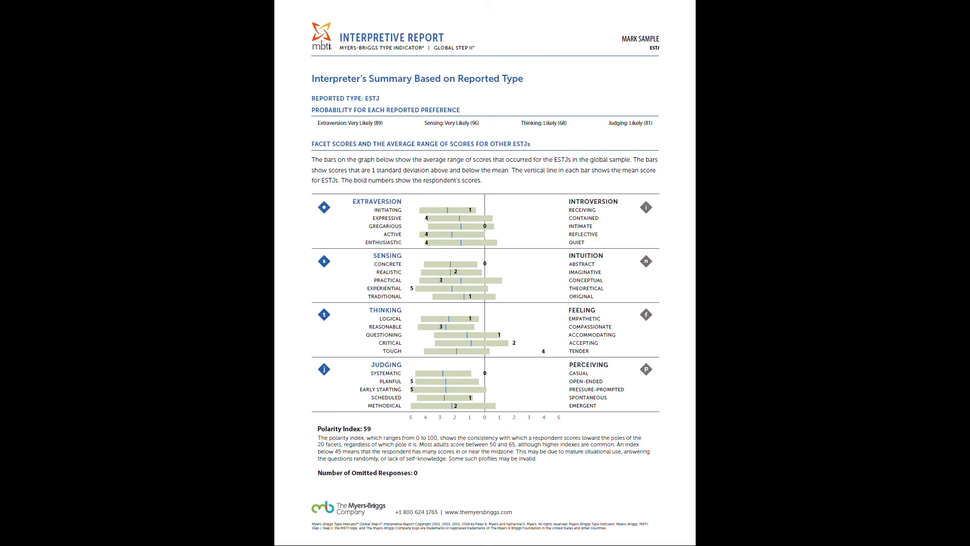
pyautogui.moveTo(363, 485)
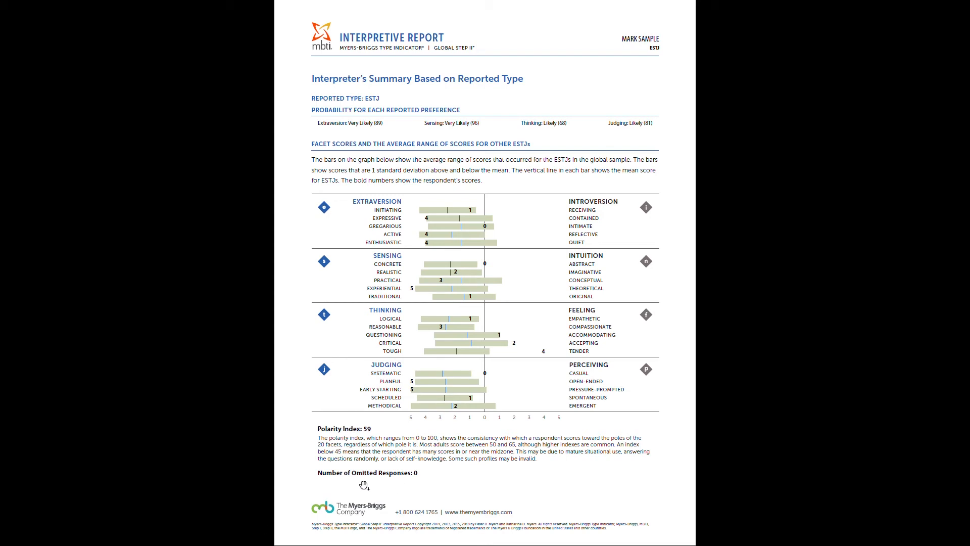
pyautogui.moveTo(321, 290)
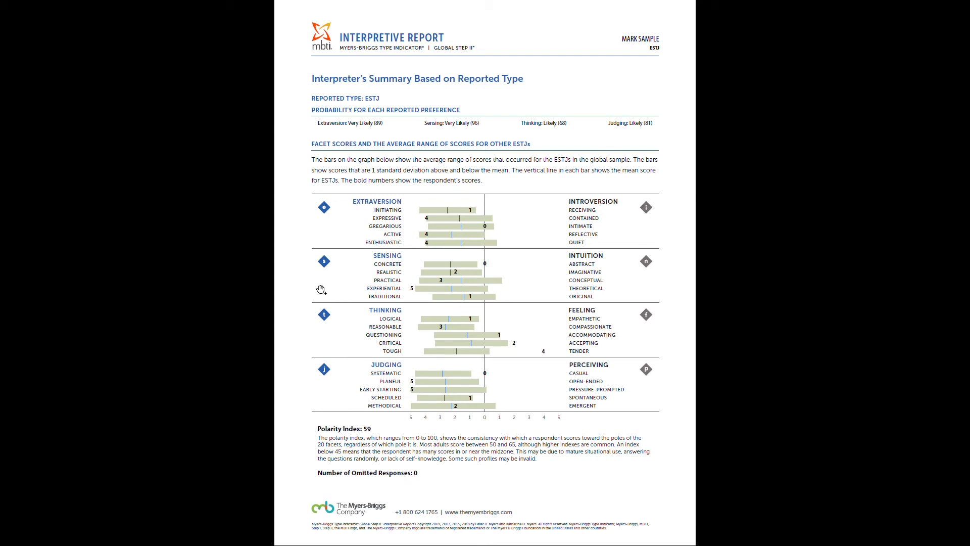
pyautogui.moveTo(506, 205)
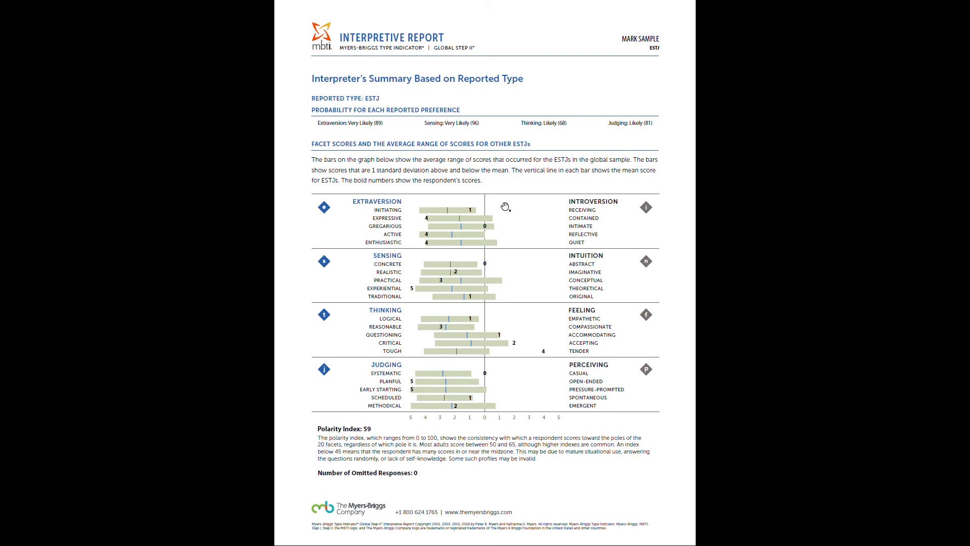
pyautogui.moveTo(515, 200)
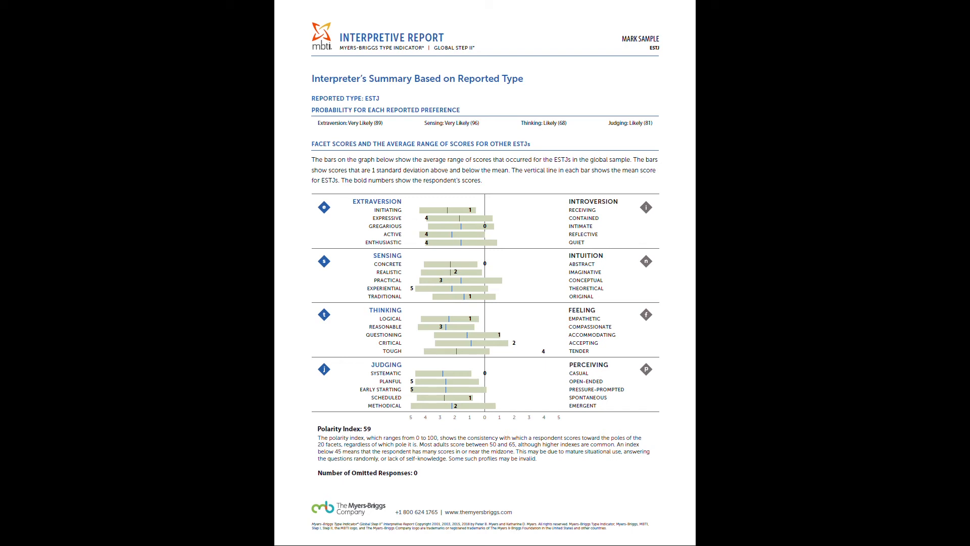
pyautogui.moveTo(459, 220)
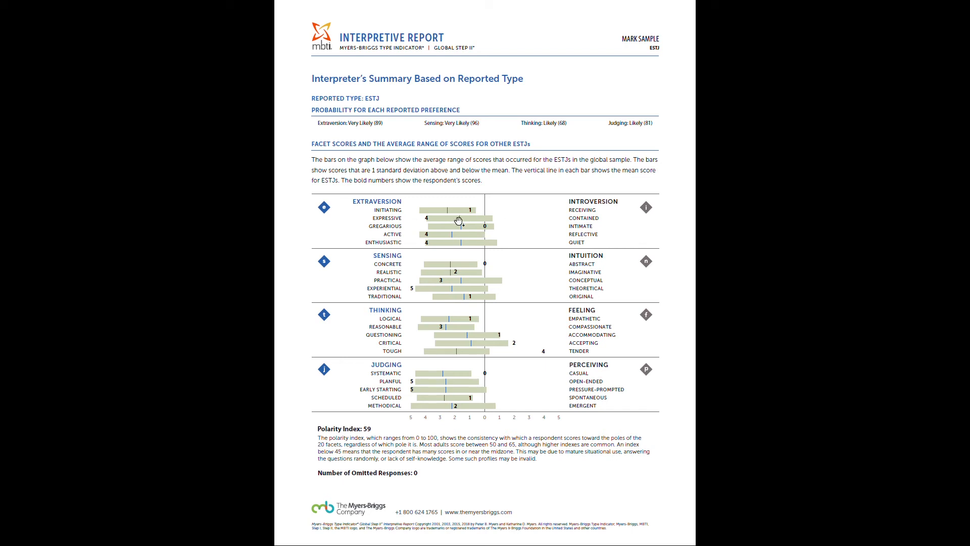
pyautogui.moveTo(472, 159)
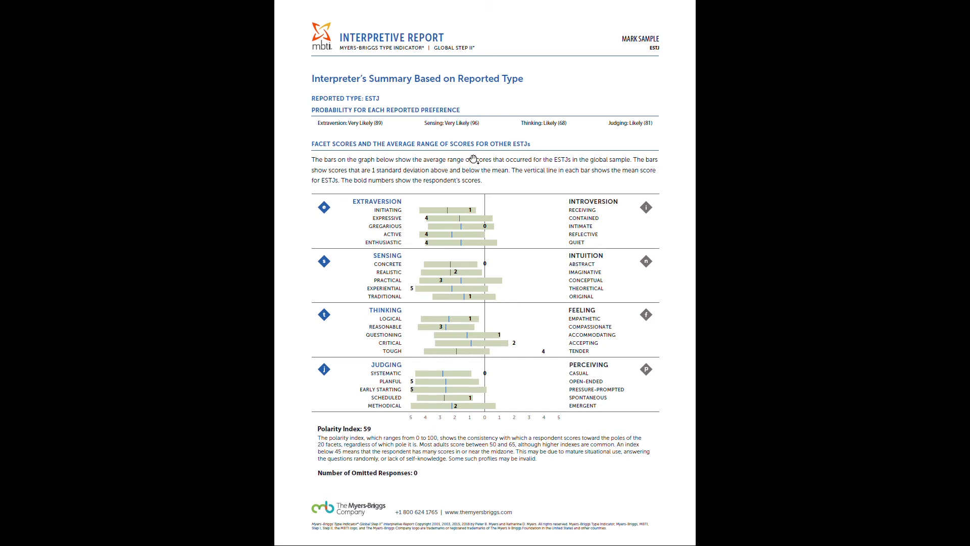
pyautogui.moveTo(403, 246)
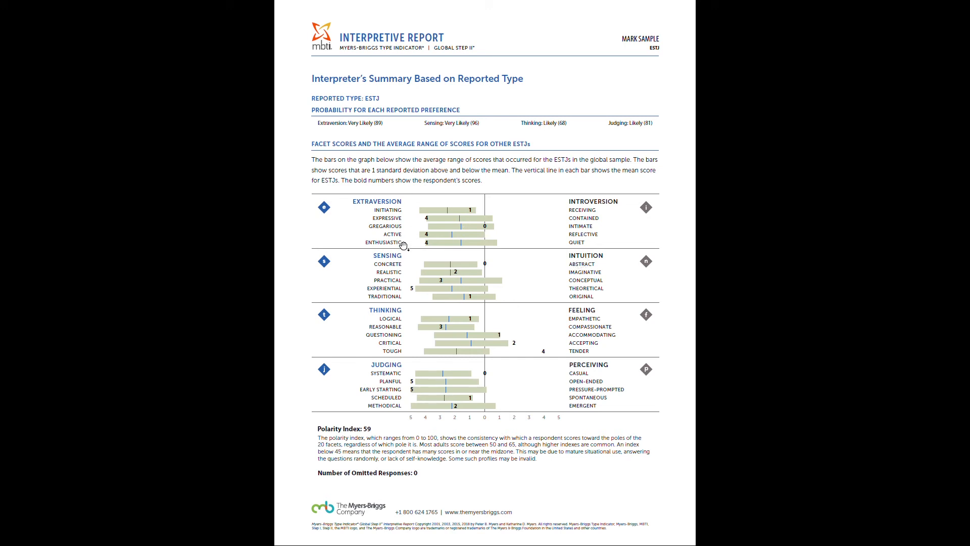
pyautogui.moveTo(473, 264)
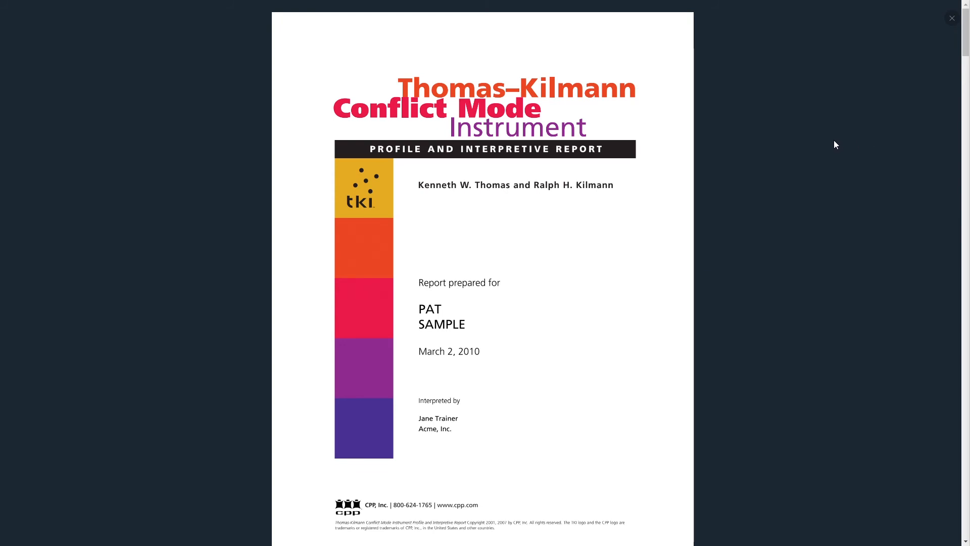
pyautogui.moveTo(733, 147)
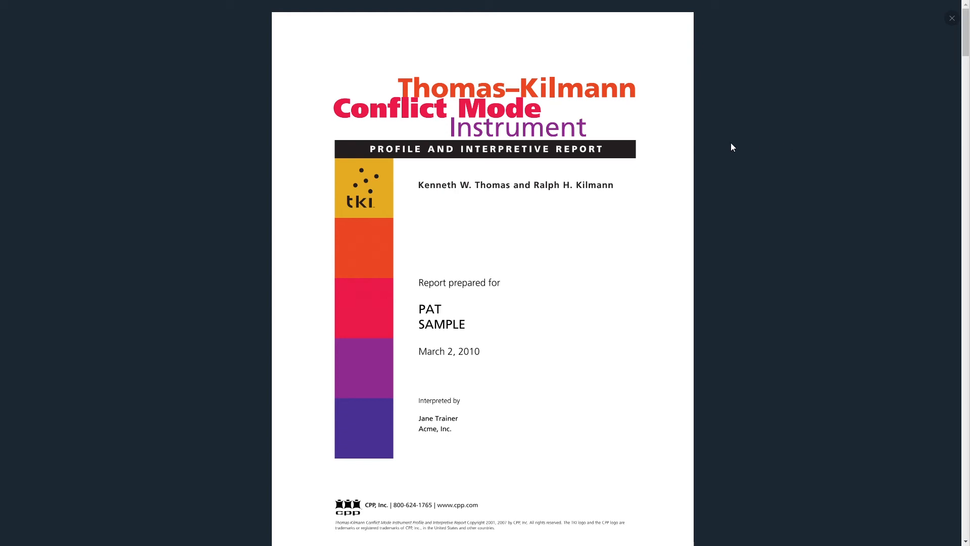
pyautogui.moveTo(794, 205)
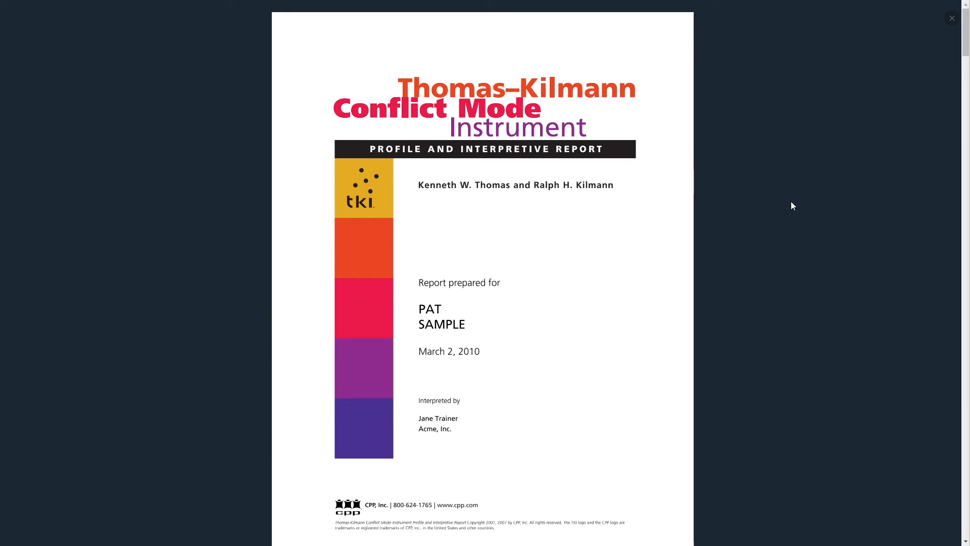
pyautogui.scroll(3)
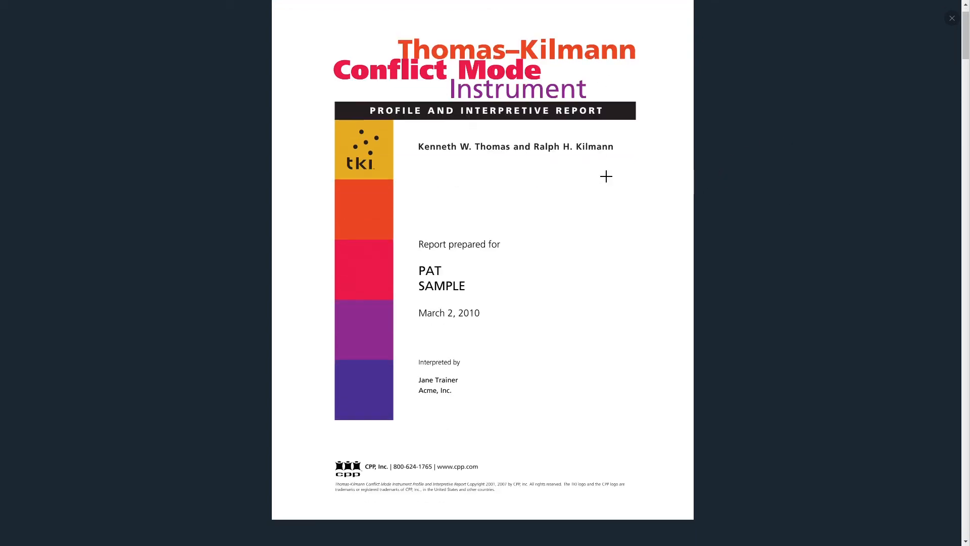
pyautogui.scroll(-3)
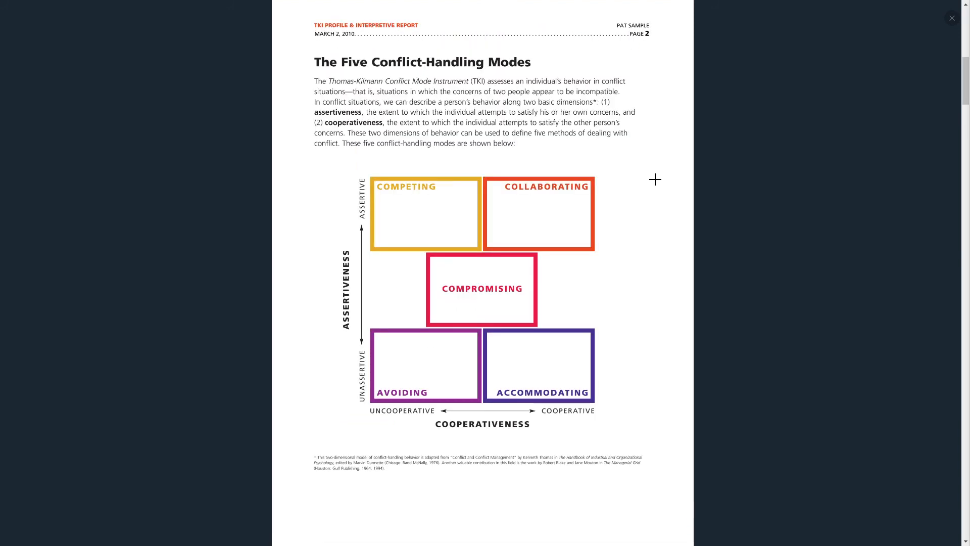
pyautogui.moveTo(623, 143)
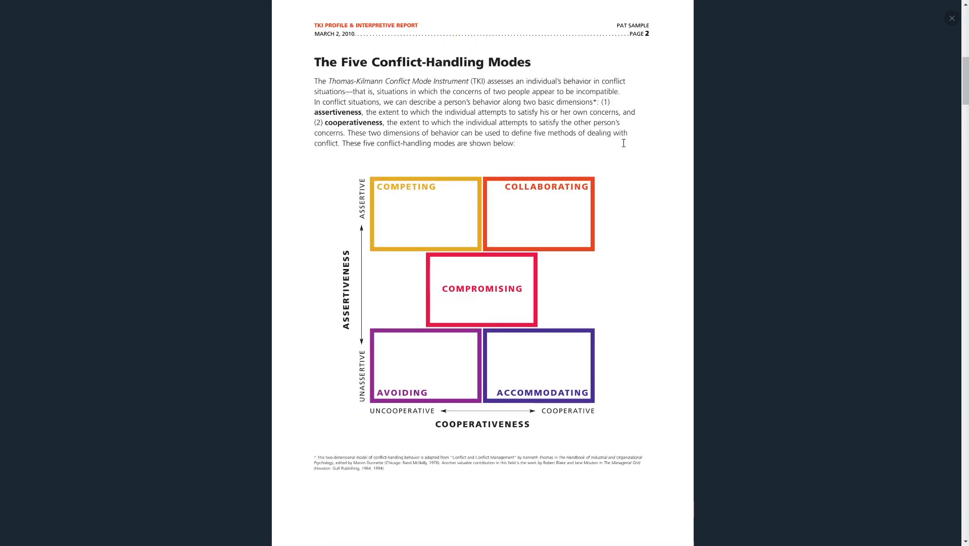
pyautogui.moveTo(725, 148)
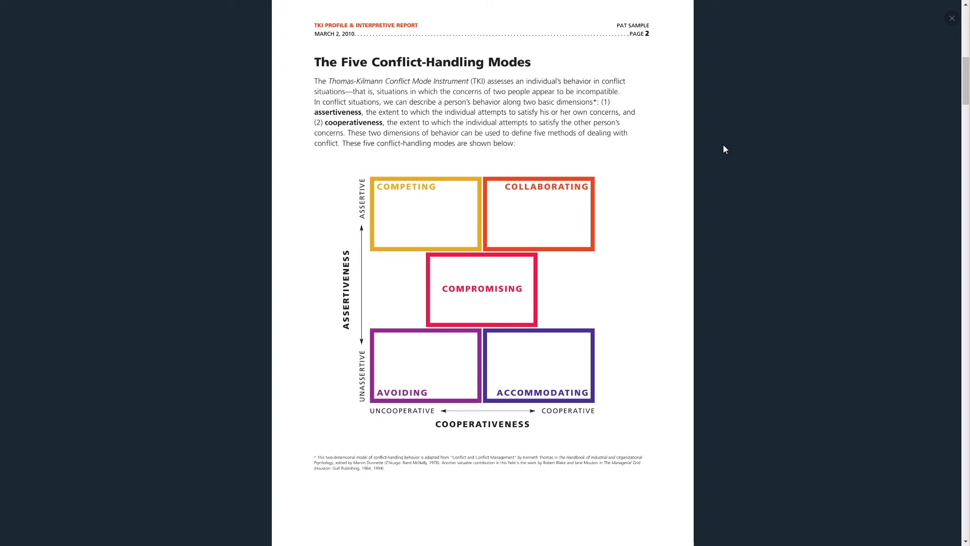
pyautogui.scroll(-3)
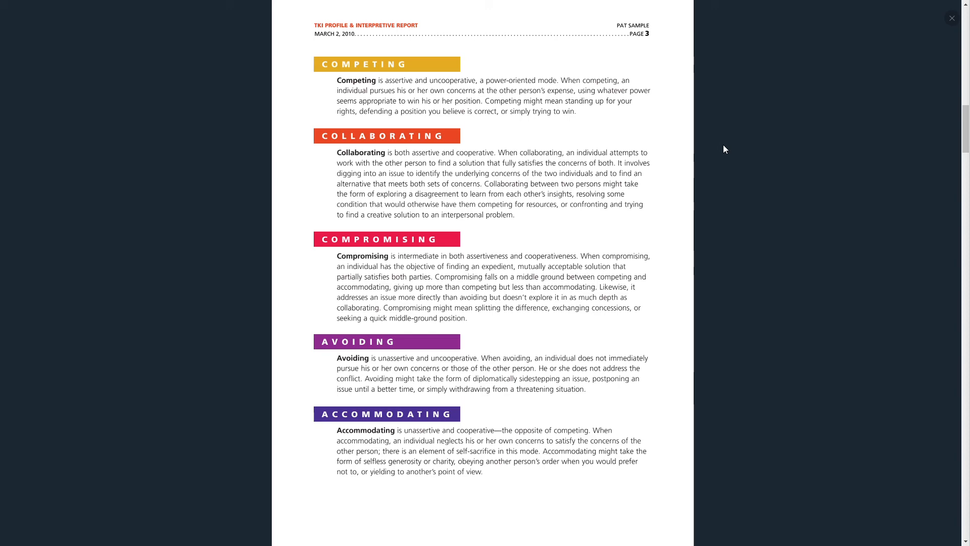
pyautogui.scroll(-3)
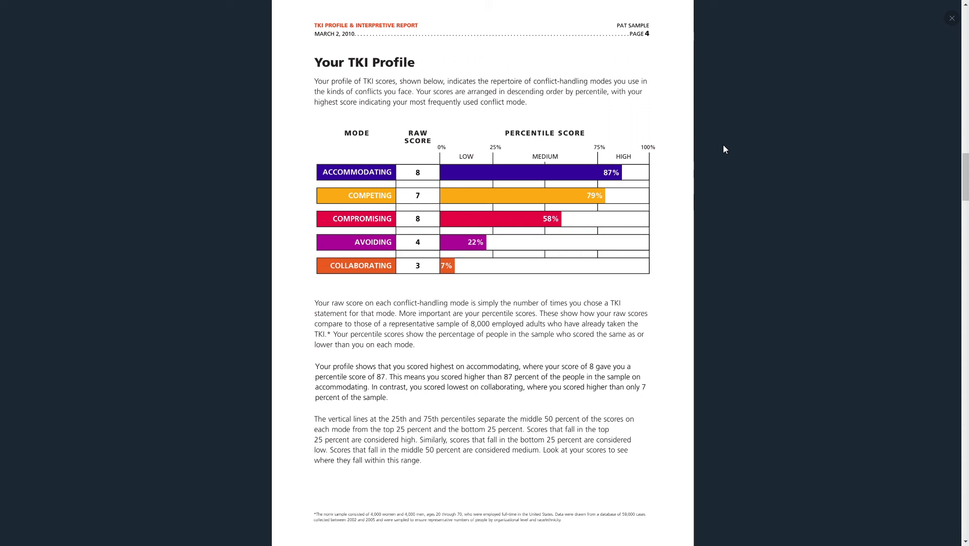
pyautogui.scroll(-3)
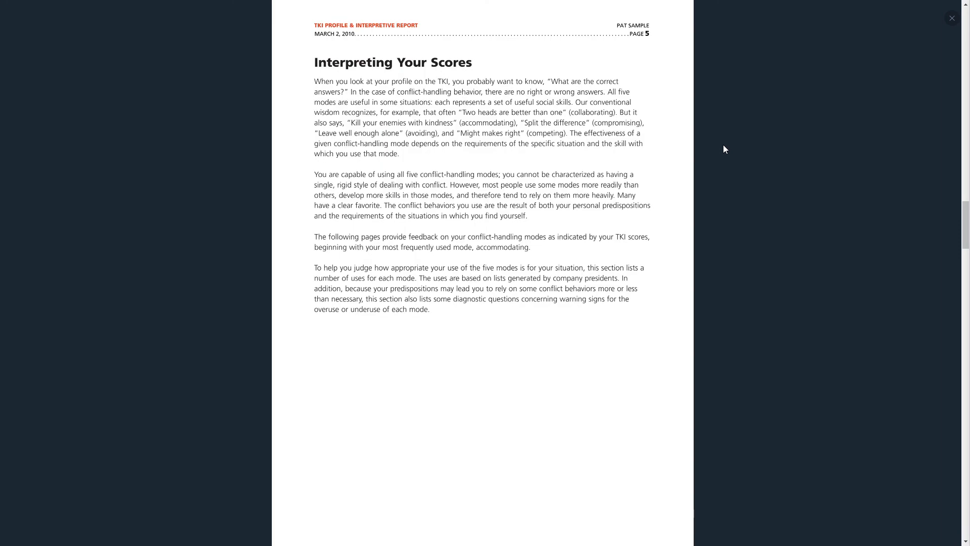
pyautogui.scroll(-3)
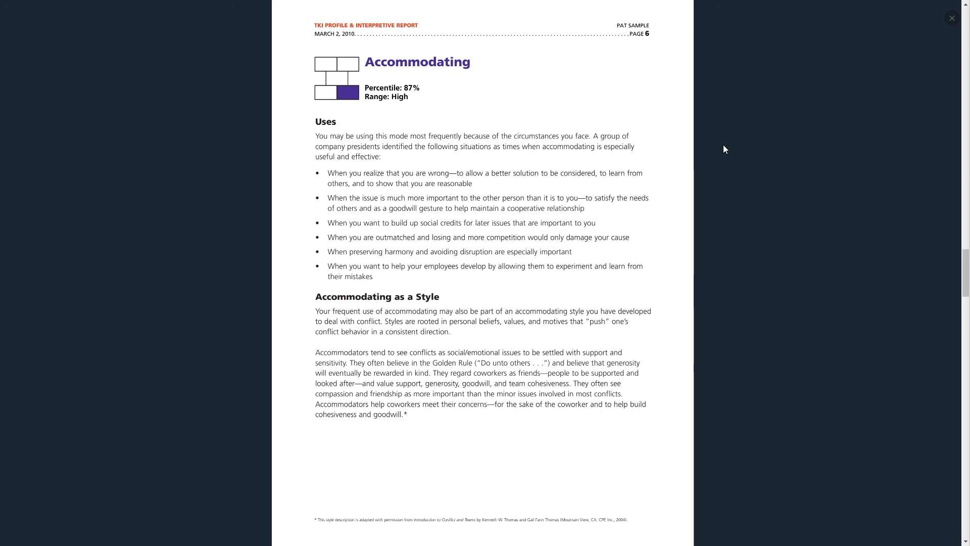
pyautogui.scroll(-3)
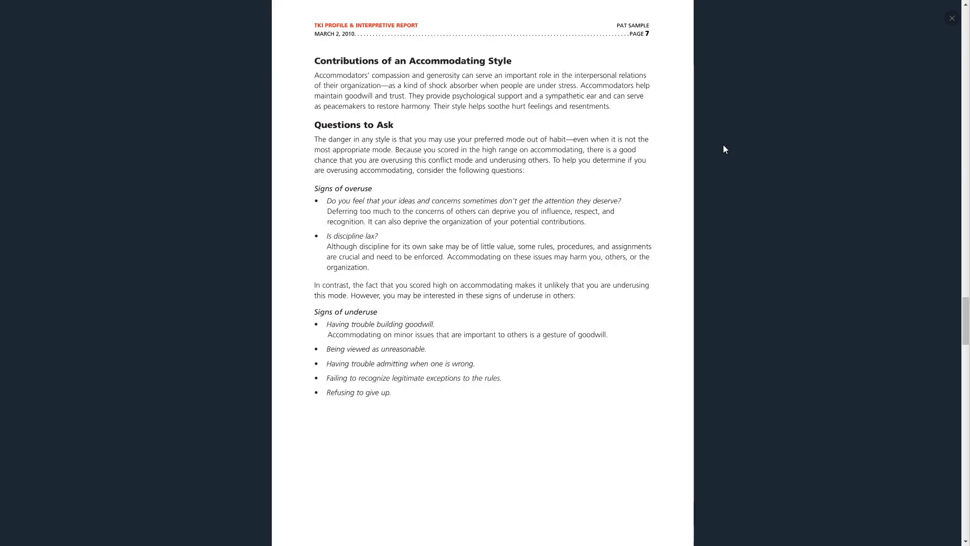
pyautogui.scroll(-3)
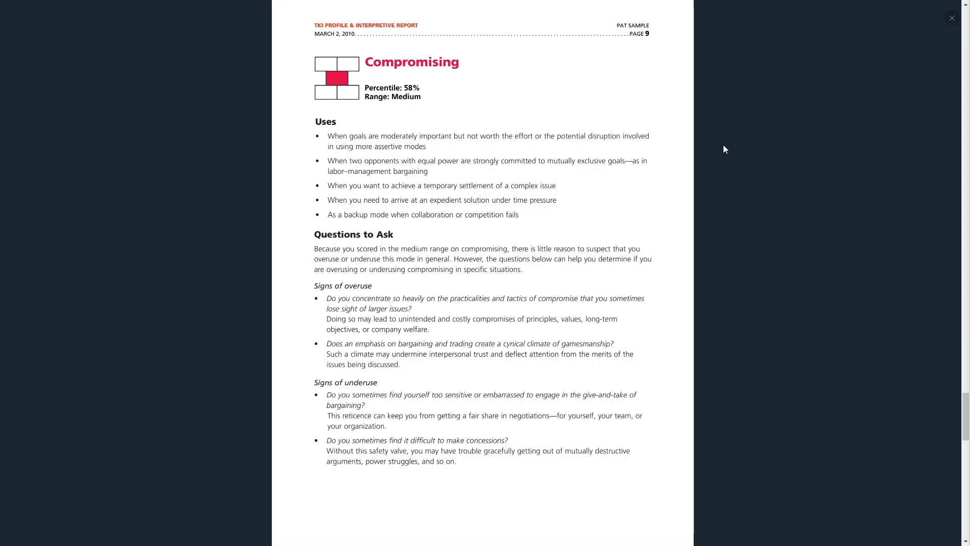
pyautogui.scroll(-3)
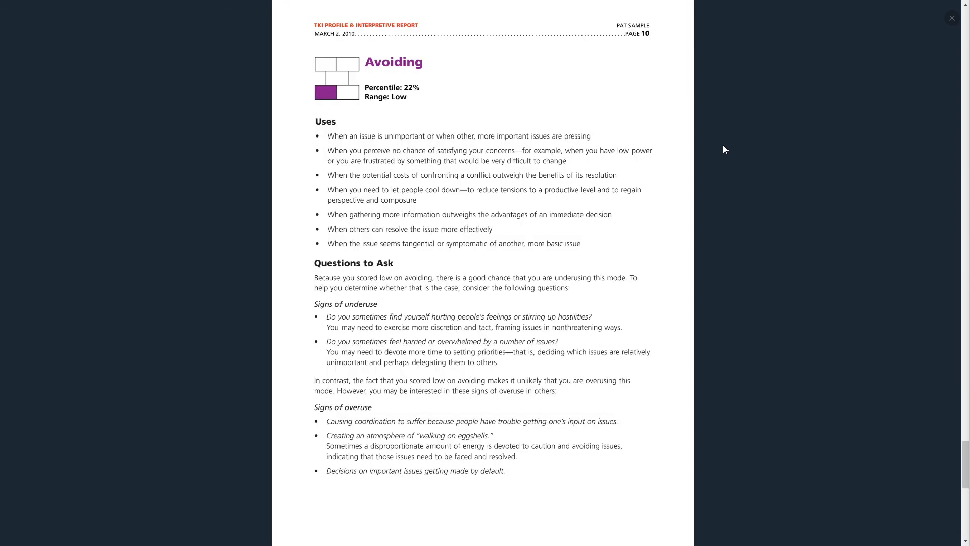
pyautogui.scroll(-3)
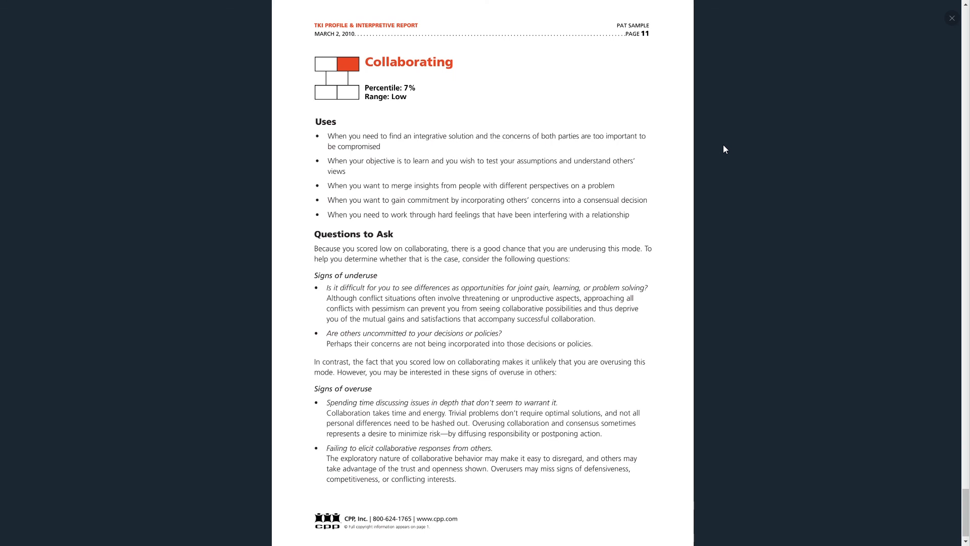